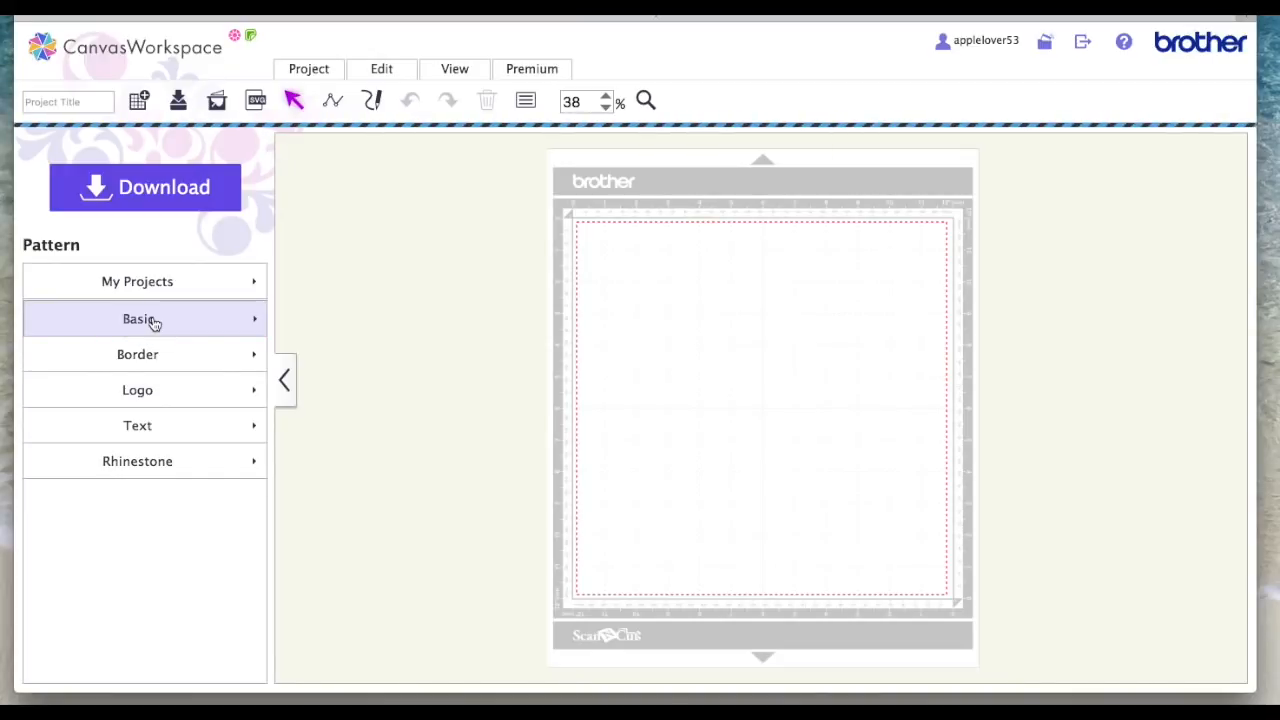
# Place a Basic circle on the mat and enlarge it to about 6.54 inches
pyautogui.click(138, 318)
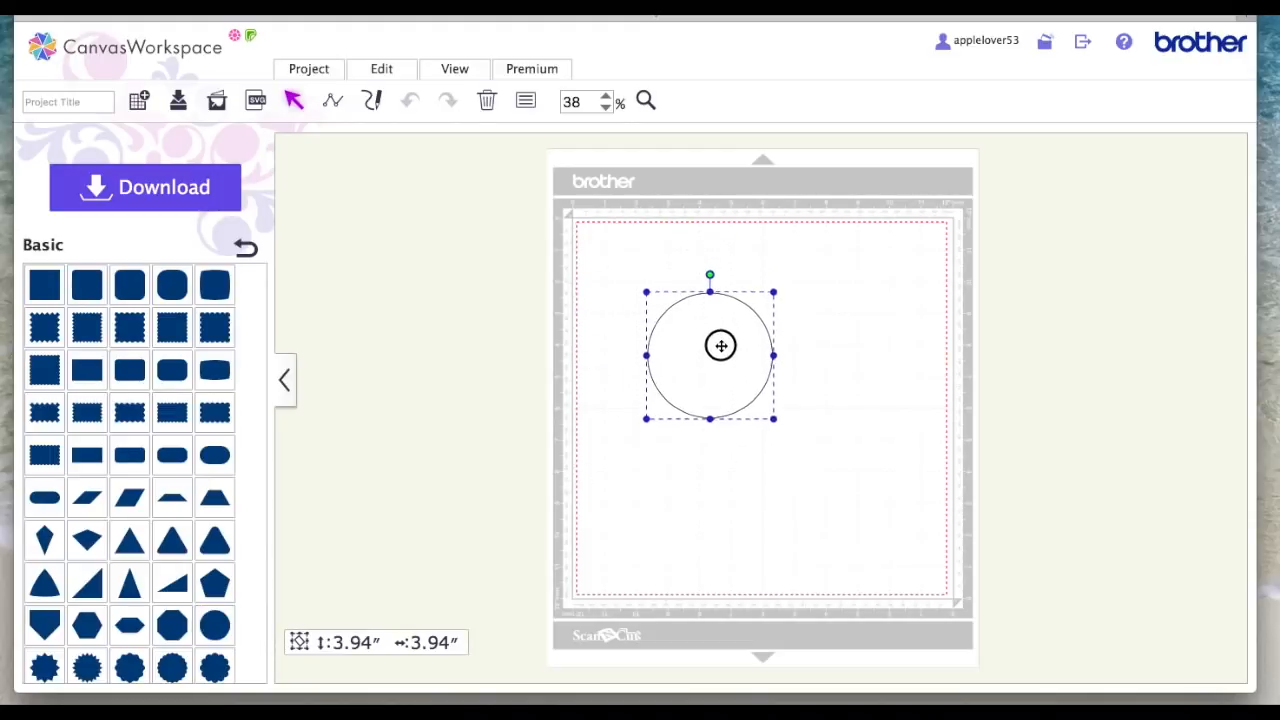
pyautogui.moveTo(773, 418); pyautogui.dragTo(855, 505)
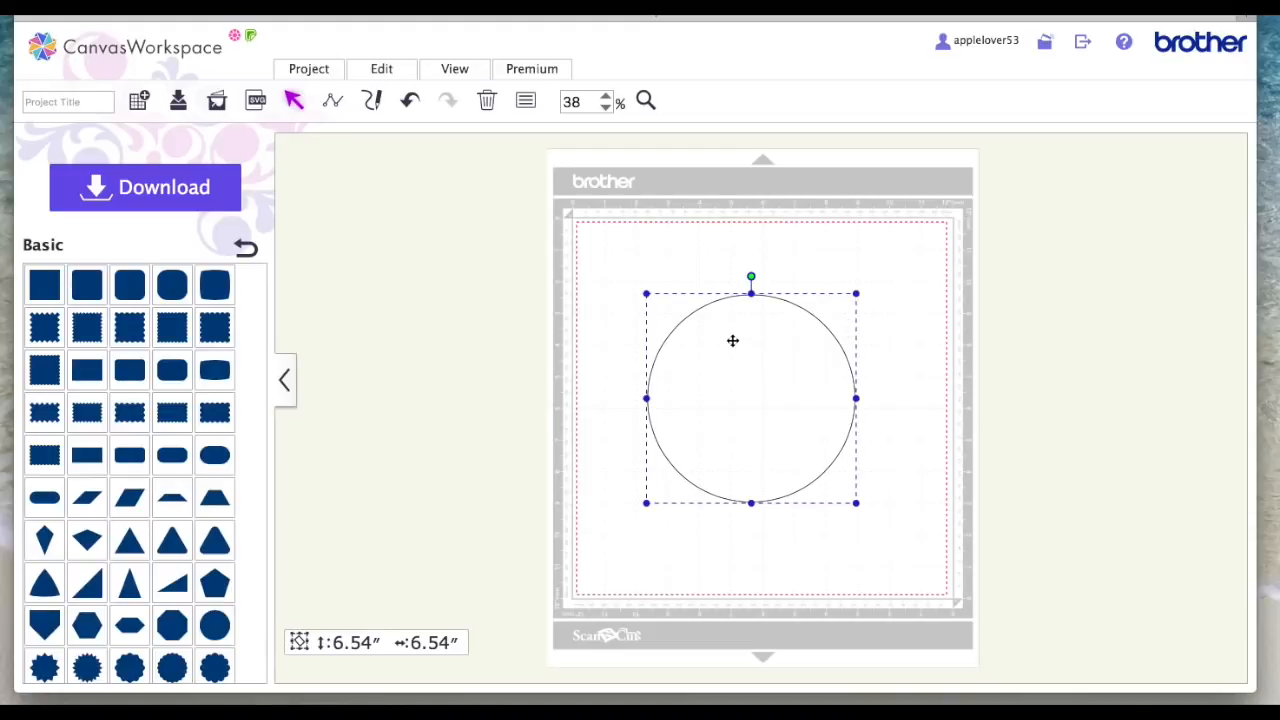
pyautogui.moveTo(695, 357)
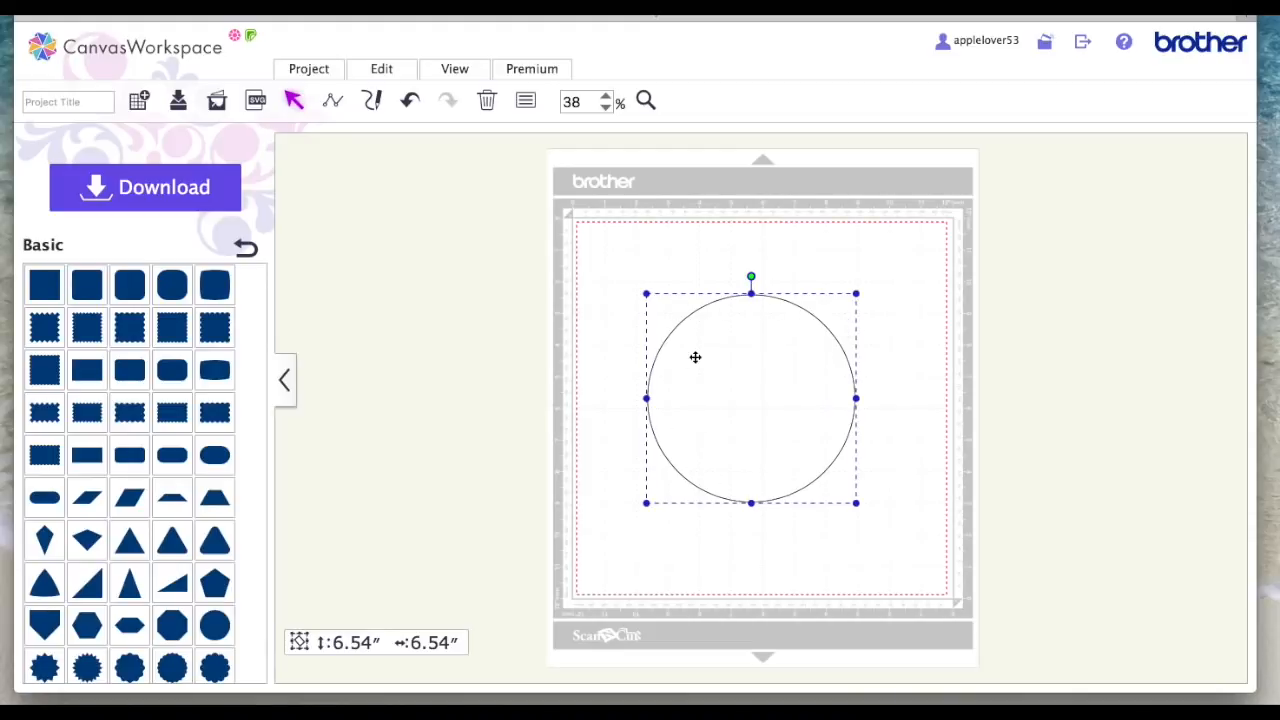
pyautogui.moveTo(788, 378)
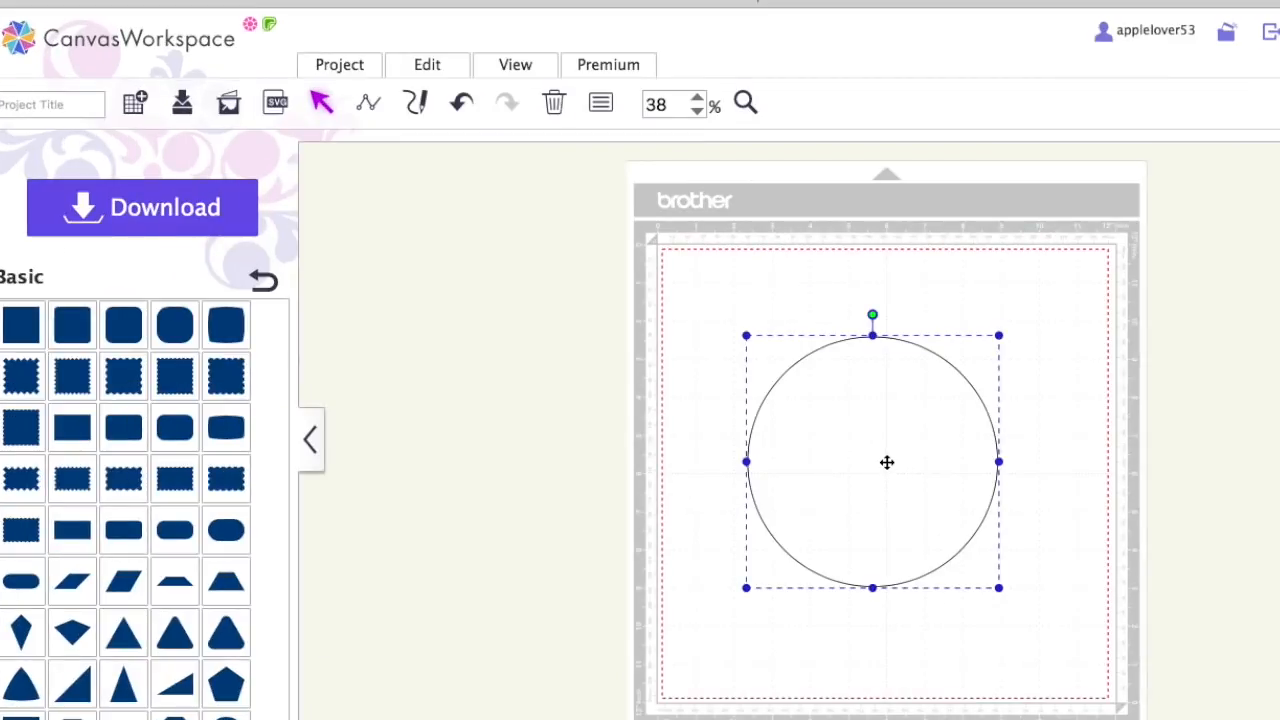
pyautogui.moveTo(924, 477)
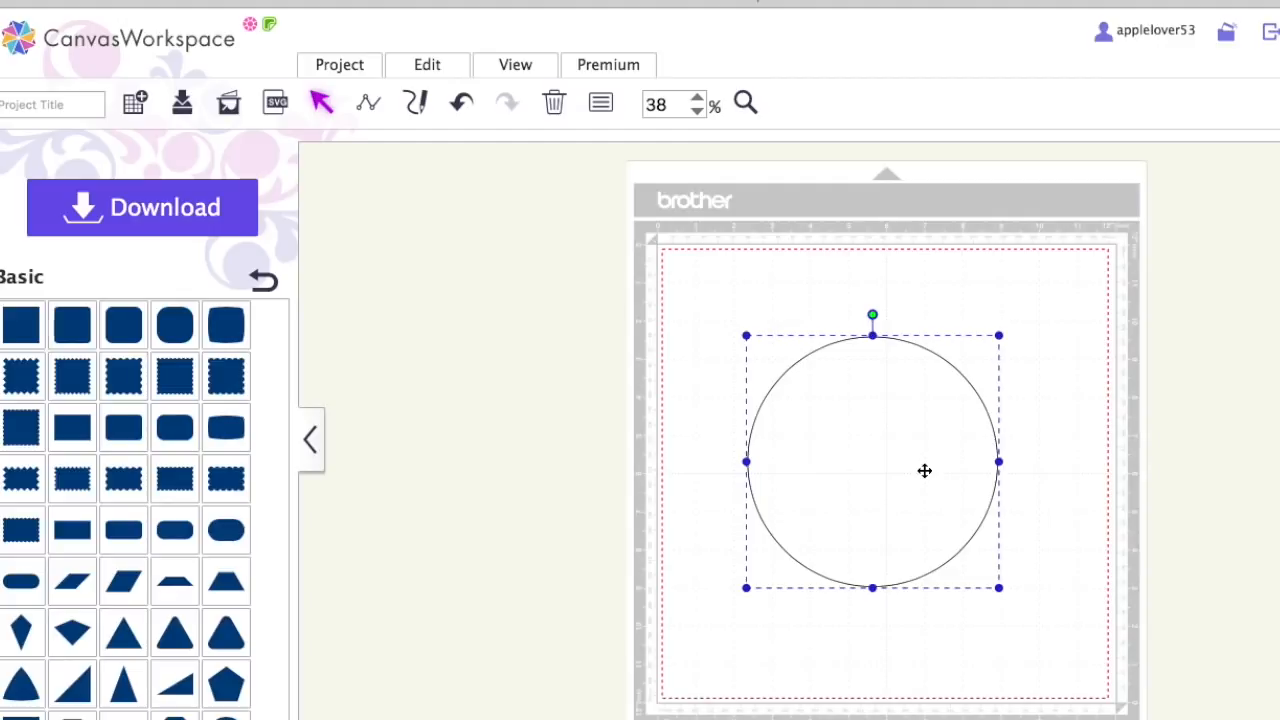
pyautogui.click(262, 280)
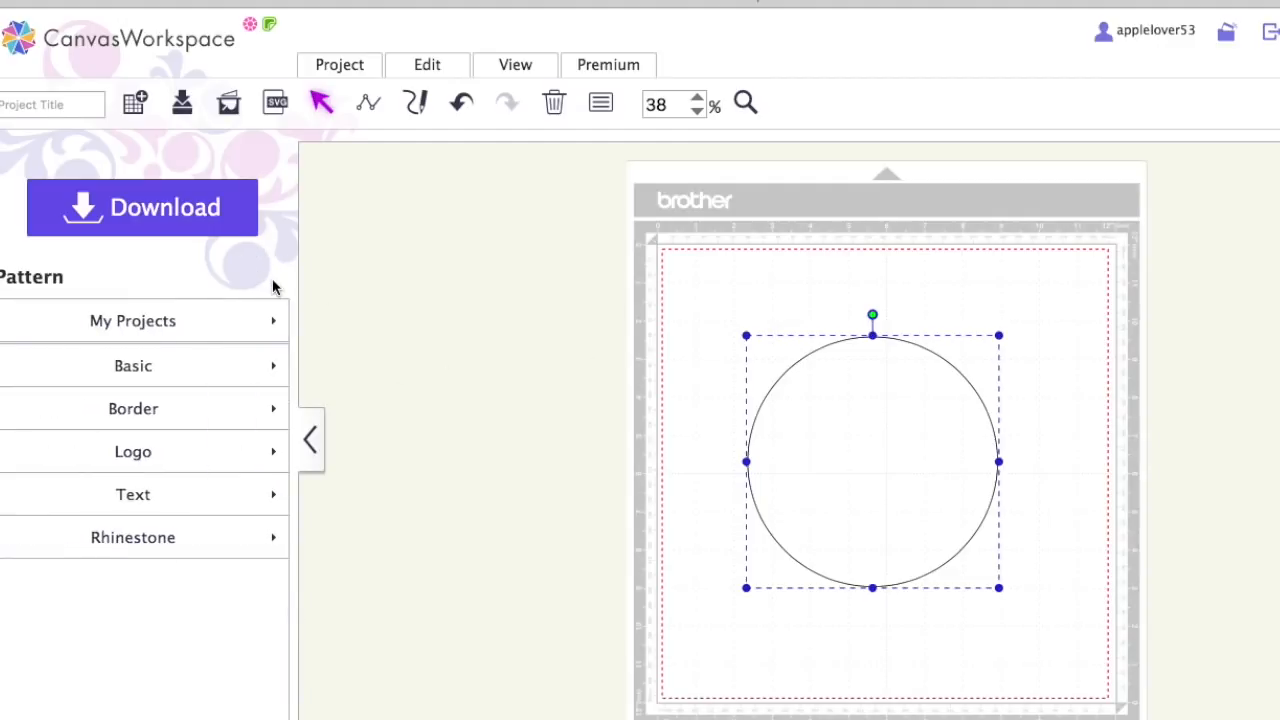
# Add 'HAPPY' in the bold block font above the circle and shrink it slightly
pyautogui.click(133, 494)
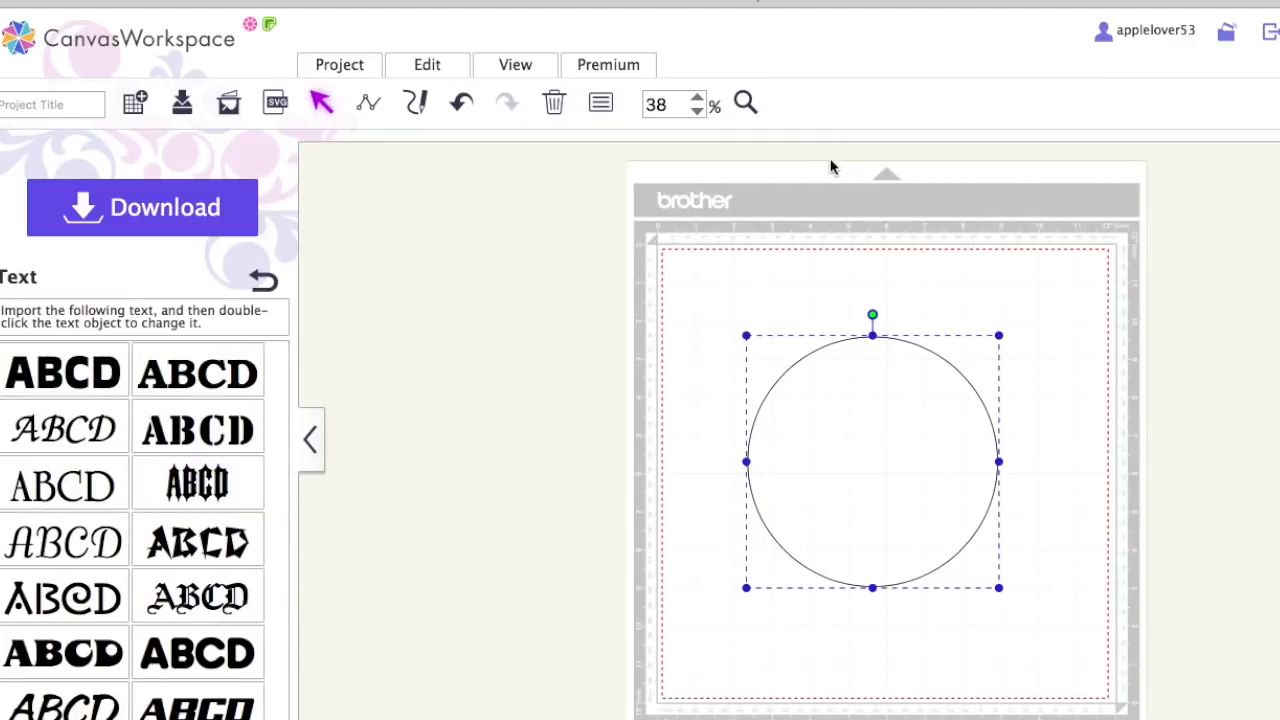
pyautogui.click(64, 372)
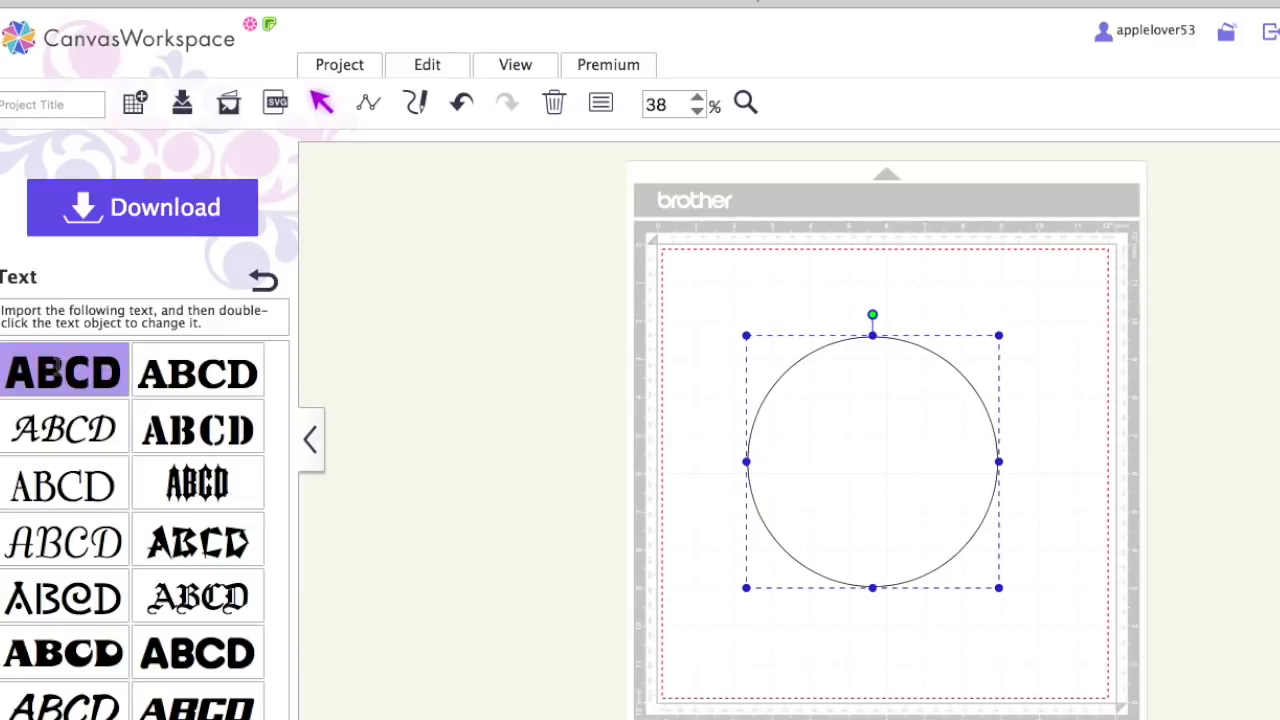
pyautogui.click(64, 372)
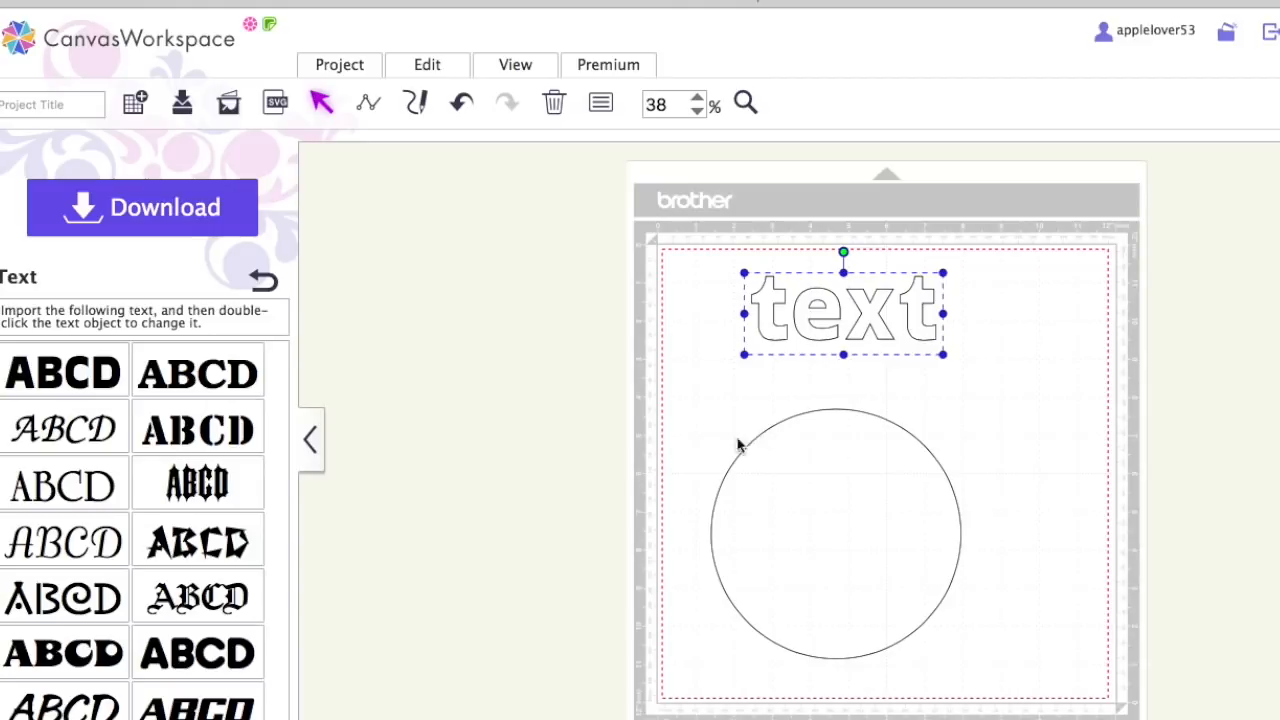
pyautogui.moveTo(903, 245)
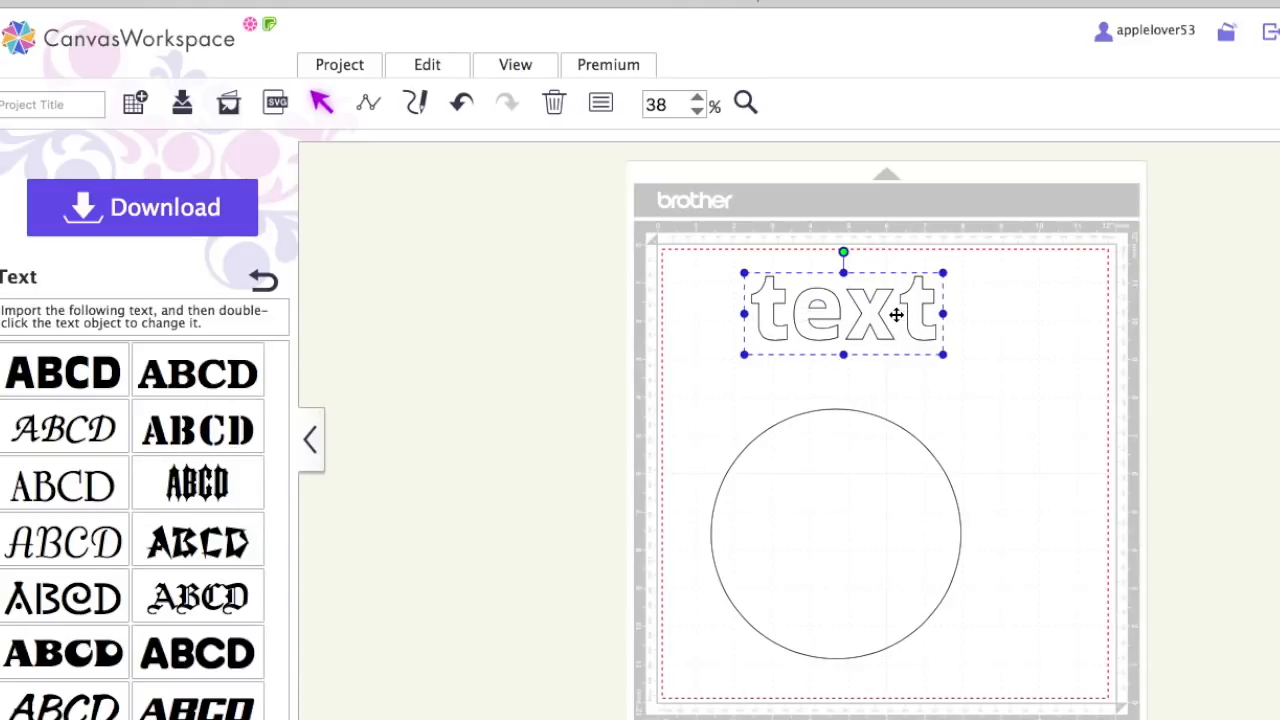
pyautogui.moveTo(917, 319)
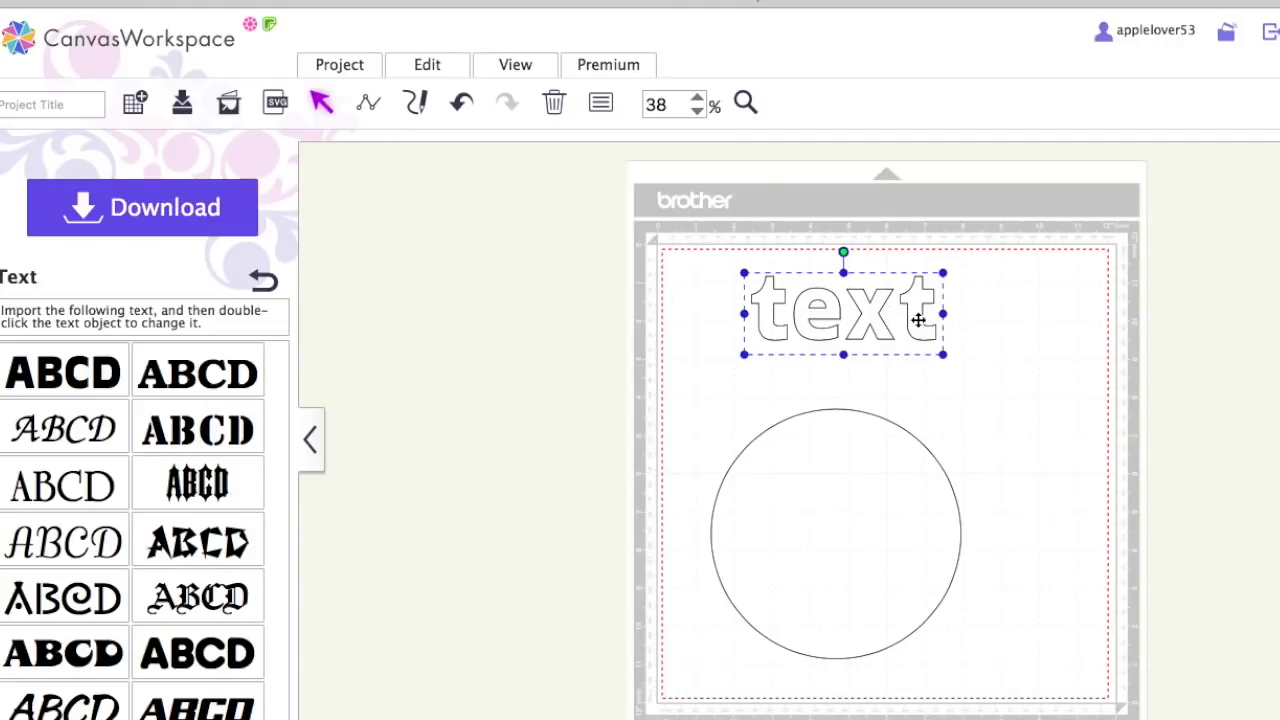
pyautogui.moveTo(932, 313)
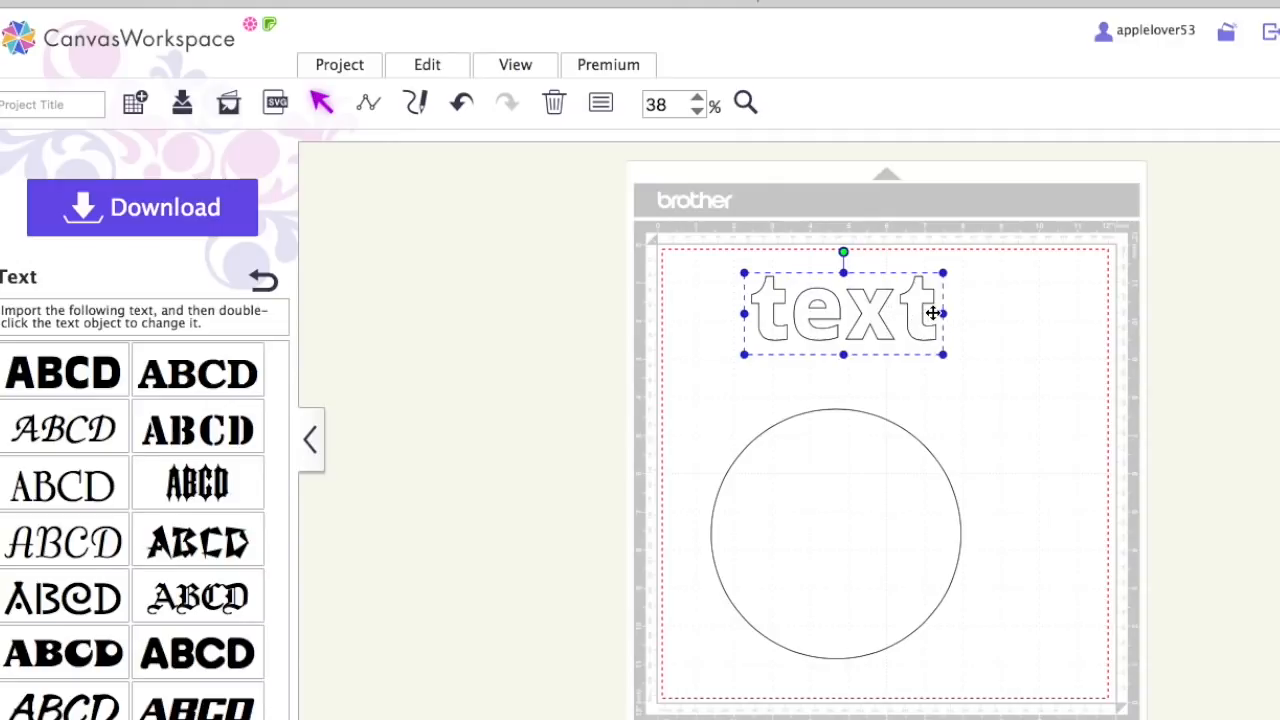
pyautogui.doubleClick(843, 313)
pyautogui.write('HAPPY')
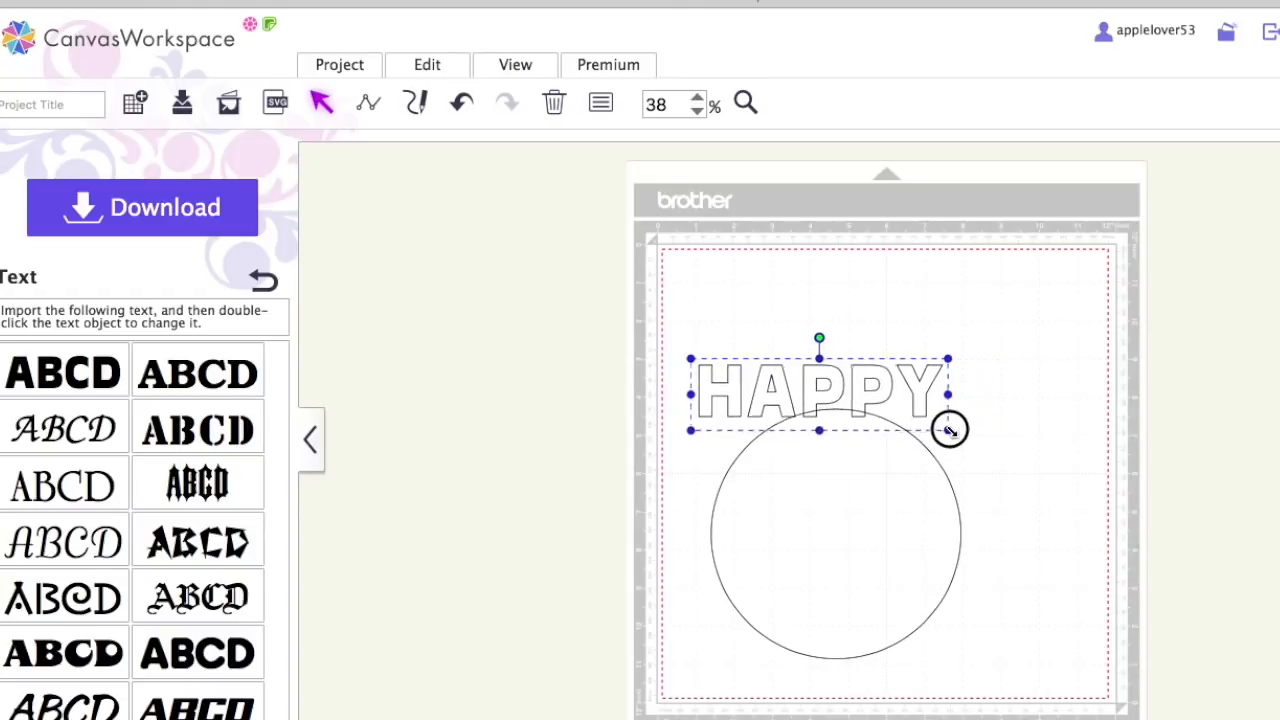
pyautogui.moveTo(818, 393); pyautogui.dragTo(875, 402)
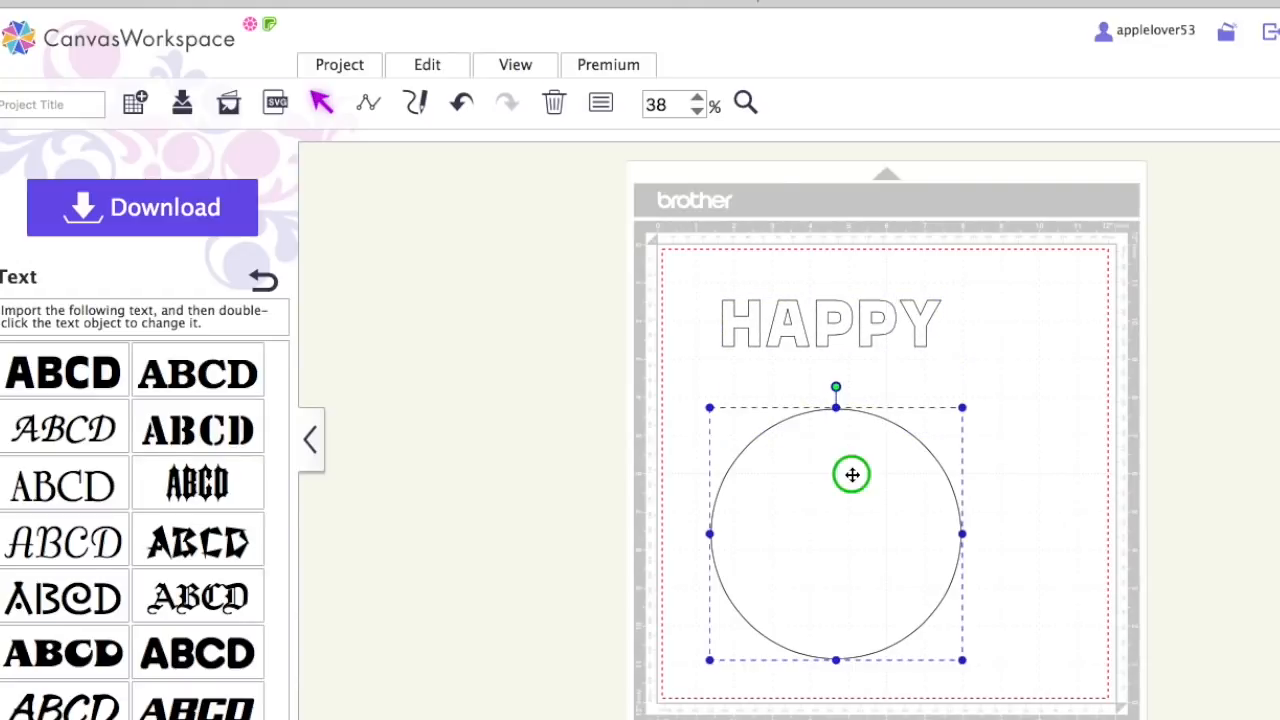
# Duplicate the HAPPY-and-circle pair off the mat and ungroup the word into letters
pyautogui.press('d')
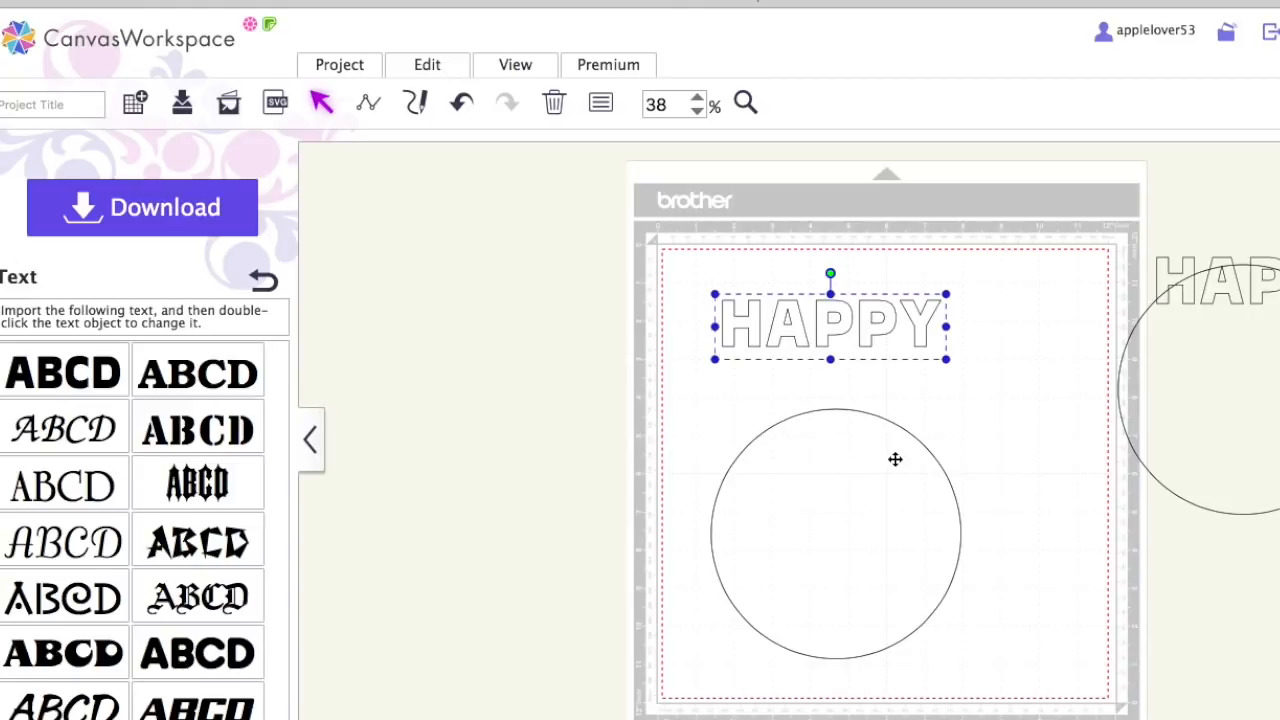
pyautogui.moveTo(905, 433)
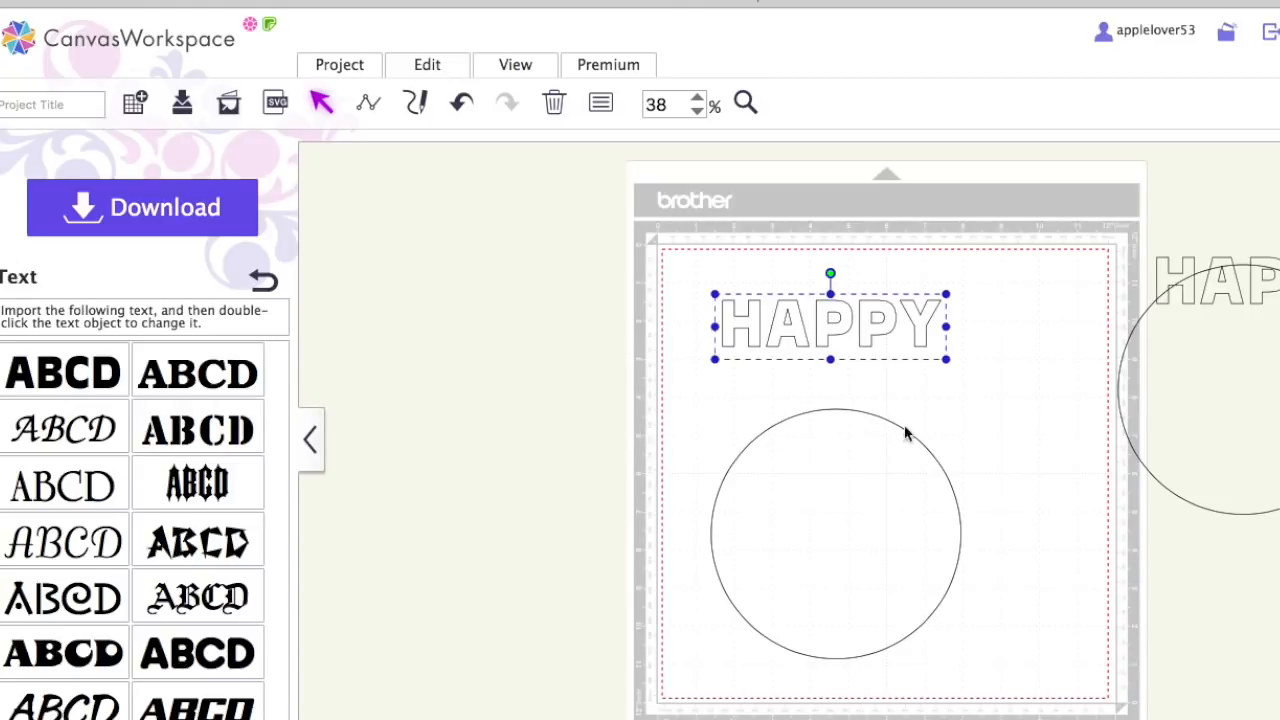
pyautogui.moveTo(955, 473)
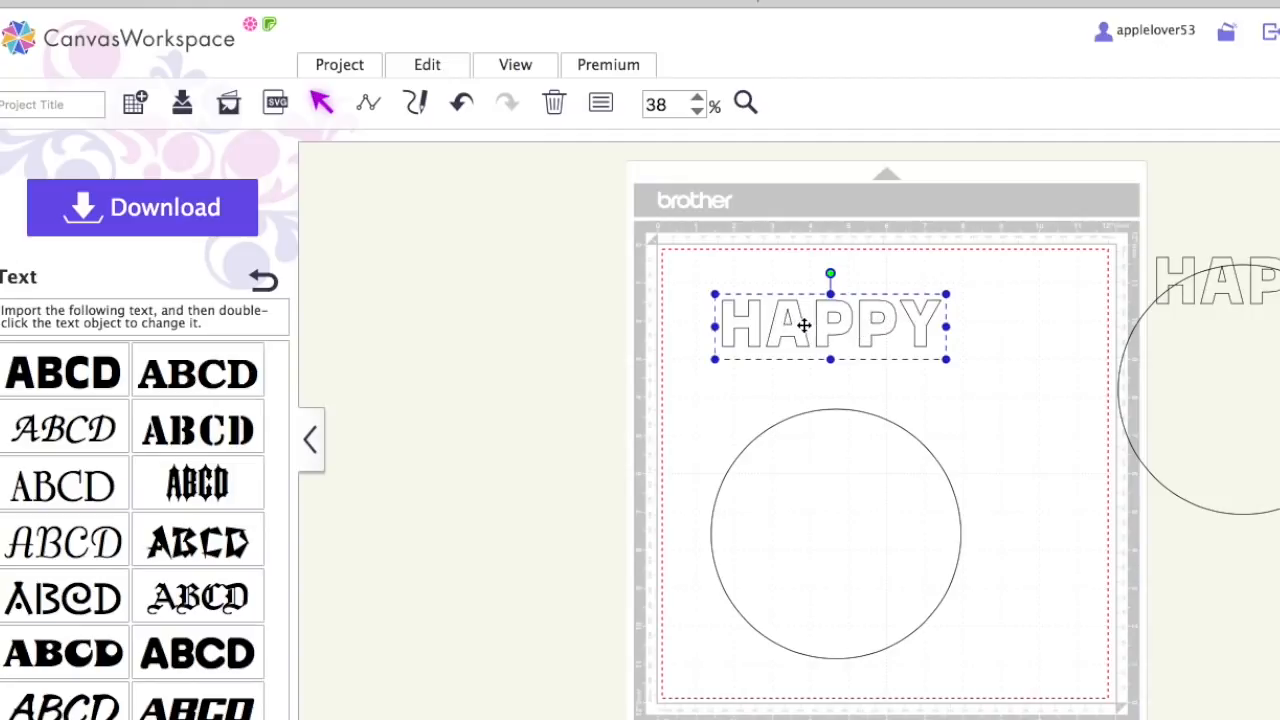
pyautogui.rightClick(805, 325)
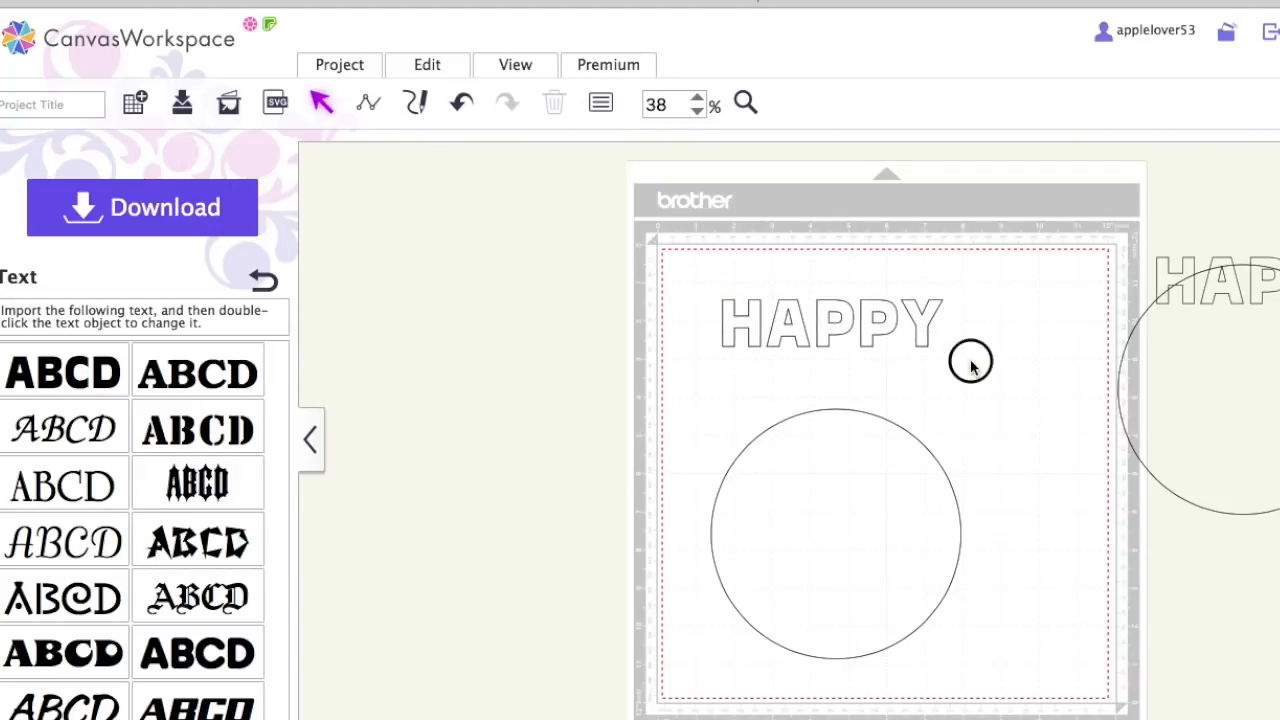
pyautogui.moveTo(828, 332)
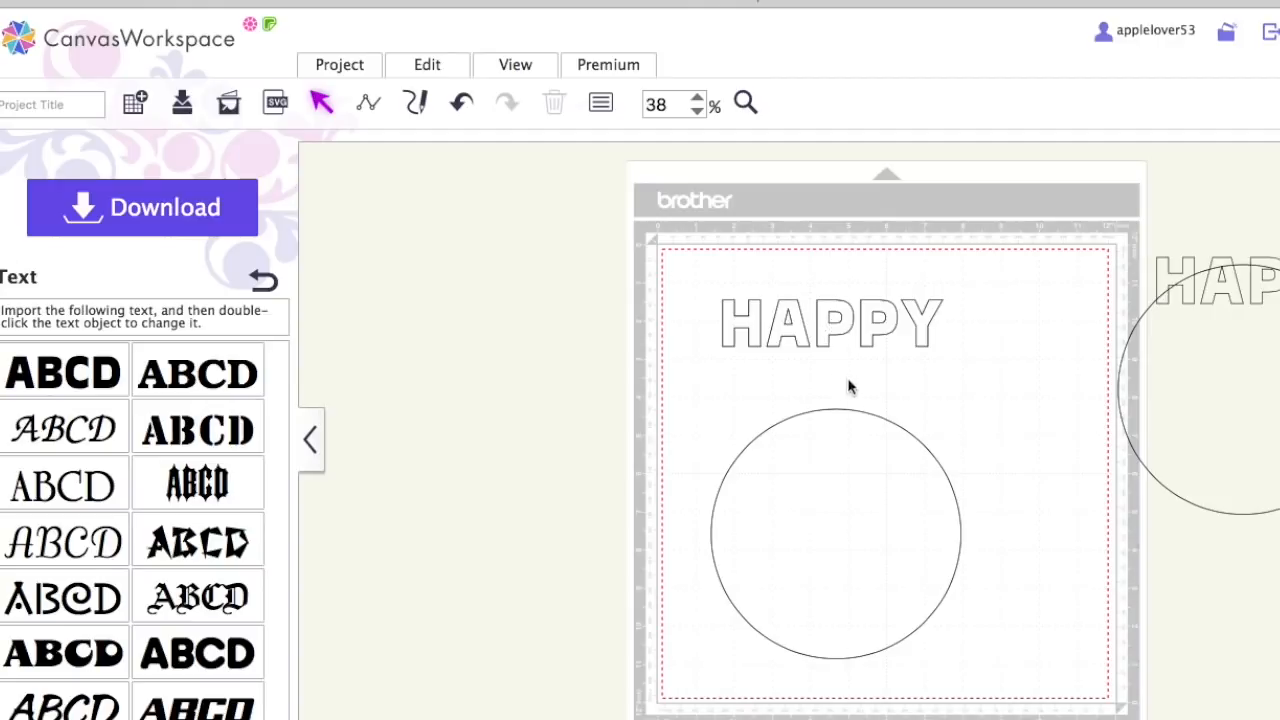
# Move and tilt the P, P, Y, A and H onto the circle's top edge
pyautogui.click(838, 345)
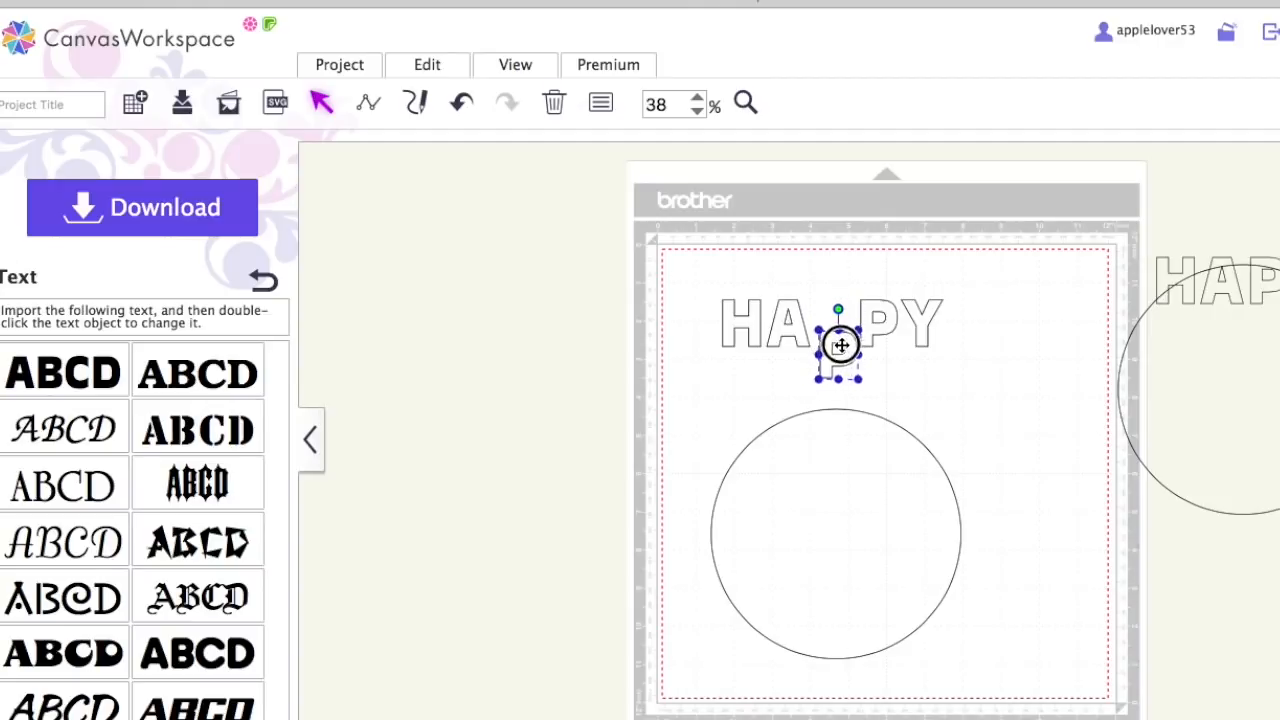
pyautogui.moveTo(840, 345); pyautogui.dragTo(847, 375)
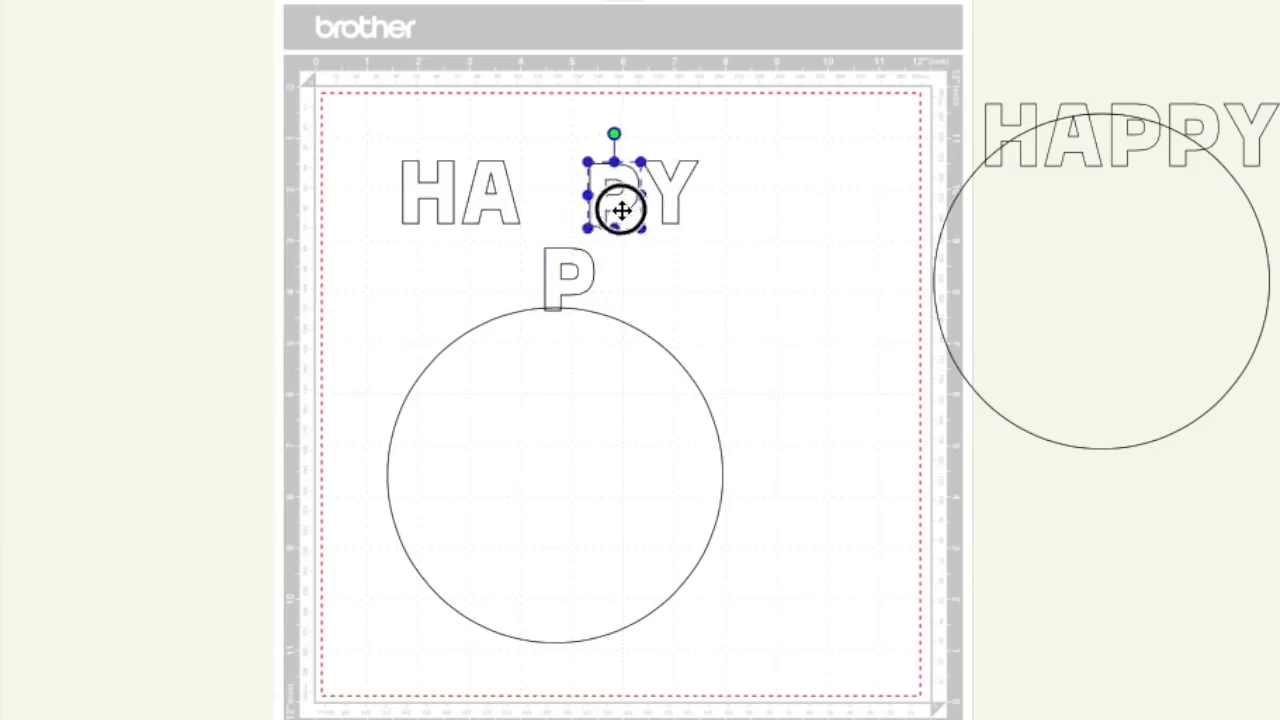
pyautogui.moveTo(615, 210); pyautogui.dragTo(628, 298)
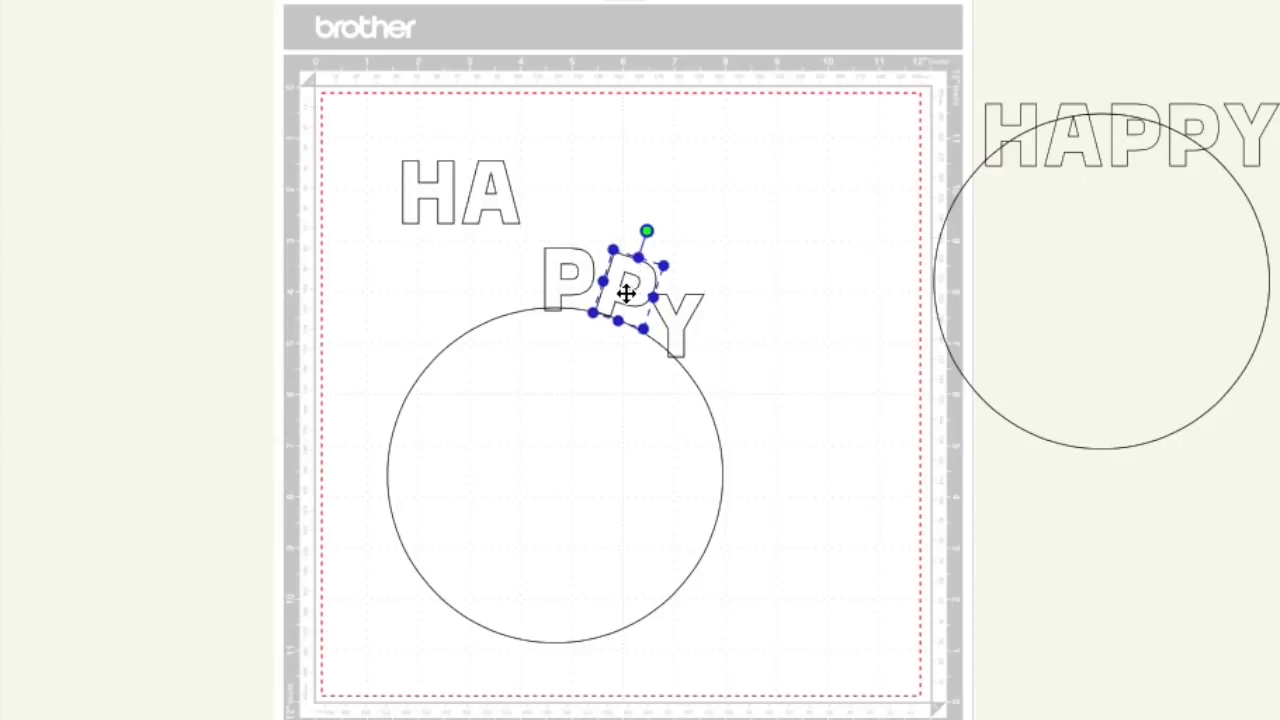
pyautogui.moveTo(625, 293); pyautogui.dragTo(675, 333)
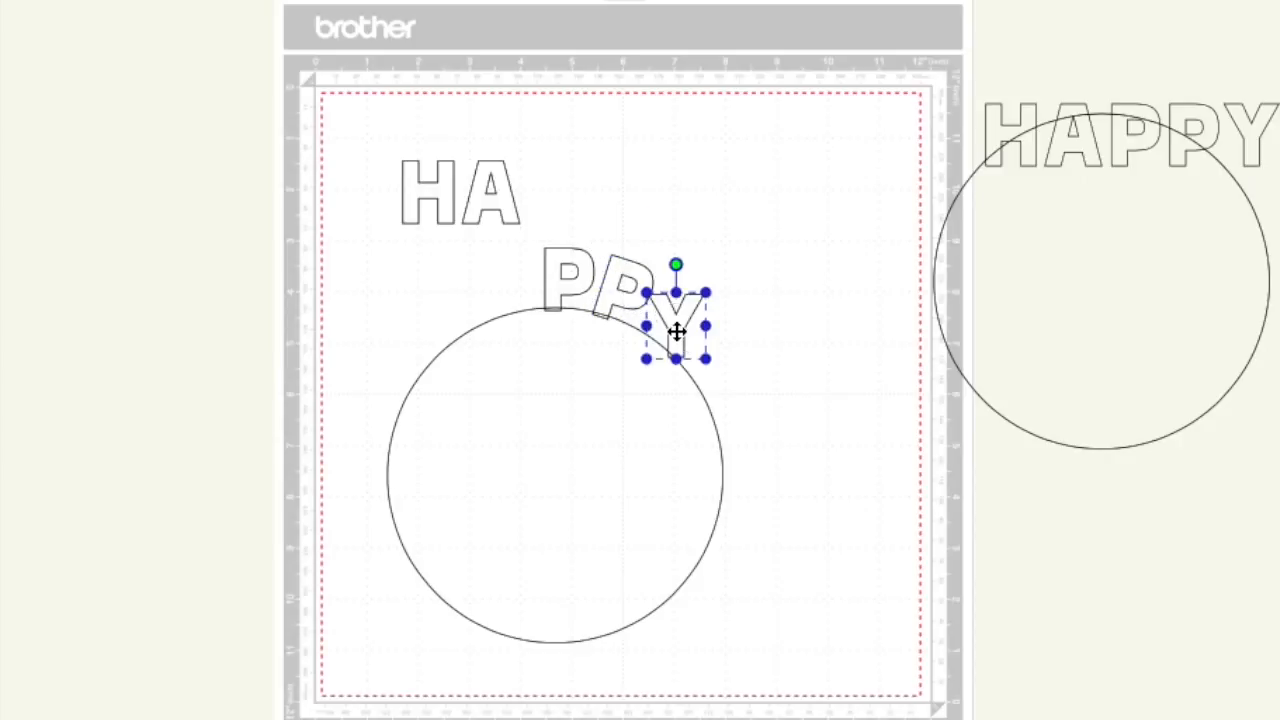
pyautogui.moveTo(676, 264); pyautogui.dragTo(710, 278)
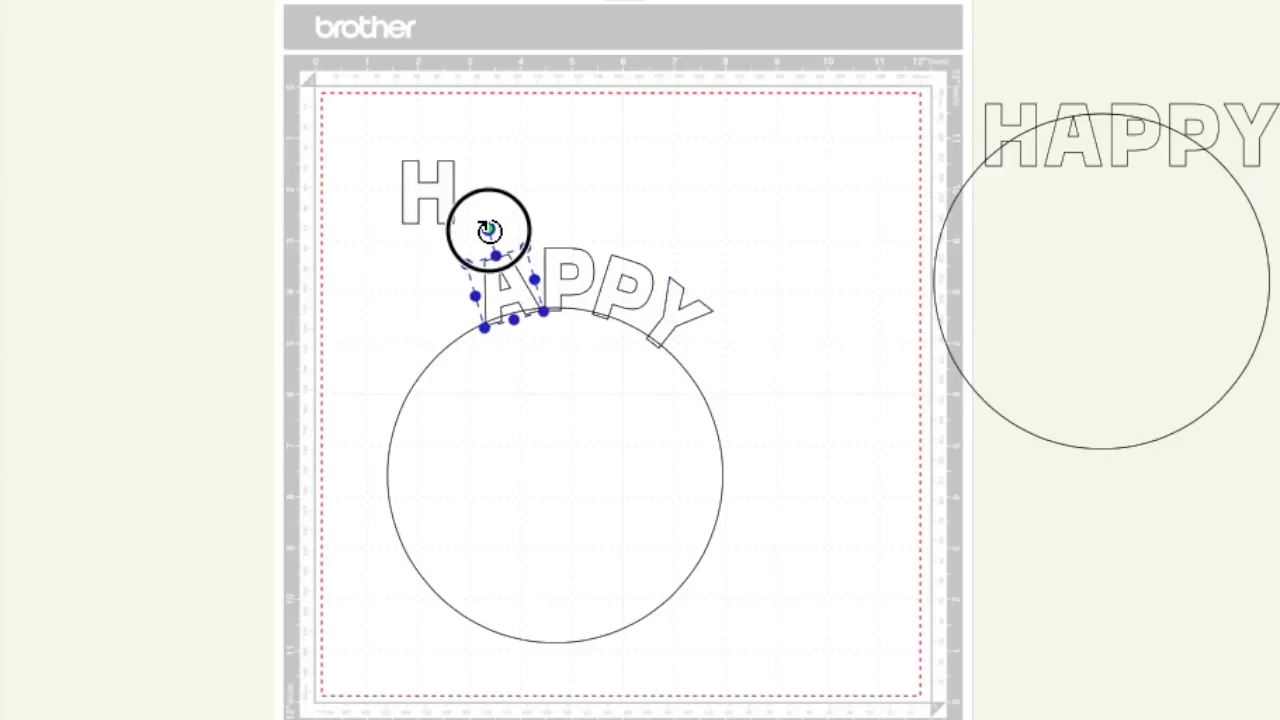
pyautogui.moveTo(490, 230); pyautogui.dragTo(428, 190)
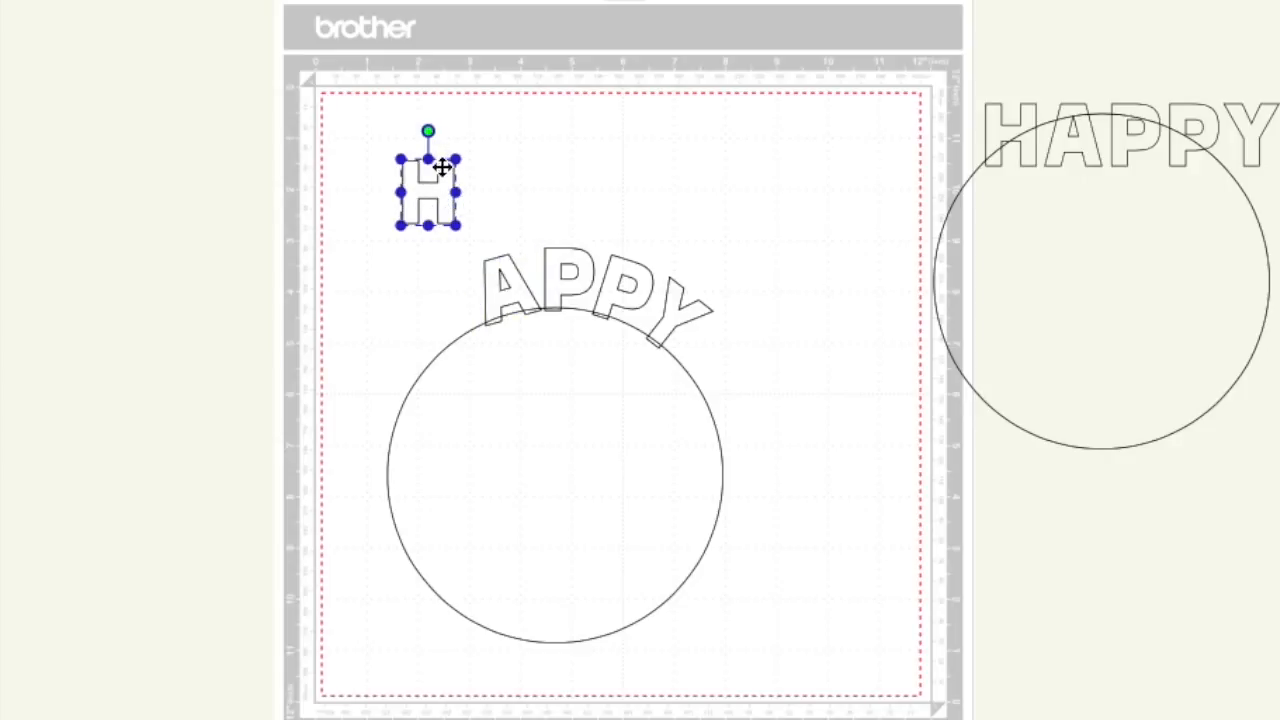
pyautogui.moveTo(428, 190); pyautogui.dragTo(443, 305)
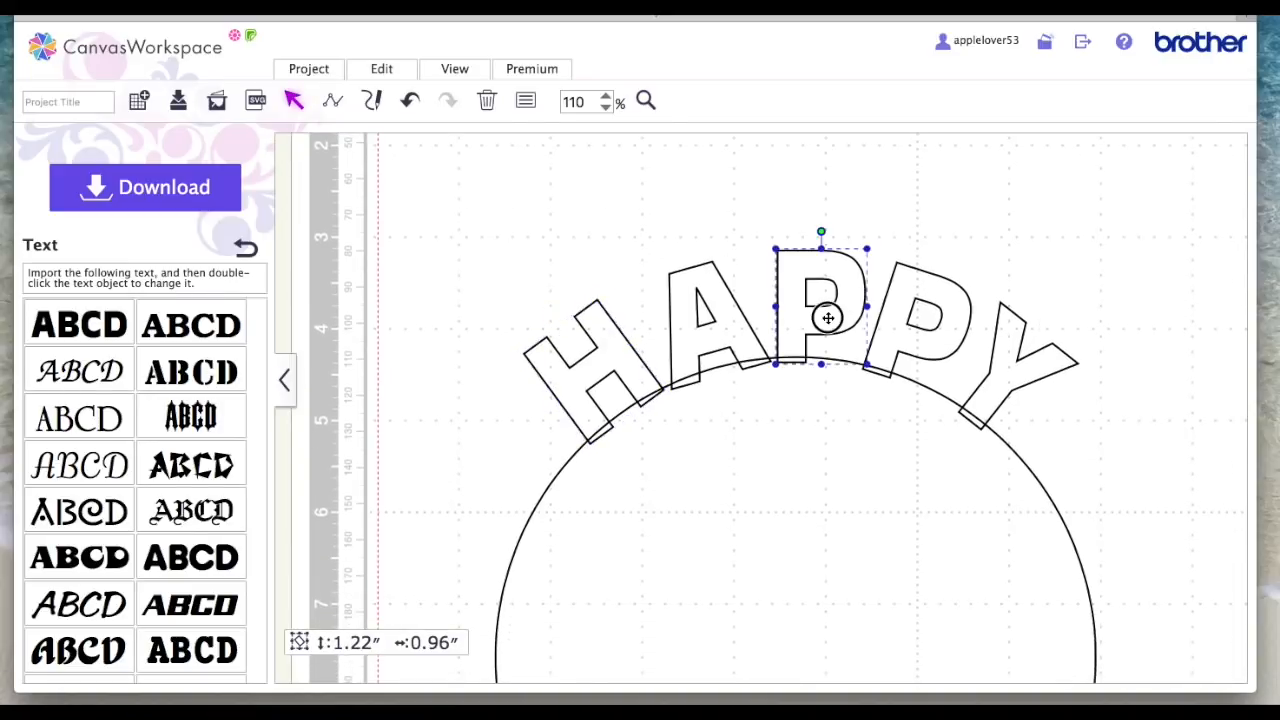
# Nudge the A along the arch so the letters follow the curve evenly
pyautogui.moveTo(827, 318); pyautogui.dragTo(942, 338)
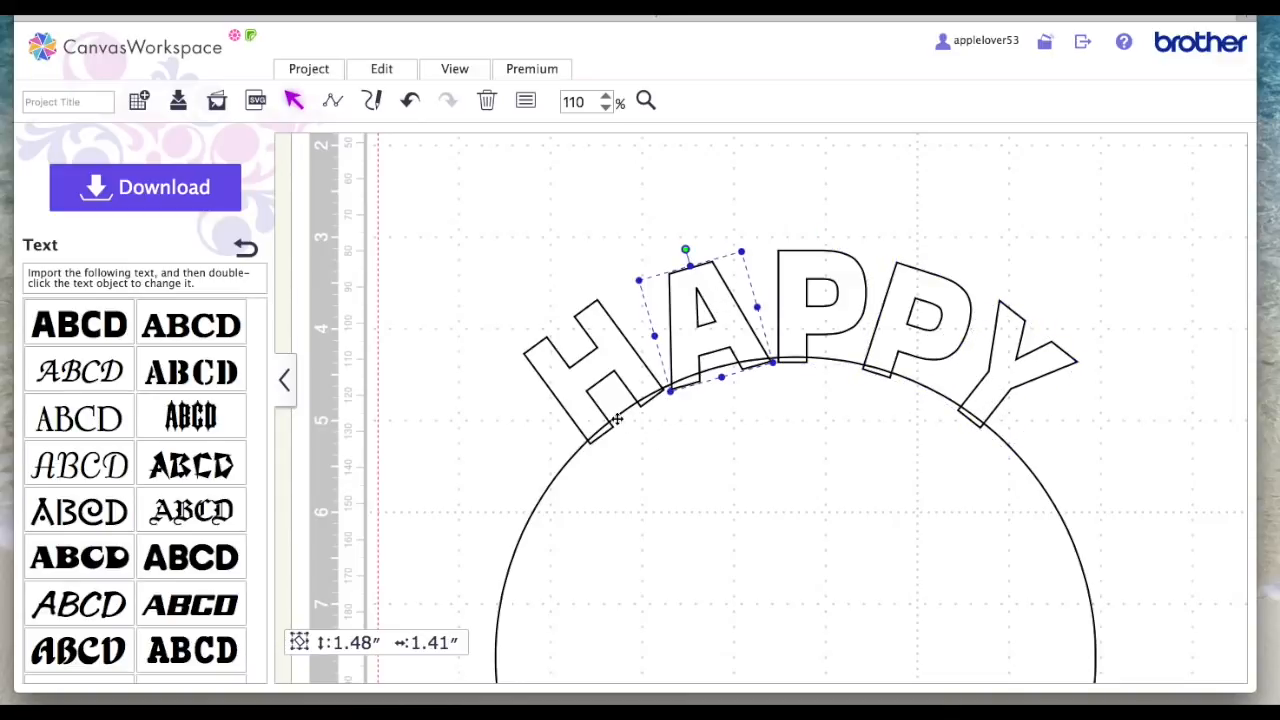
pyautogui.moveTo(828, 380)
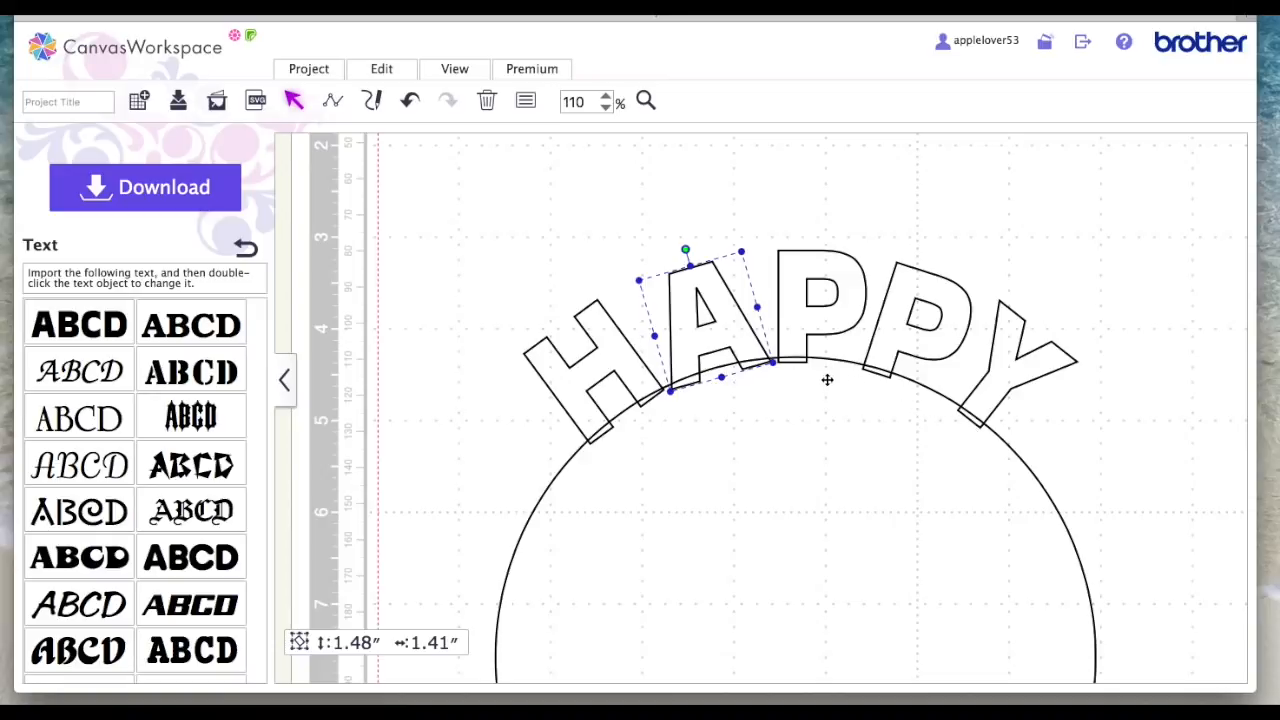
pyautogui.moveTo(744, 346)
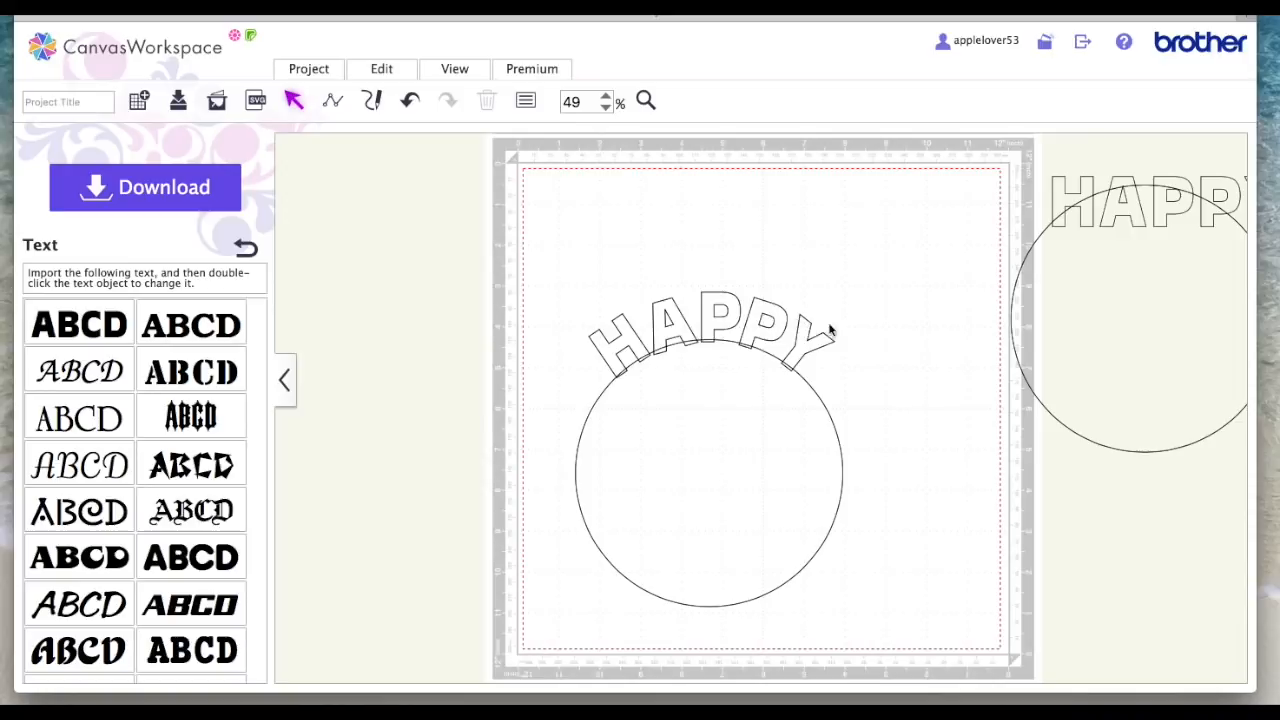
# Weld HAPPY and the circle, then resize the shape to 6.05 by 5.14 inches
pyautogui.moveTo(830, 330); pyautogui.dragTo(883, 530)
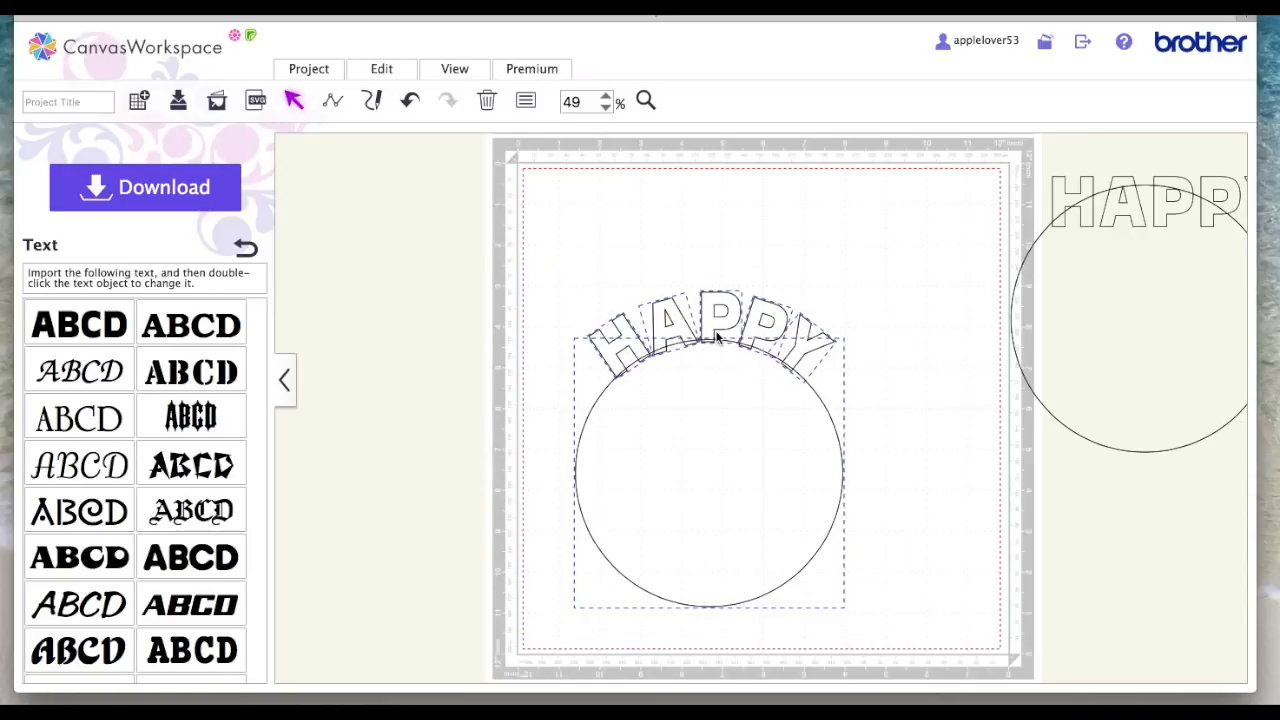
pyautogui.click(381, 68)
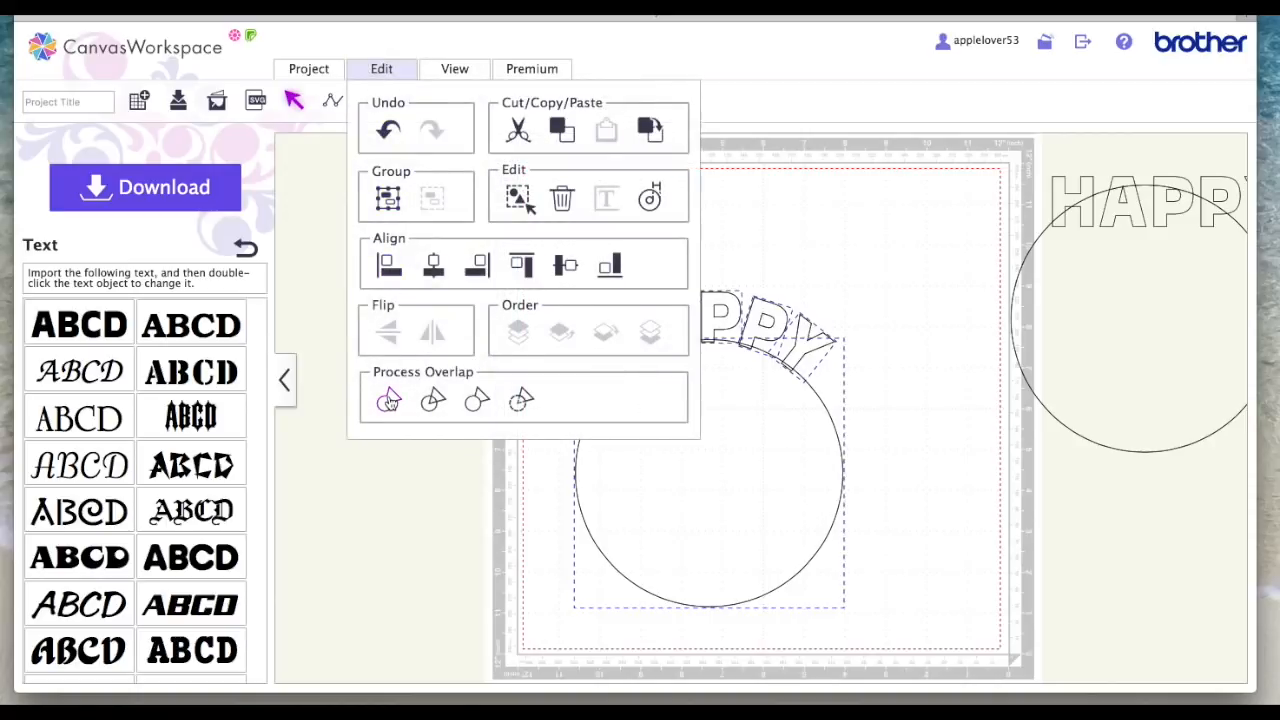
pyautogui.rightClick(765, 362)
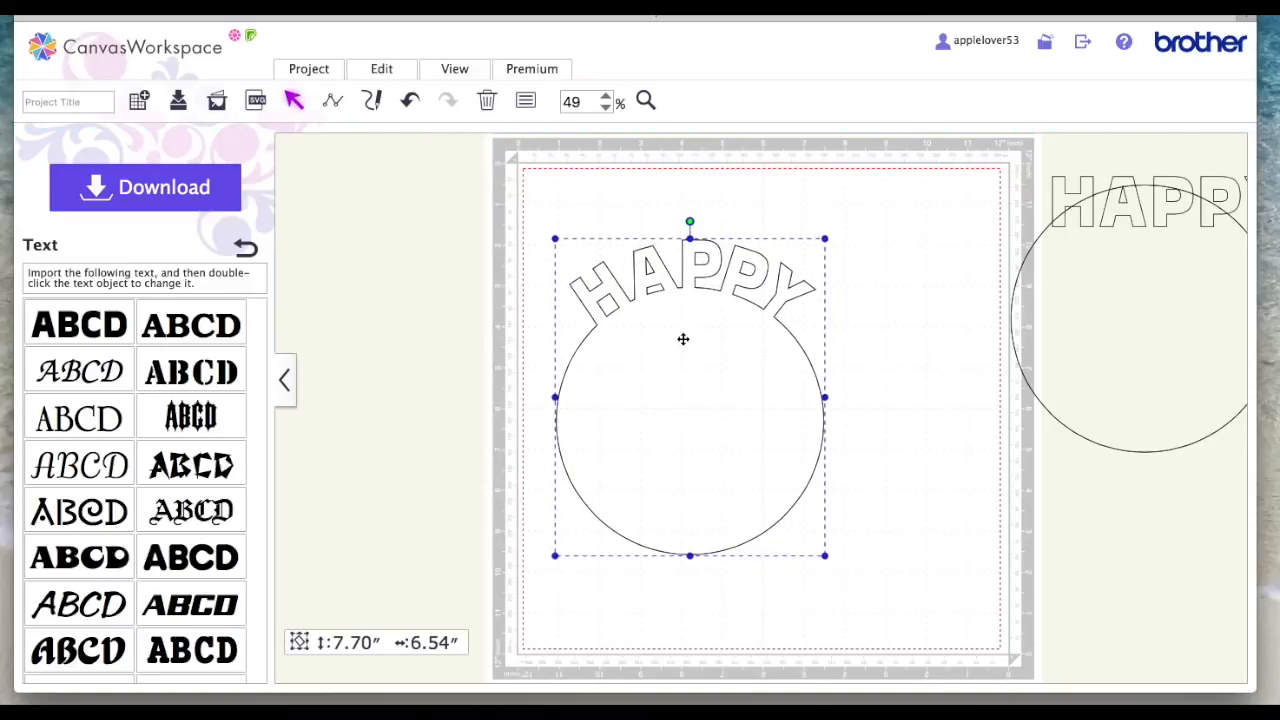
pyautogui.moveTo(707, 408)
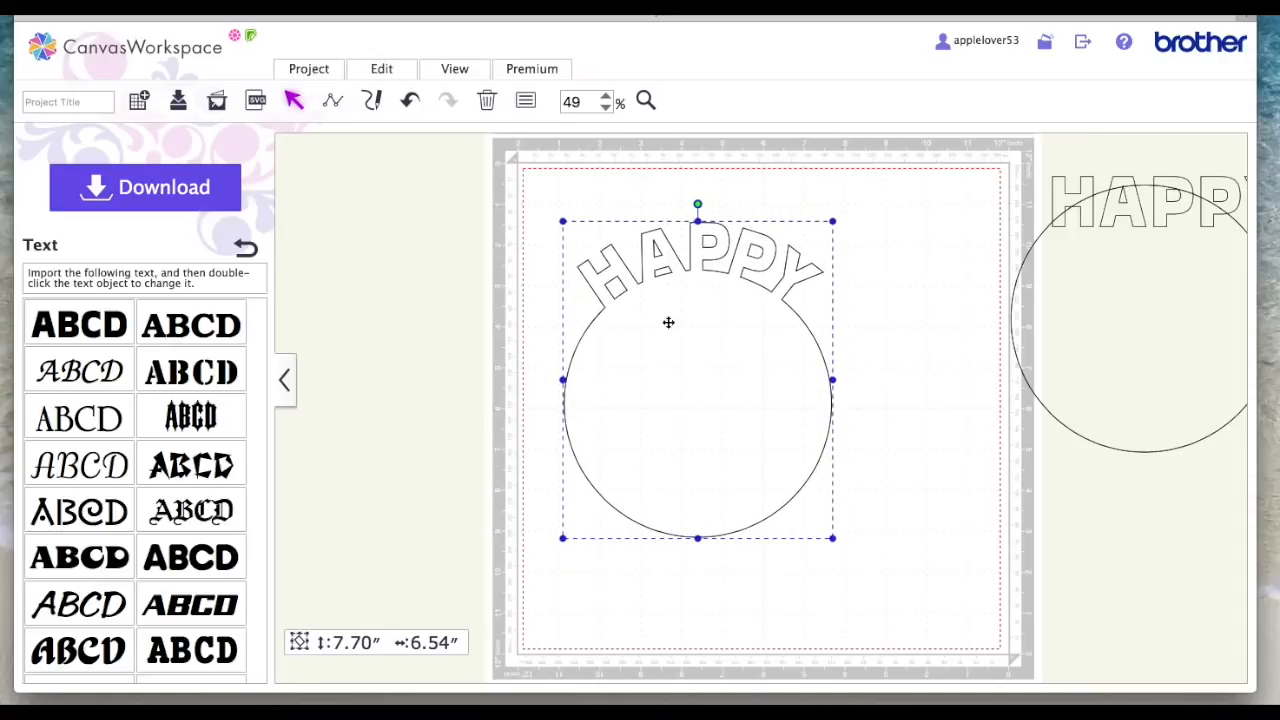
pyautogui.moveTo(833, 221); pyautogui.dragTo(920, 195)
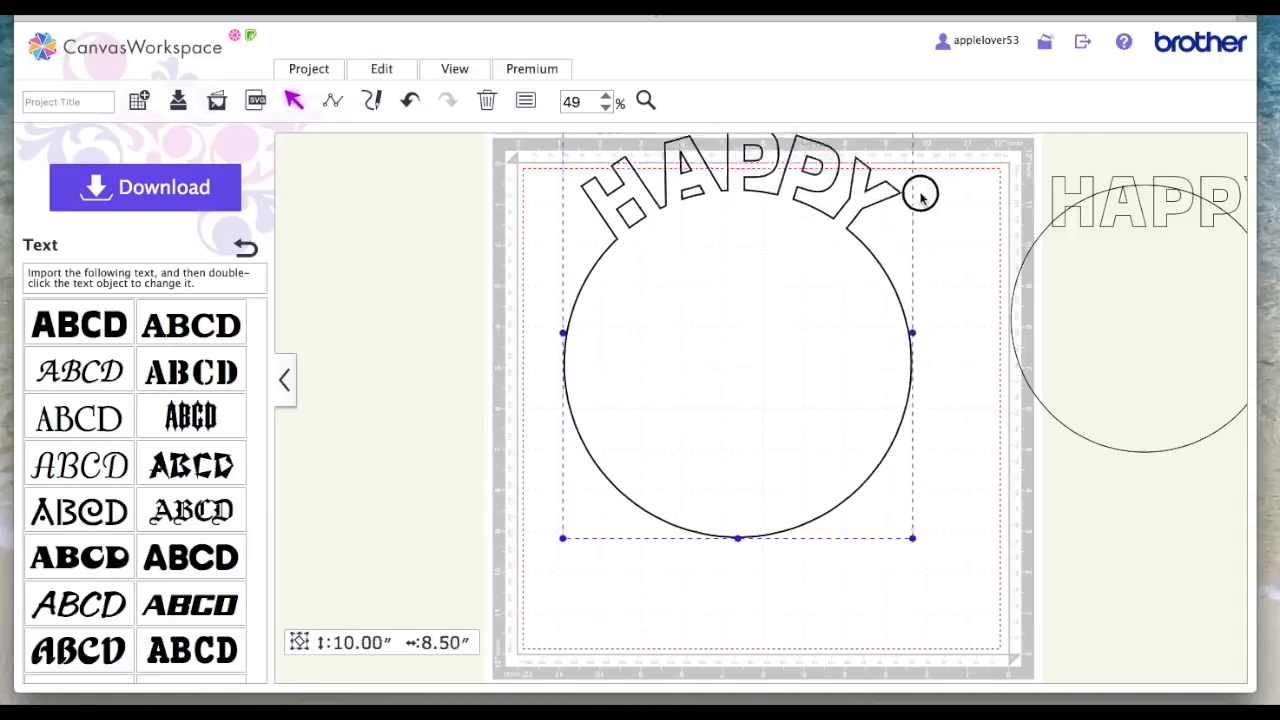
pyautogui.moveTo(912, 538); pyautogui.dragTo(777, 538)
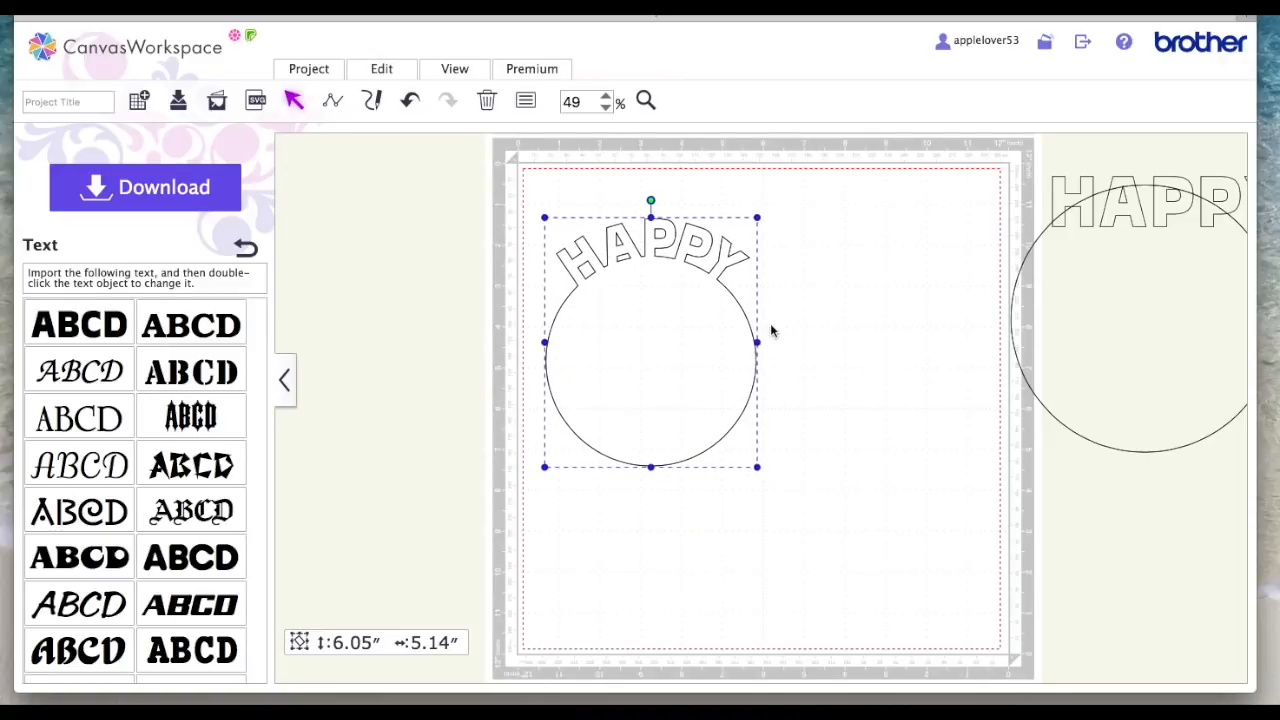
pyautogui.moveTo(712, 241)
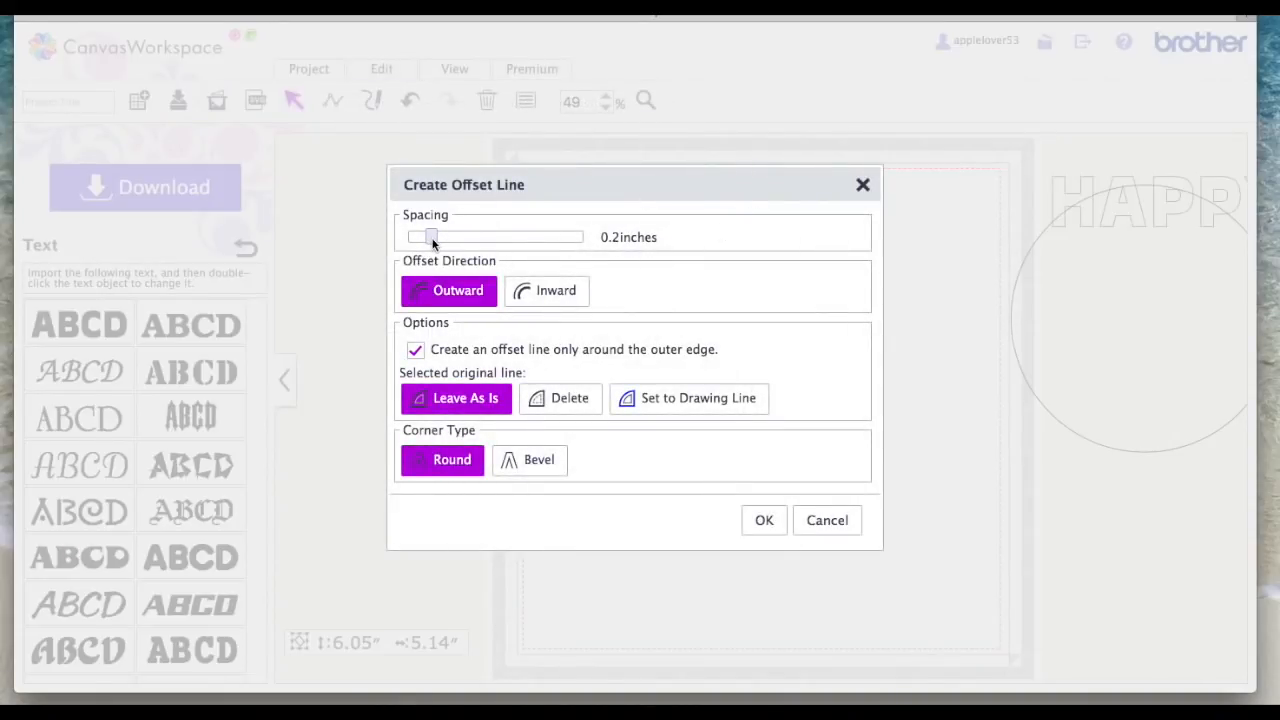
# Create a 0.12-inch outward offset outline and drag it to the left
pyautogui.moveTo(432, 237); pyautogui.dragTo(425, 237)
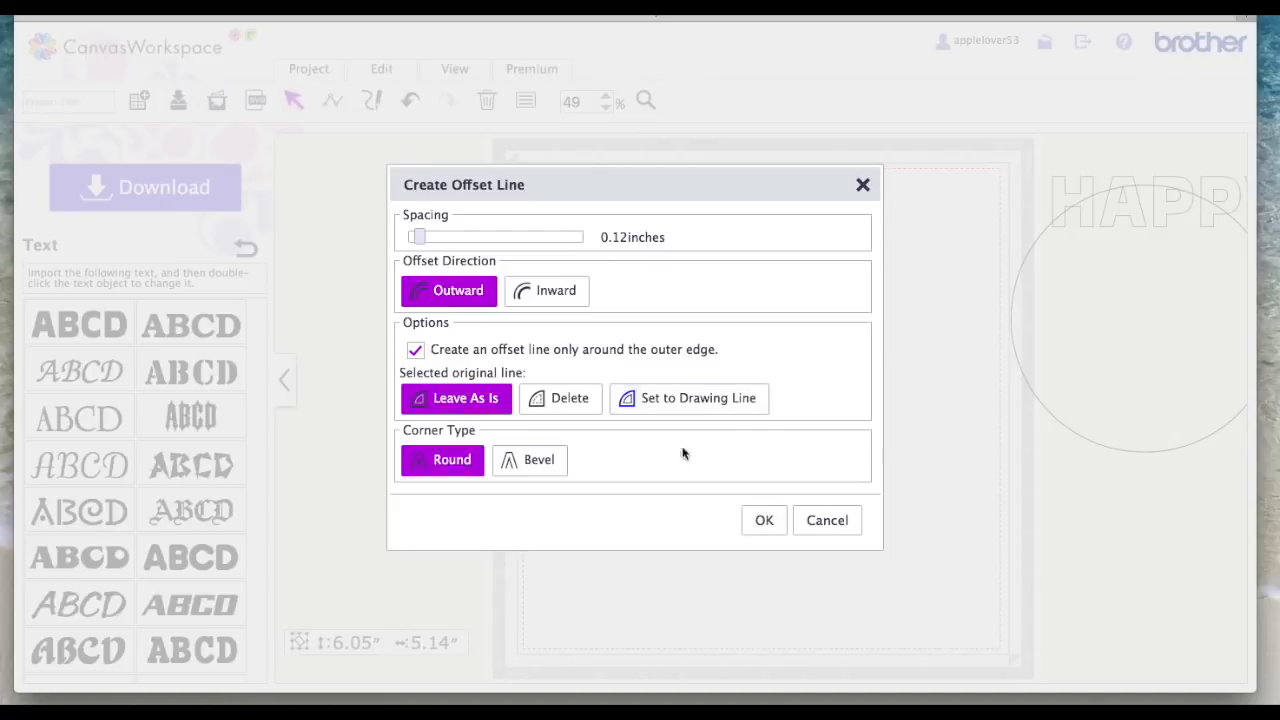
pyautogui.click(763, 520)
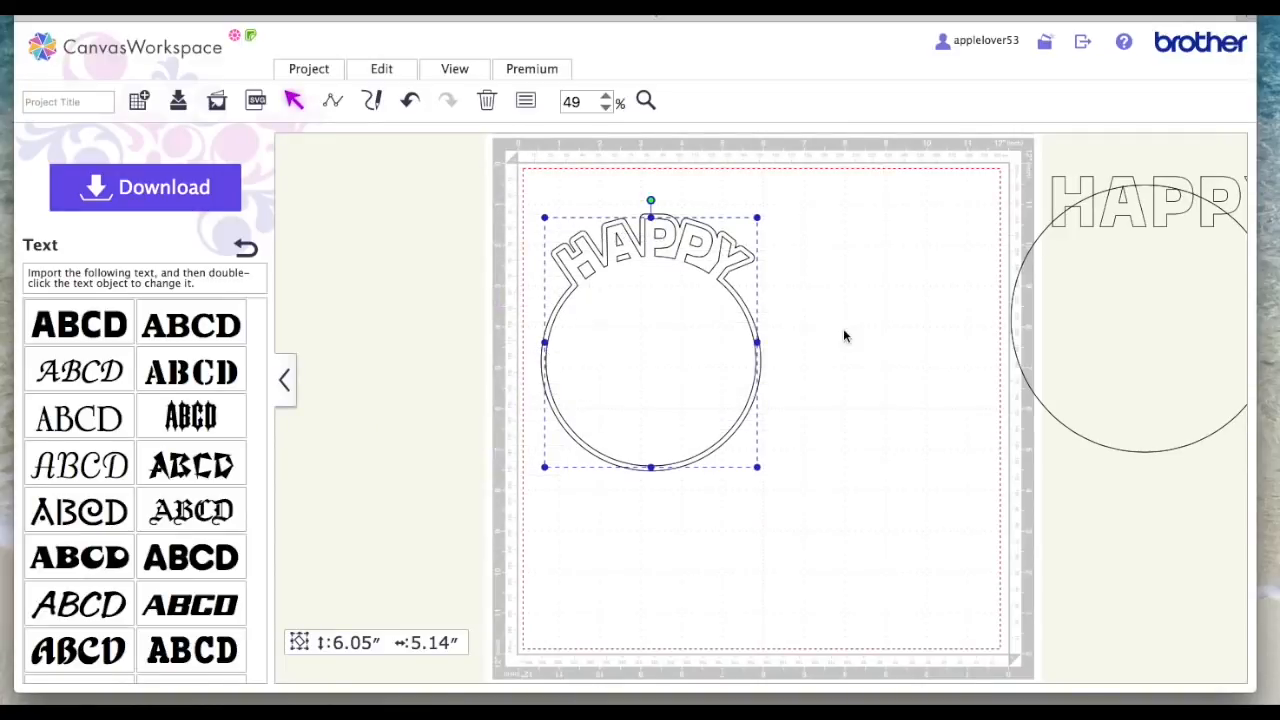
pyautogui.moveTo(650, 337); pyautogui.dragTo(805, 337)
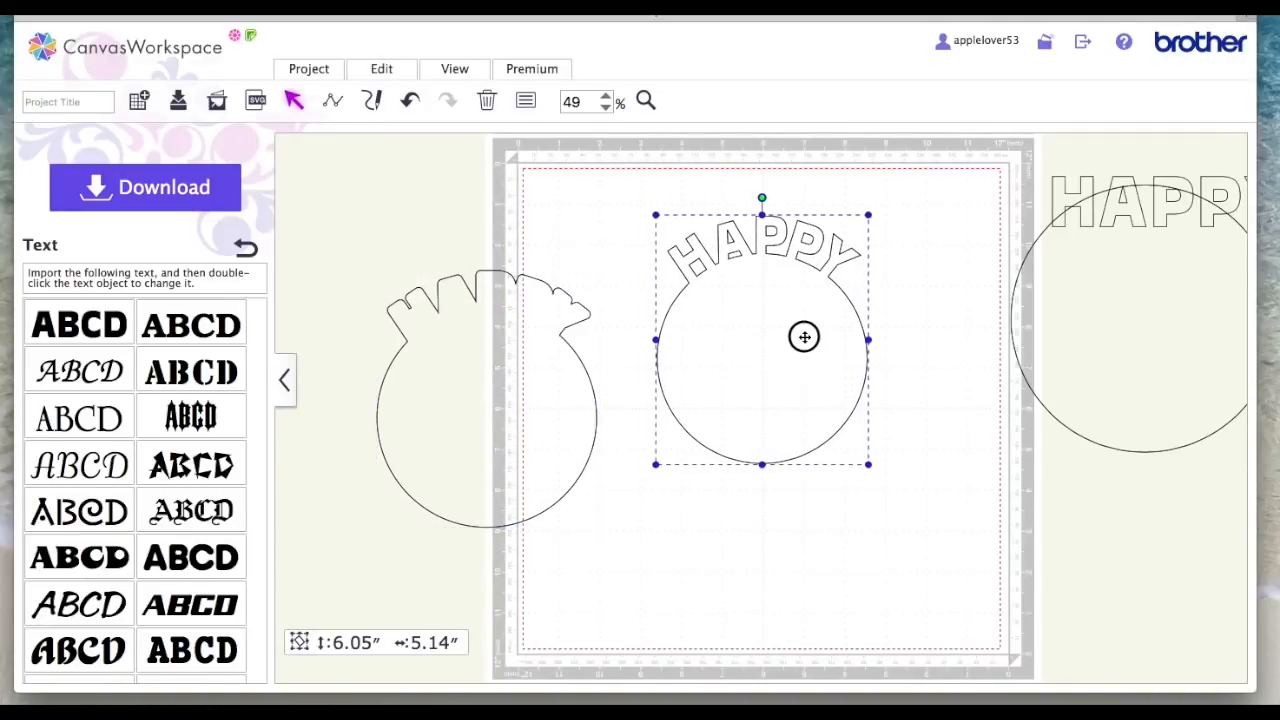
# Fill the welded HAPPY circle coral and the offset outline light pink
pyautogui.click(525, 100)
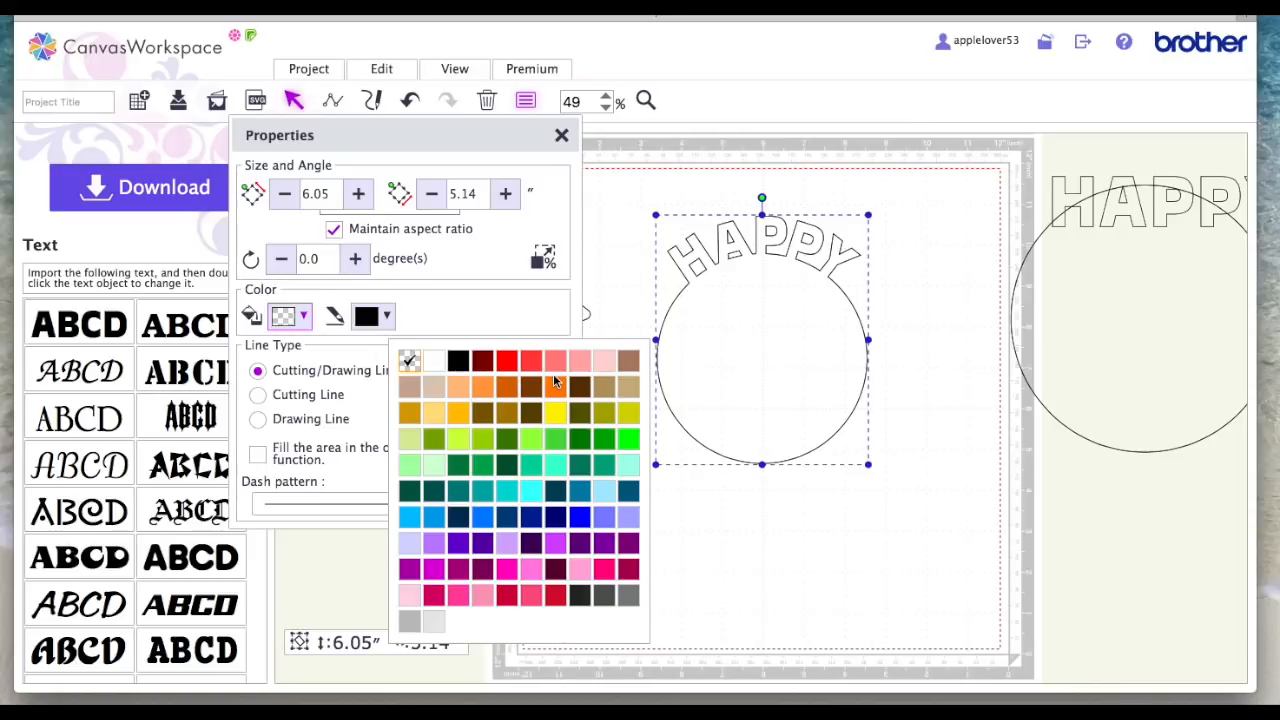
pyautogui.moveTo(557, 360)
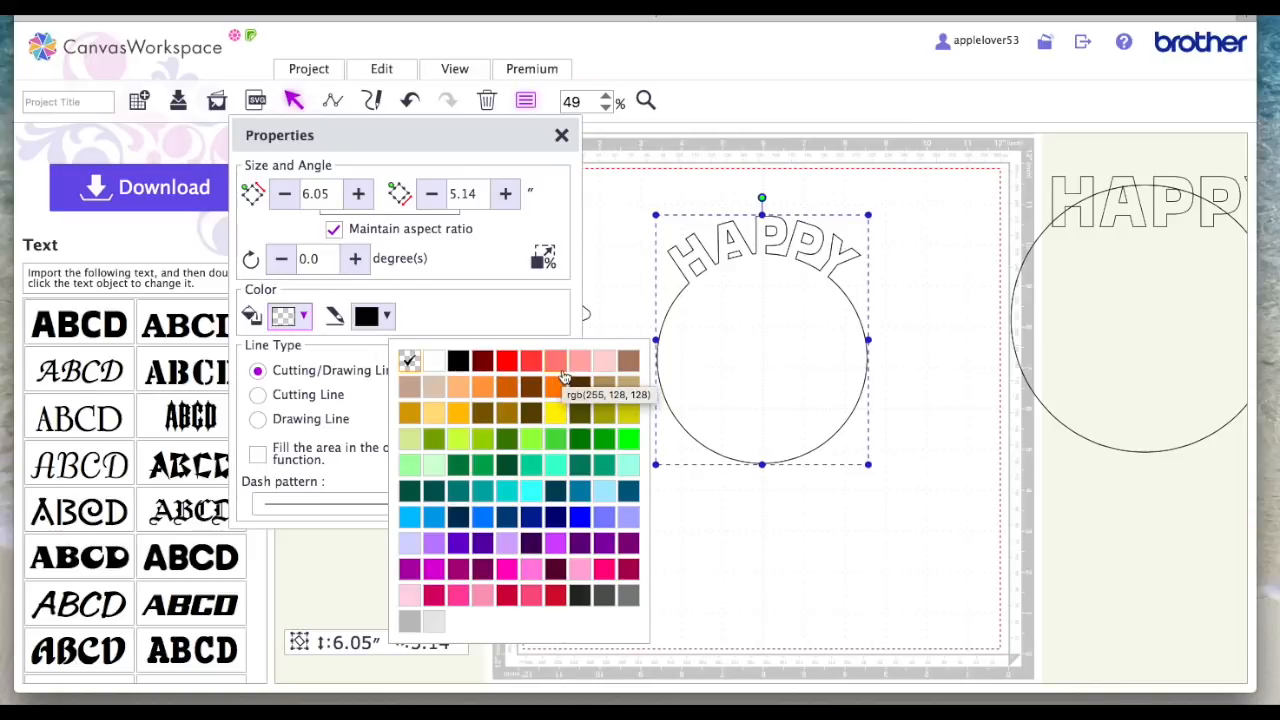
pyautogui.moveTo(556, 388)
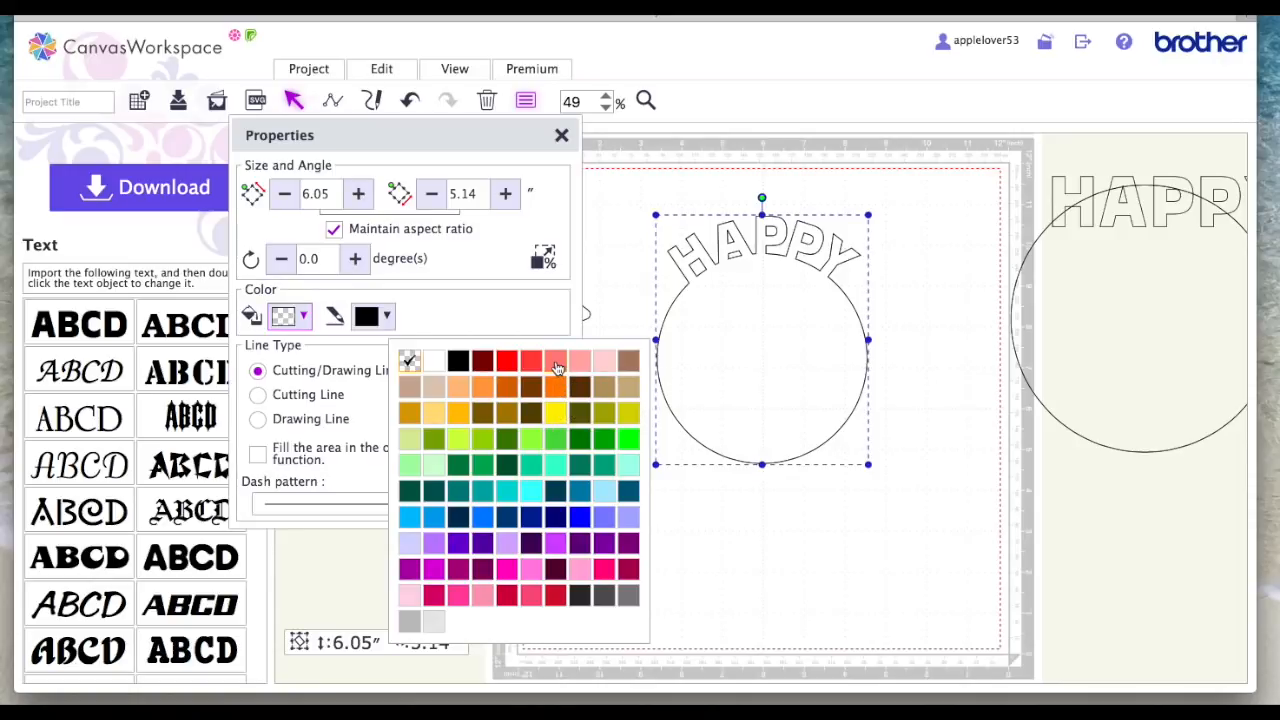
pyautogui.click(531, 361)
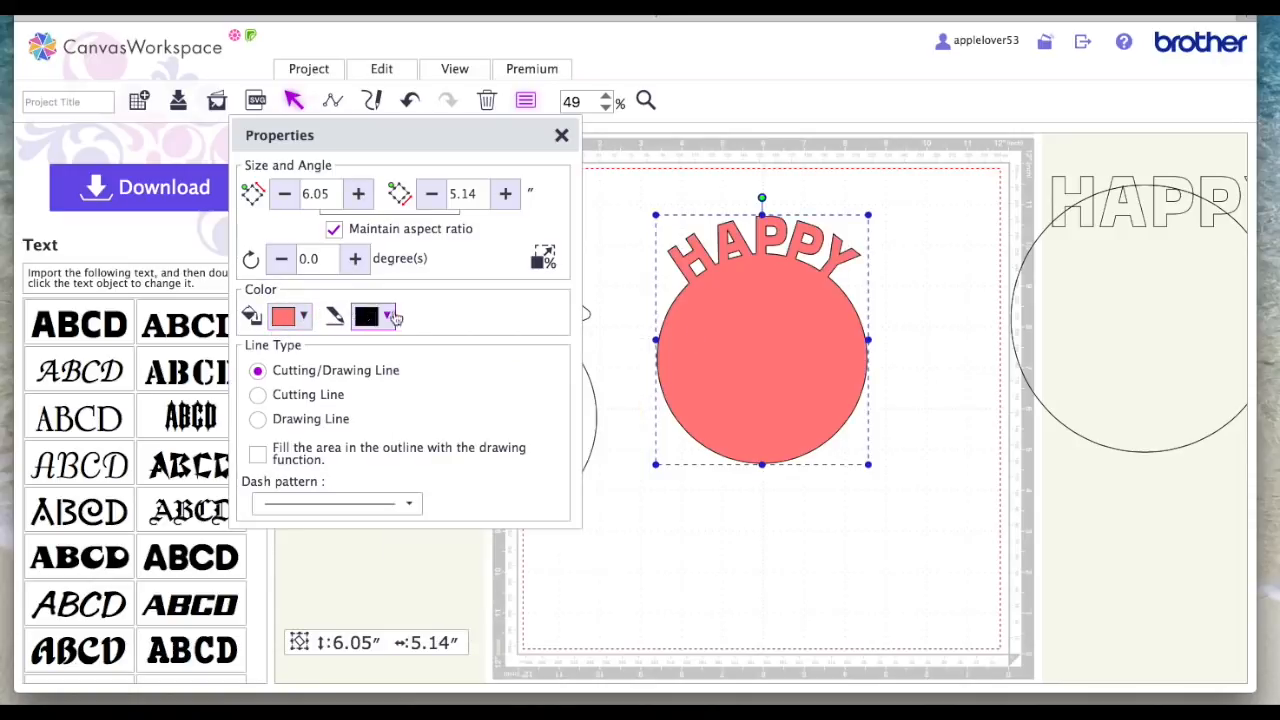
pyautogui.click(386, 317)
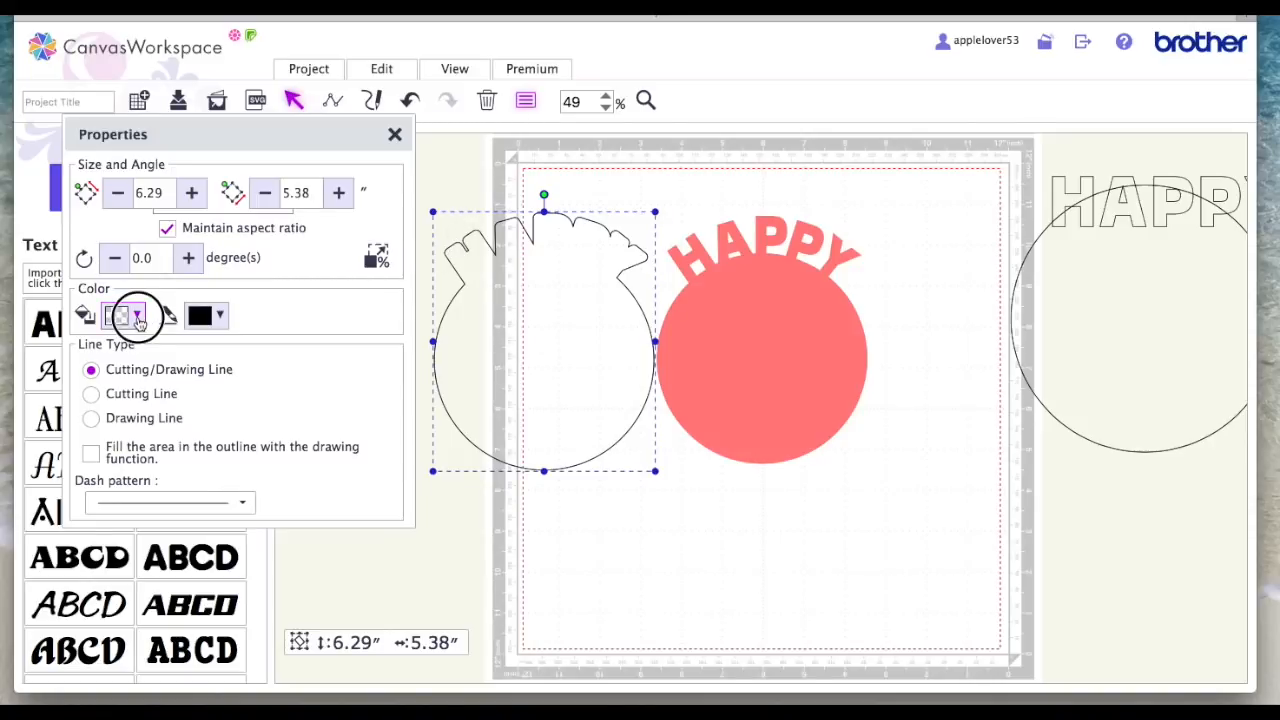
pyautogui.click(118, 315)
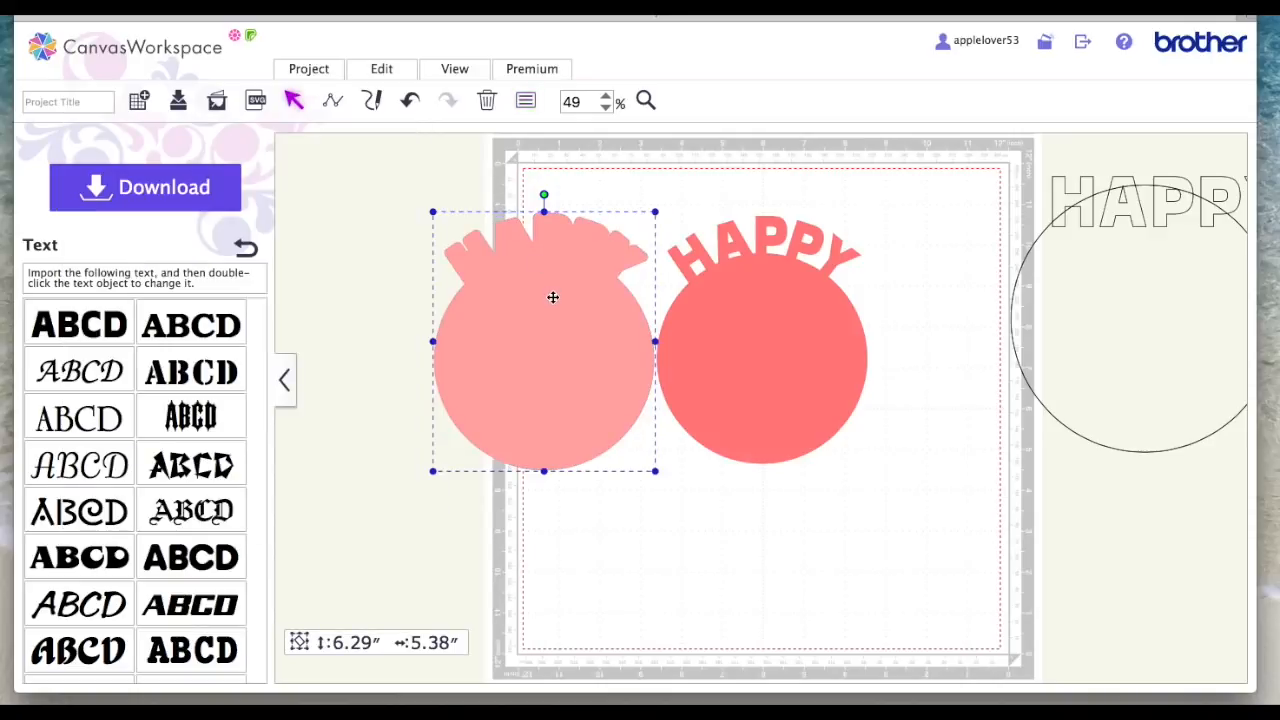
pyautogui.moveTo(530, 387)
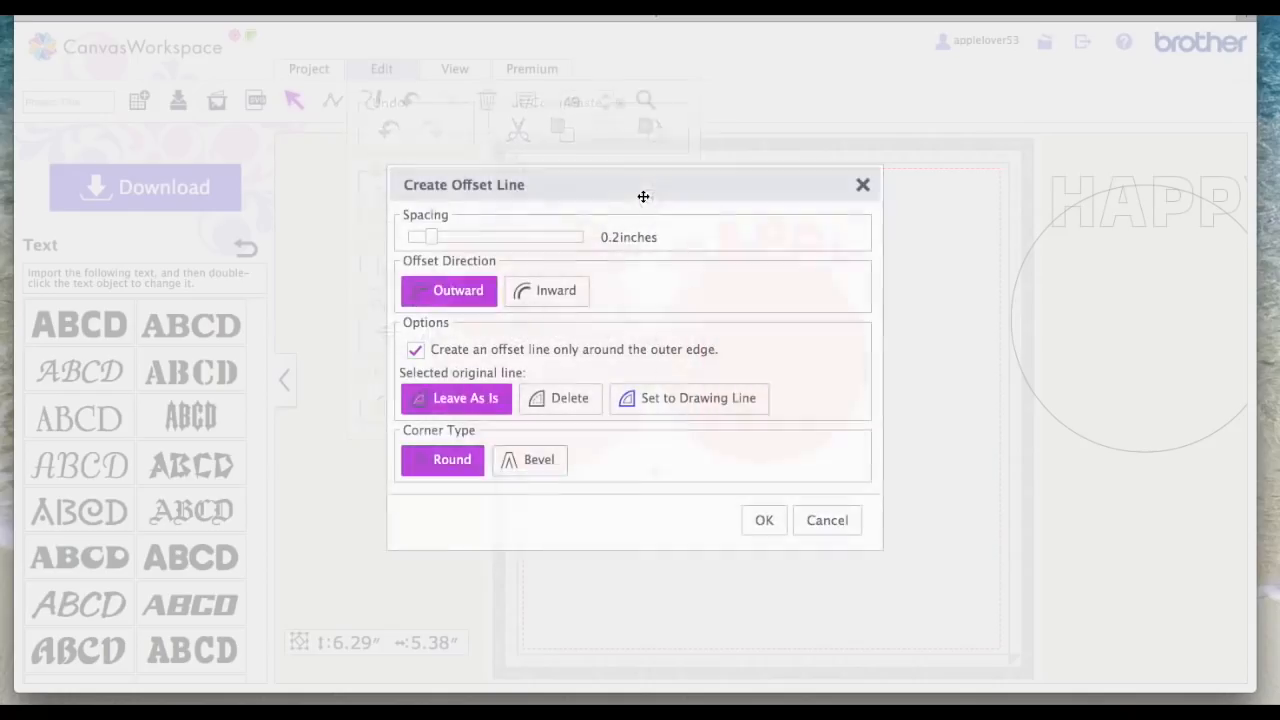
# Create a 0.16-inch outward offset around the pink mat, about 6.61 by 5.70 inches
pyautogui.moveTo(430, 237); pyautogui.dragTo(420, 237)
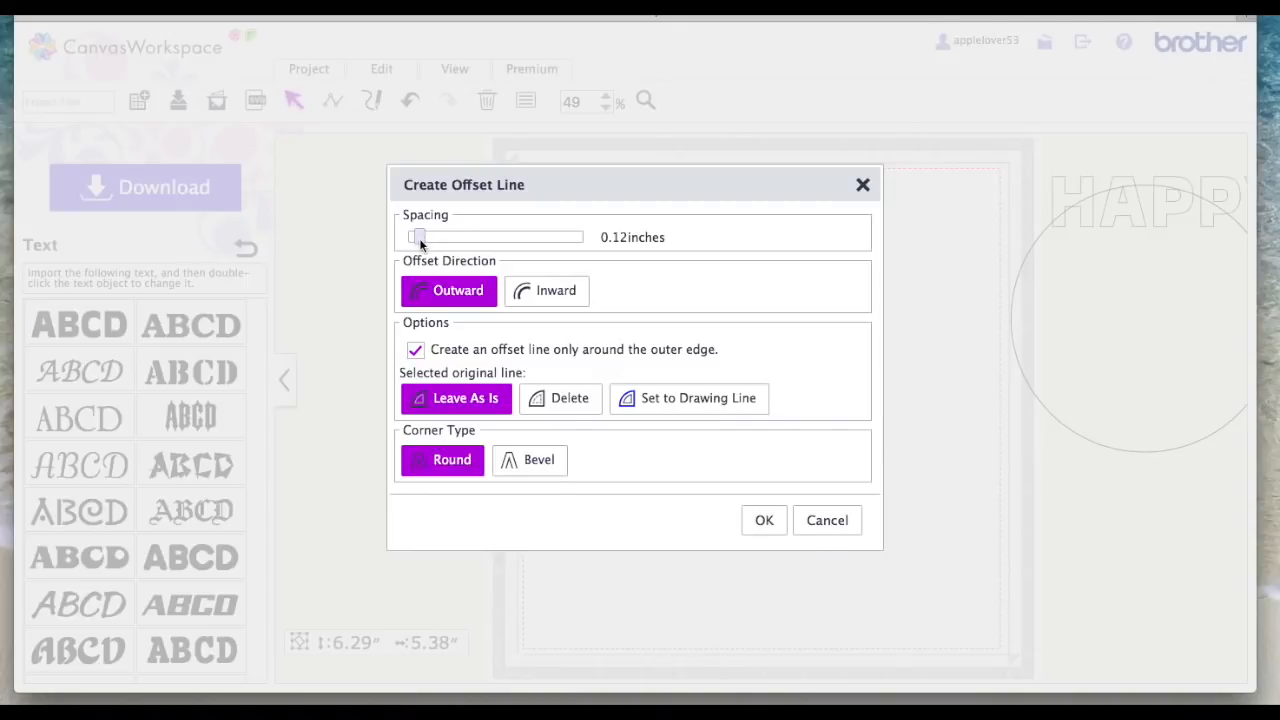
pyautogui.click(418, 237)
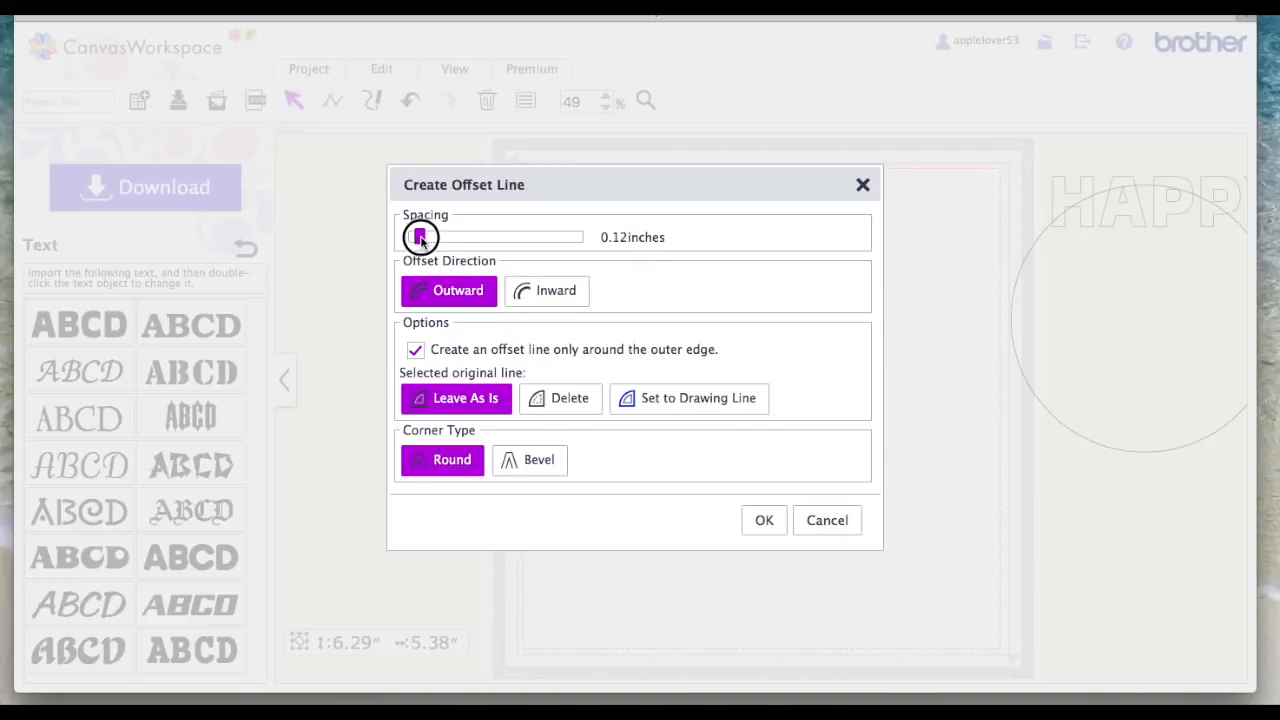
pyautogui.moveTo(420, 237); pyautogui.dragTo(425, 237)
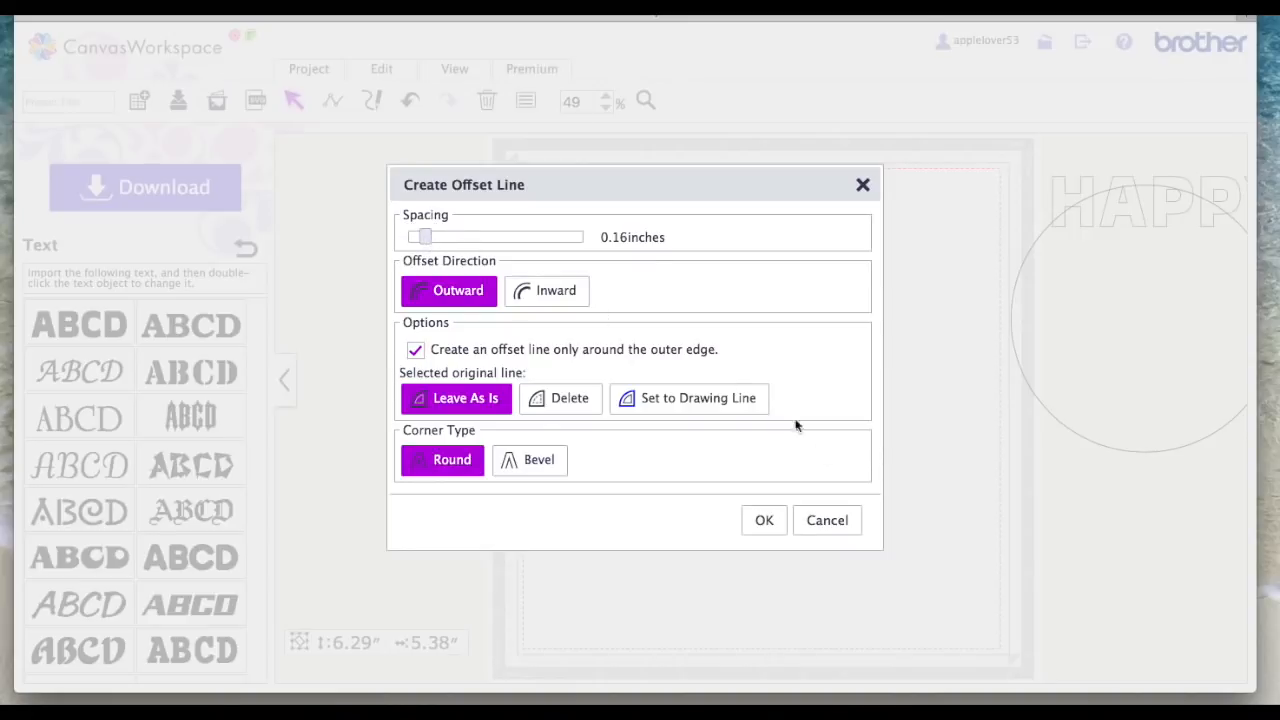
pyautogui.click(764, 520)
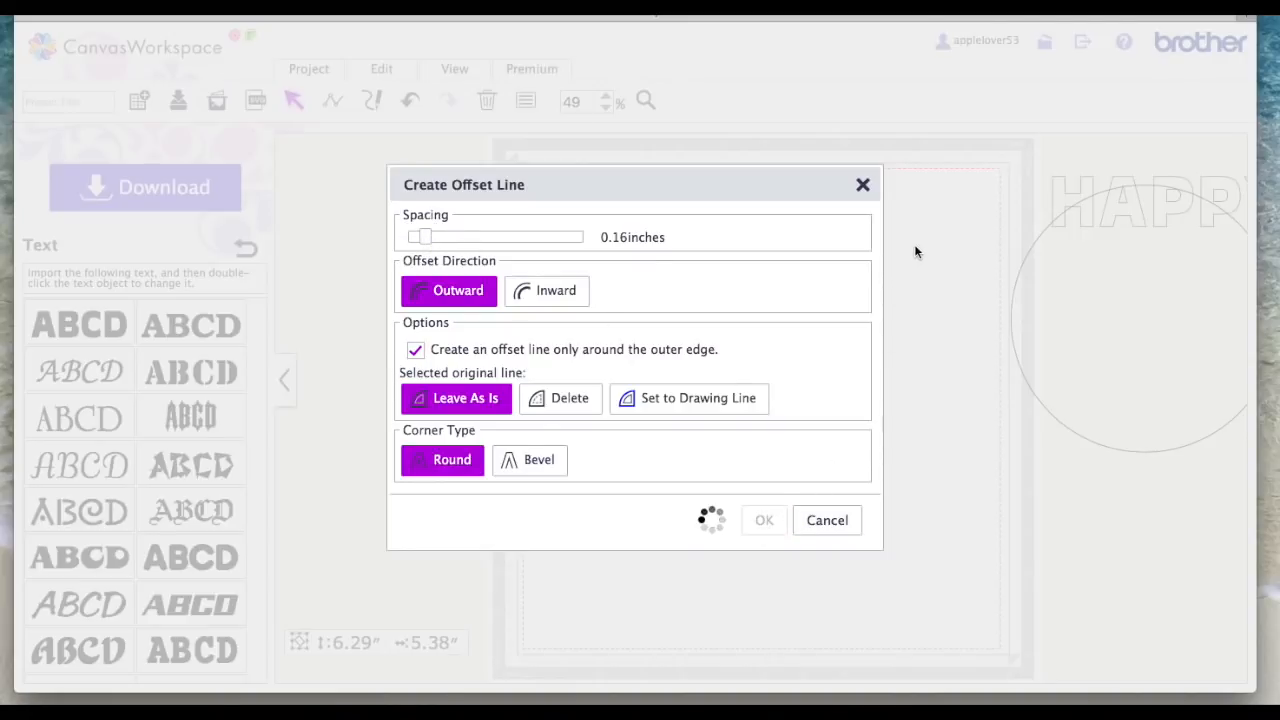
pyautogui.click(763, 520)
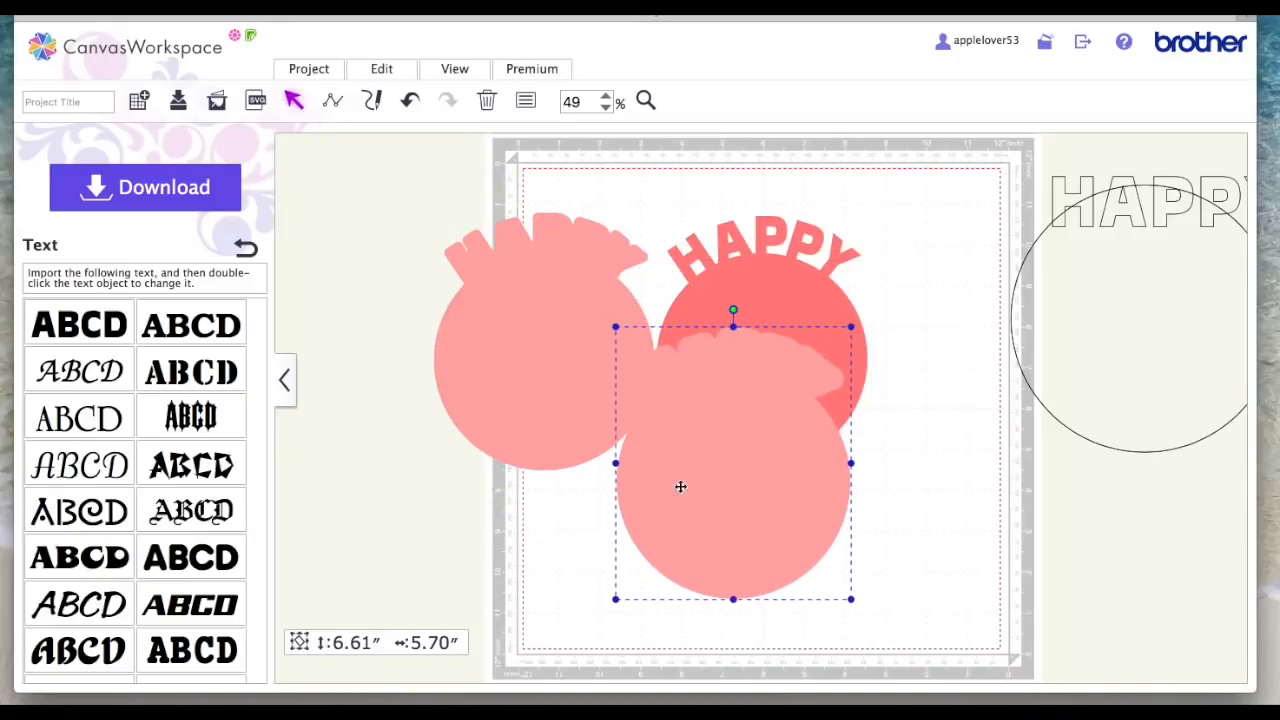
# Stack the mats and coral HAPPY circle, bringing the circle to the front
pyautogui.moveTo(681, 487); pyautogui.dragTo(637, 283)
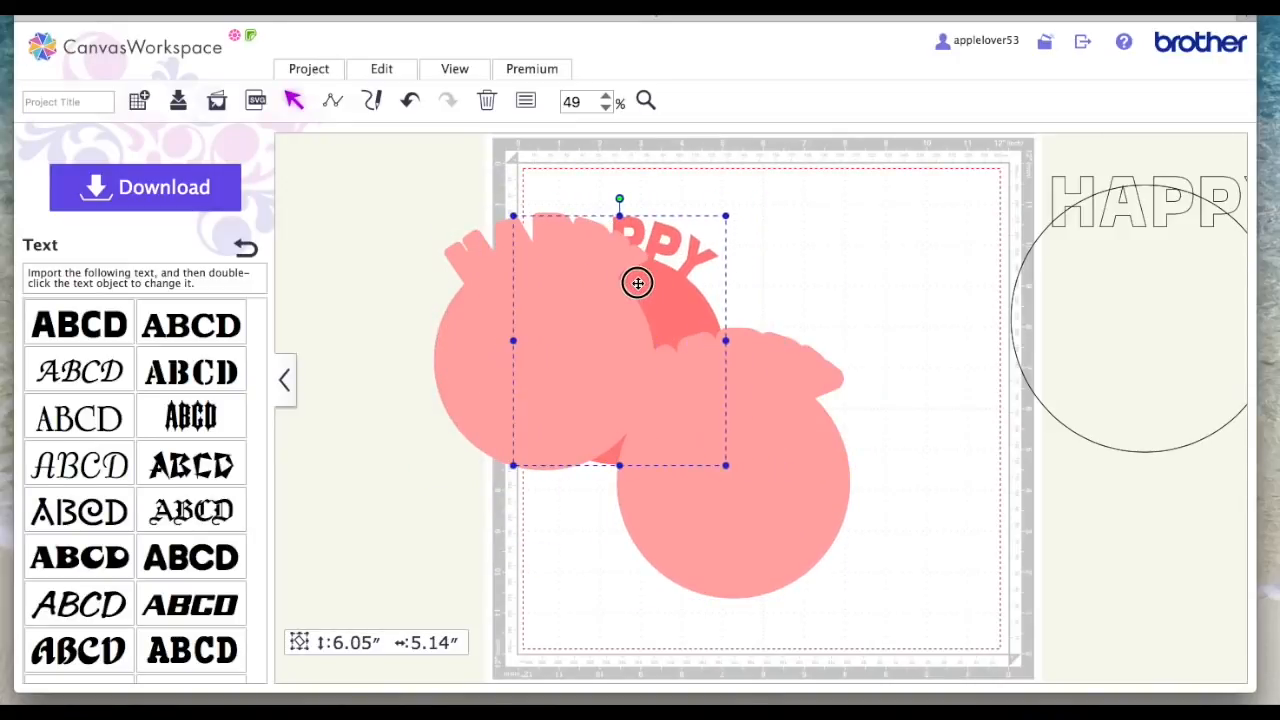
pyautogui.moveTo(637, 283); pyautogui.dragTo(823, 307)
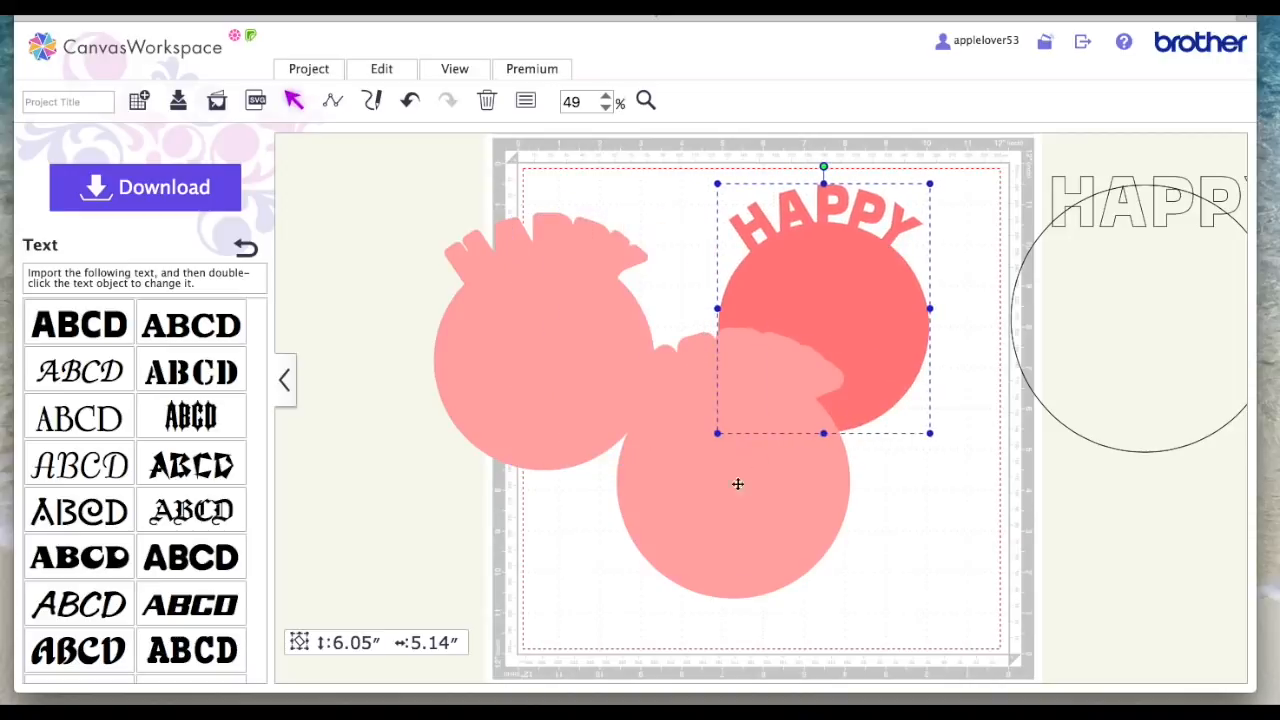
pyautogui.moveTo(823, 308); pyautogui.dragTo(677, 488)
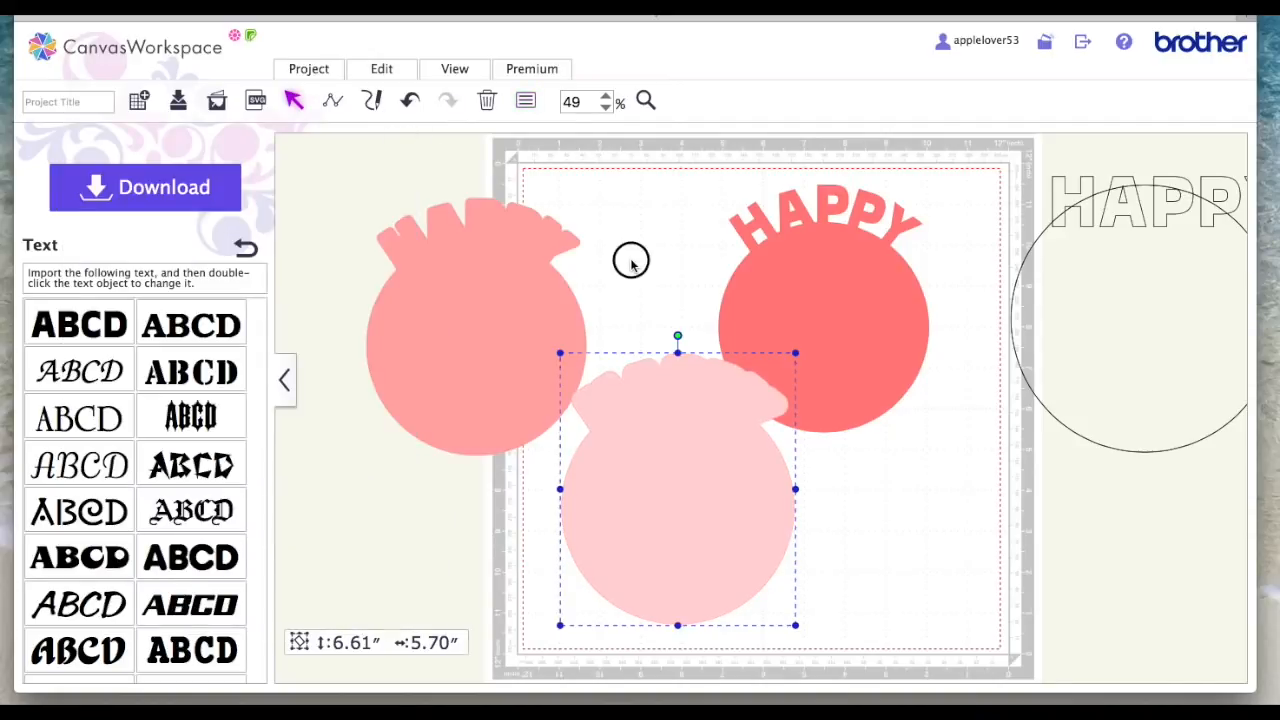
pyautogui.moveTo(517, 375)
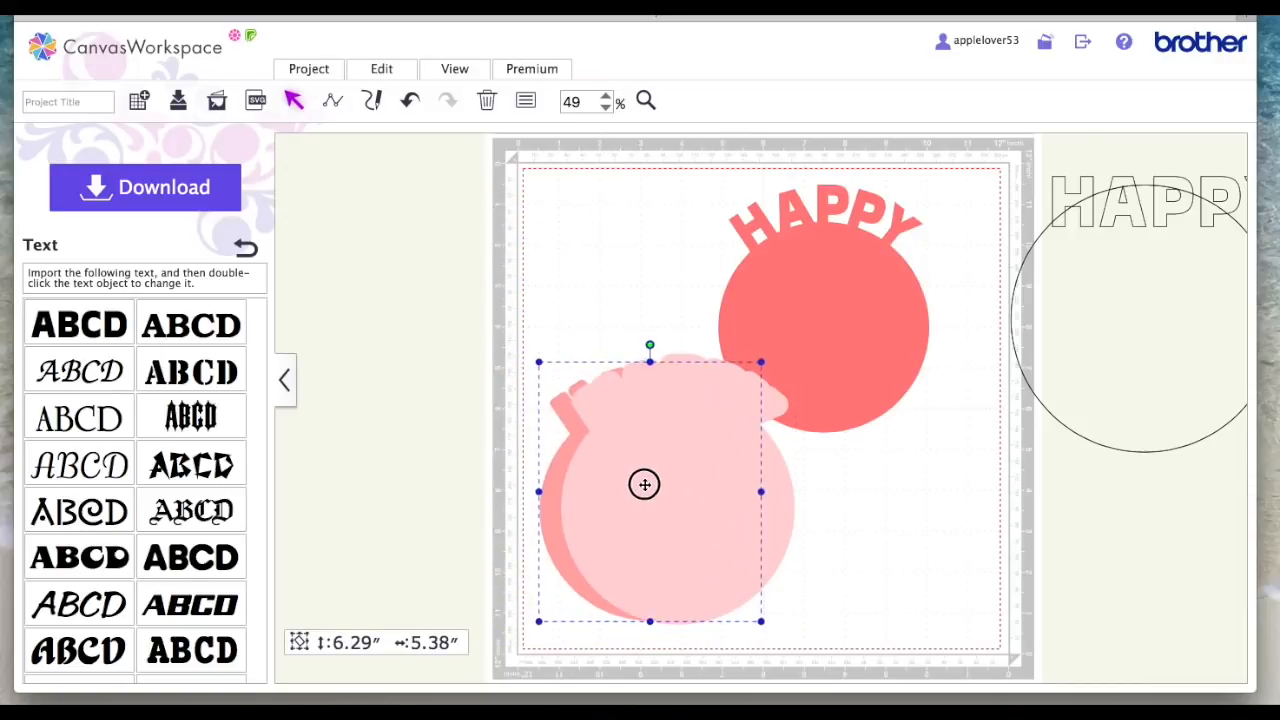
pyautogui.moveTo(644, 485); pyautogui.dragTo(529, 441)
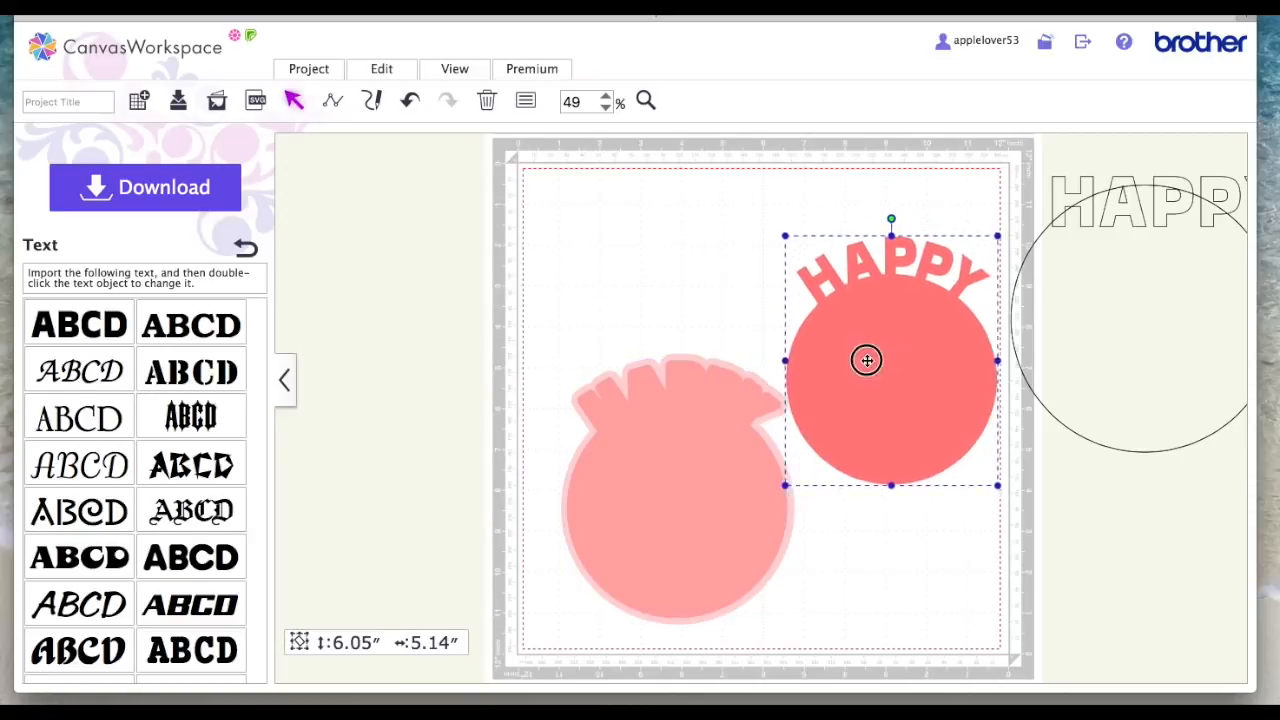
pyautogui.rightClick(867, 360)
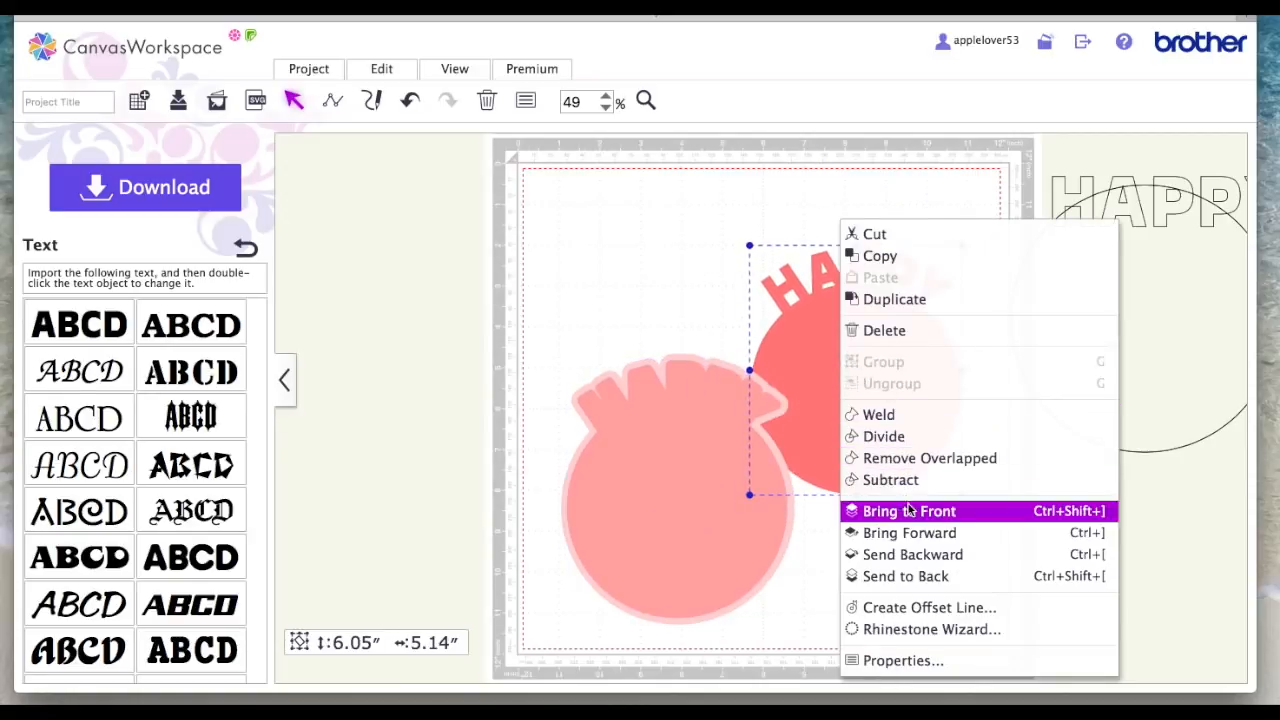
pyautogui.click(908, 511)
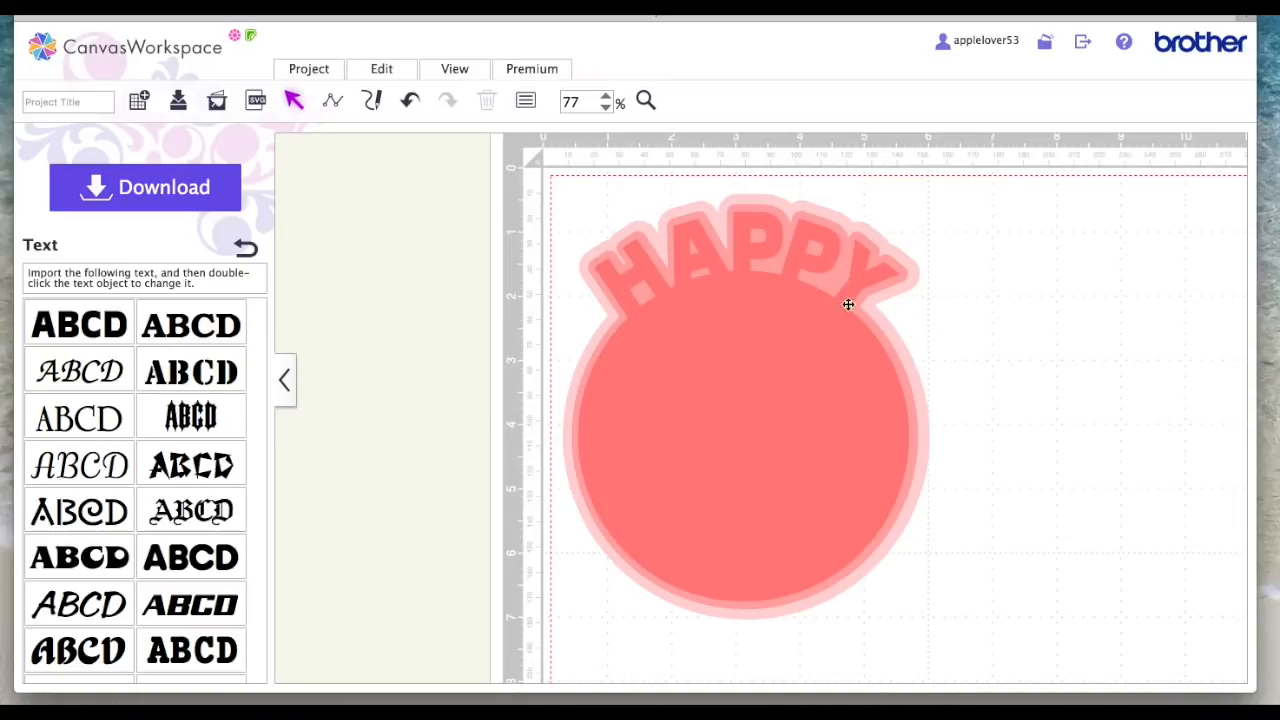
# Use View > Fit to Mat to show the spare HAPPY and circle on the mat
pyautogui.click(454, 68)
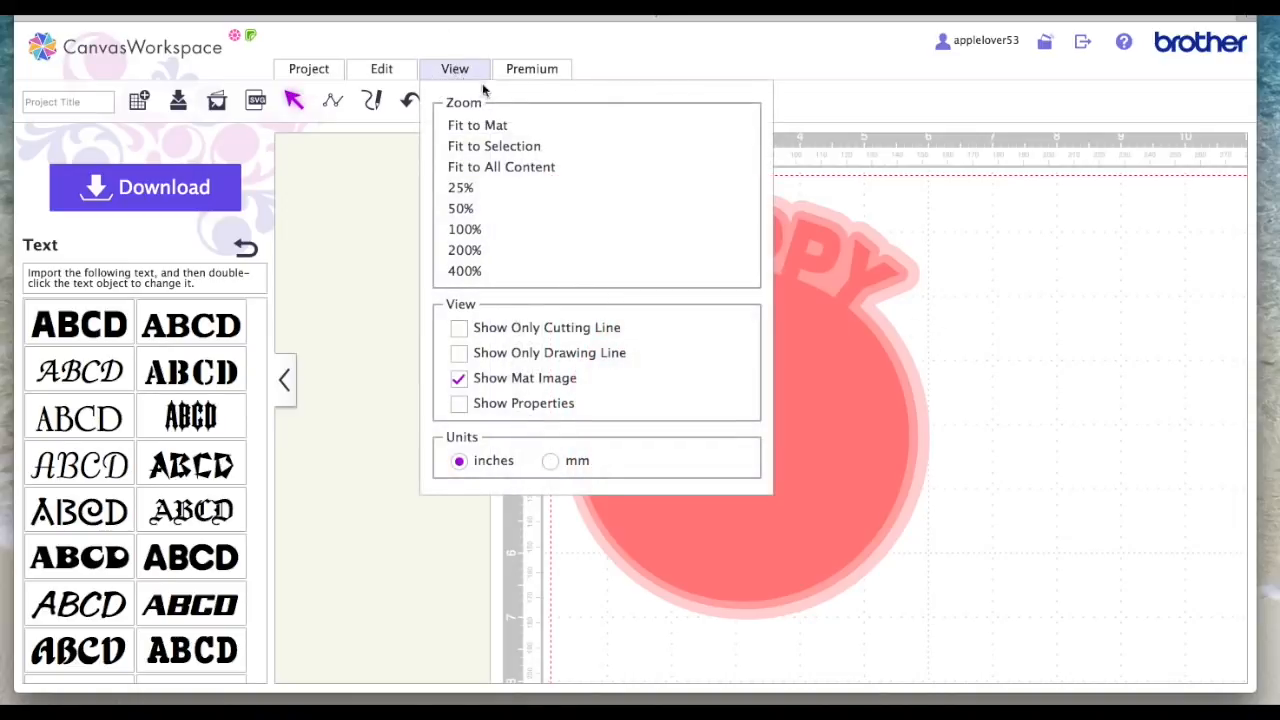
pyautogui.click(477, 124)
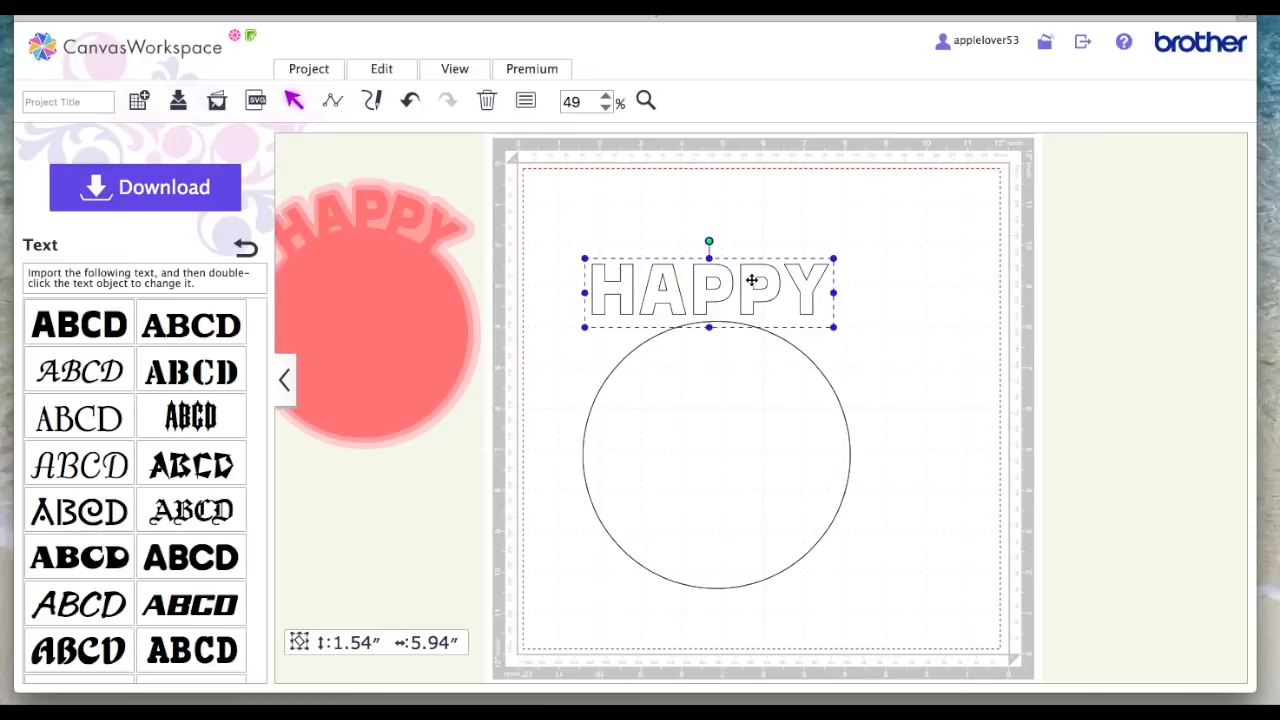
# Divide the outlined HAPPY into letters, then move and tilt the P and Y along the circle's top
pyautogui.rightClick(710, 290)
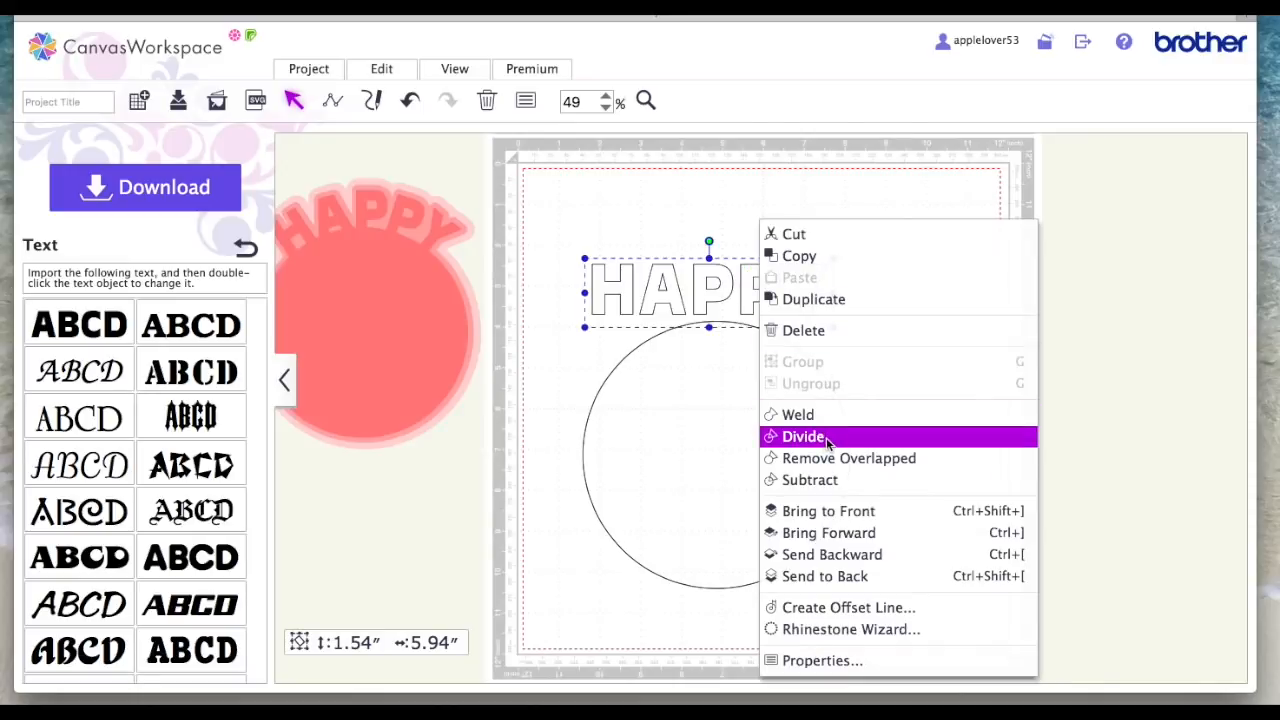
pyautogui.click(804, 436)
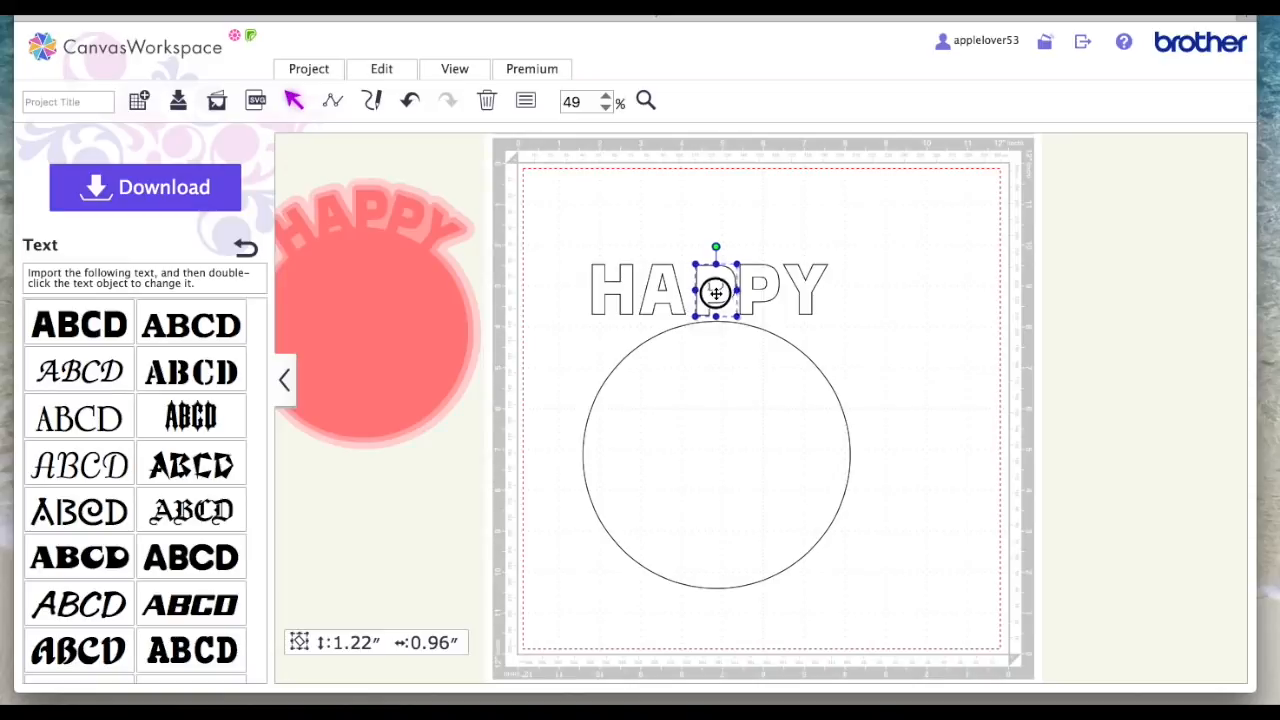
pyautogui.moveTo(716, 290); pyautogui.dragTo(760, 303)
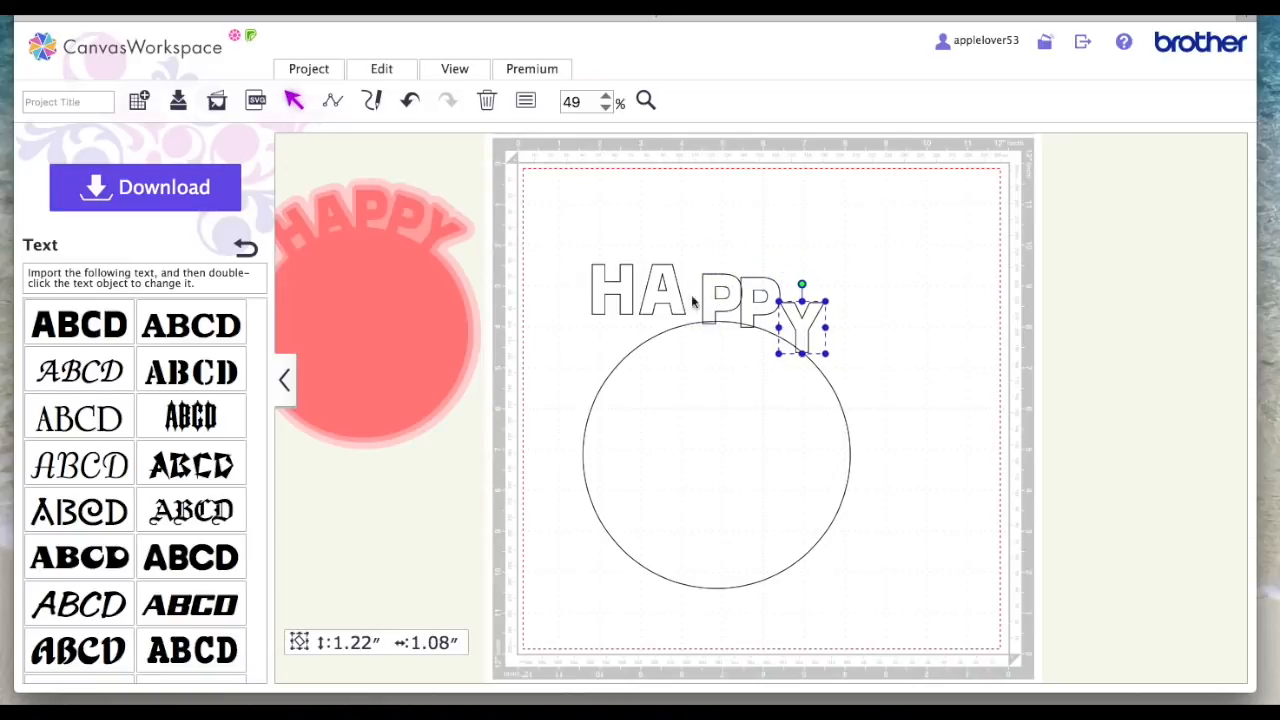
pyautogui.moveTo(800, 325); pyautogui.dragTo(670, 305)
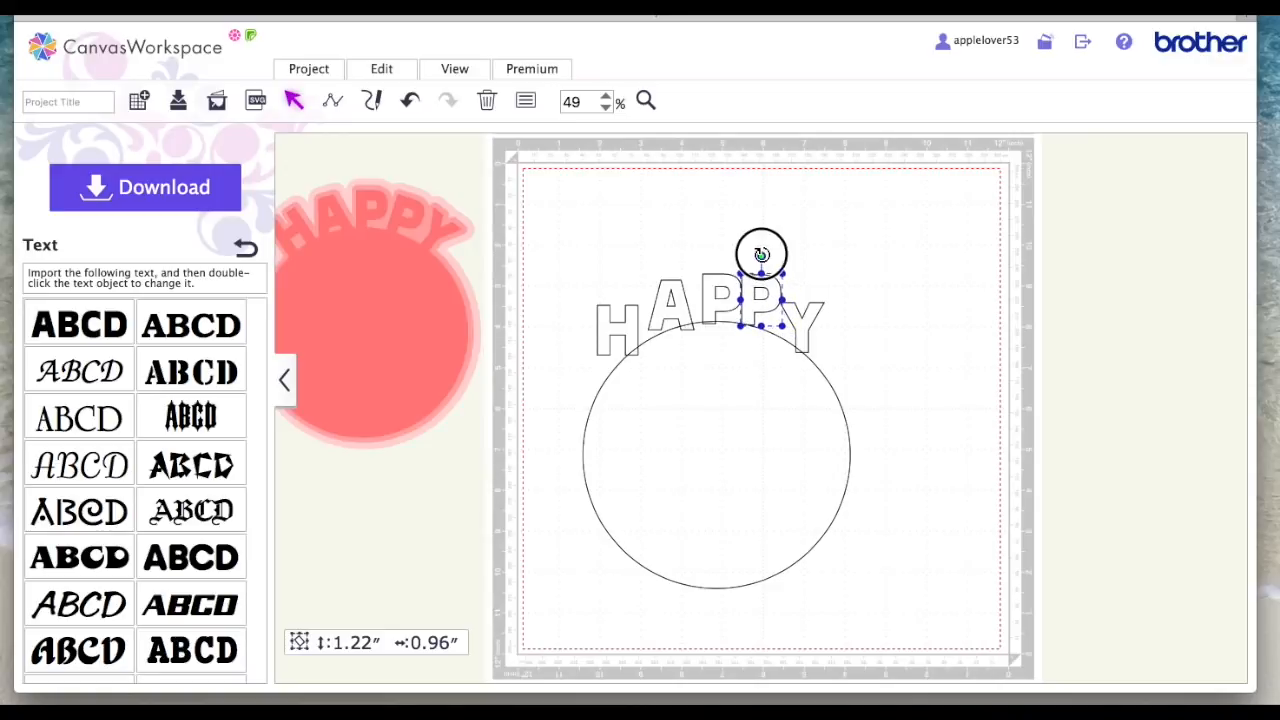
pyautogui.moveTo(760, 253); pyautogui.dragTo(772, 315)
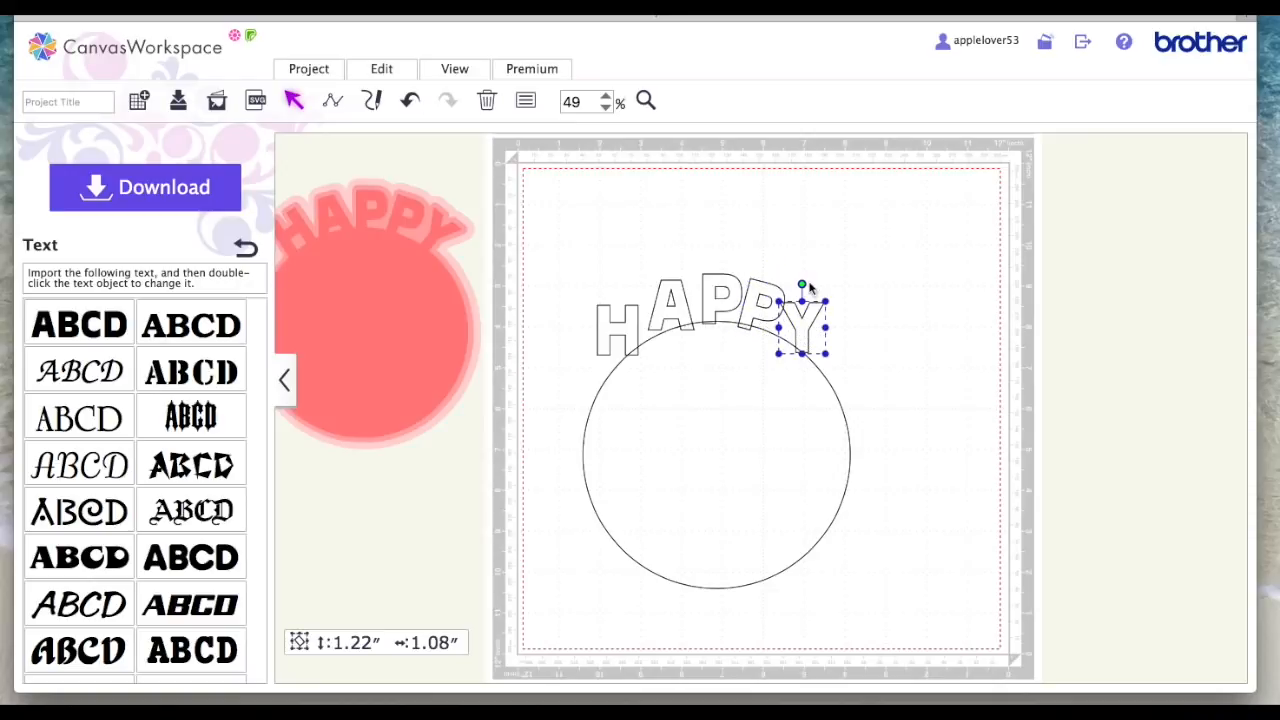
pyautogui.moveTo(801, 286); pyautogui.dragTo(826, 296)
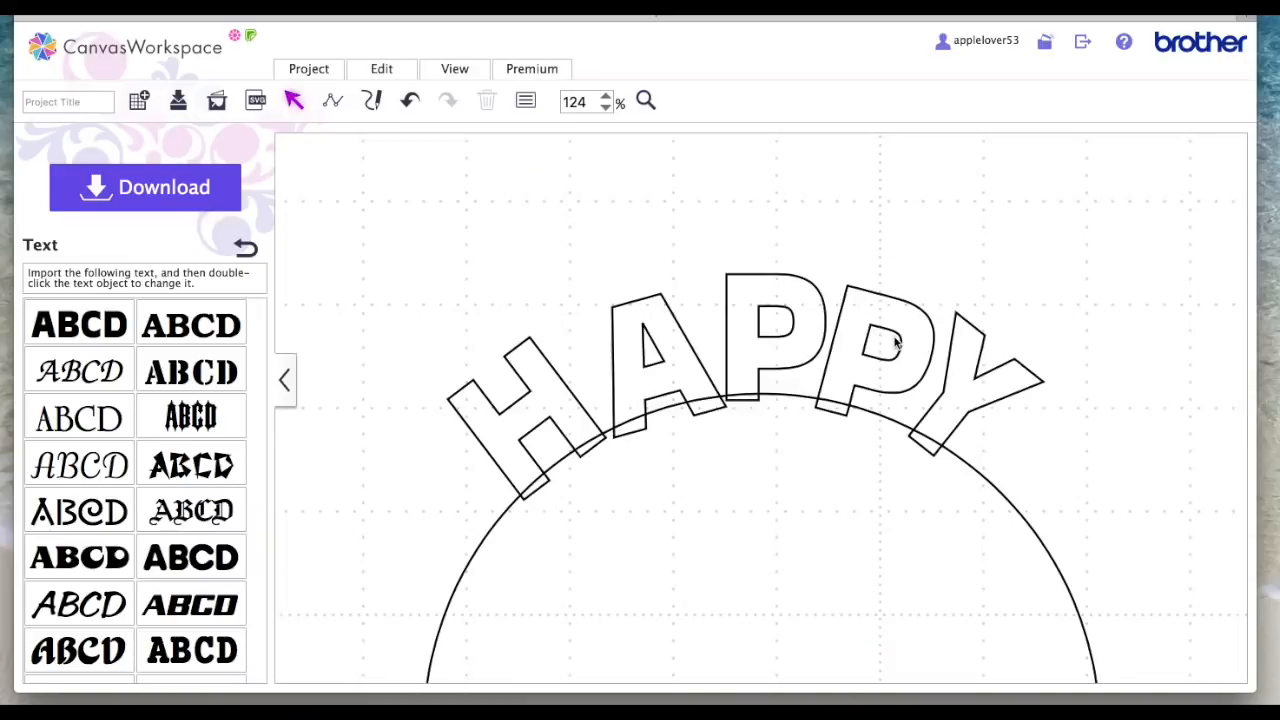
# Re-tilt the second P, Y and H to follow the curve, pushing the letters closer
pyautogui.click(773, 355)
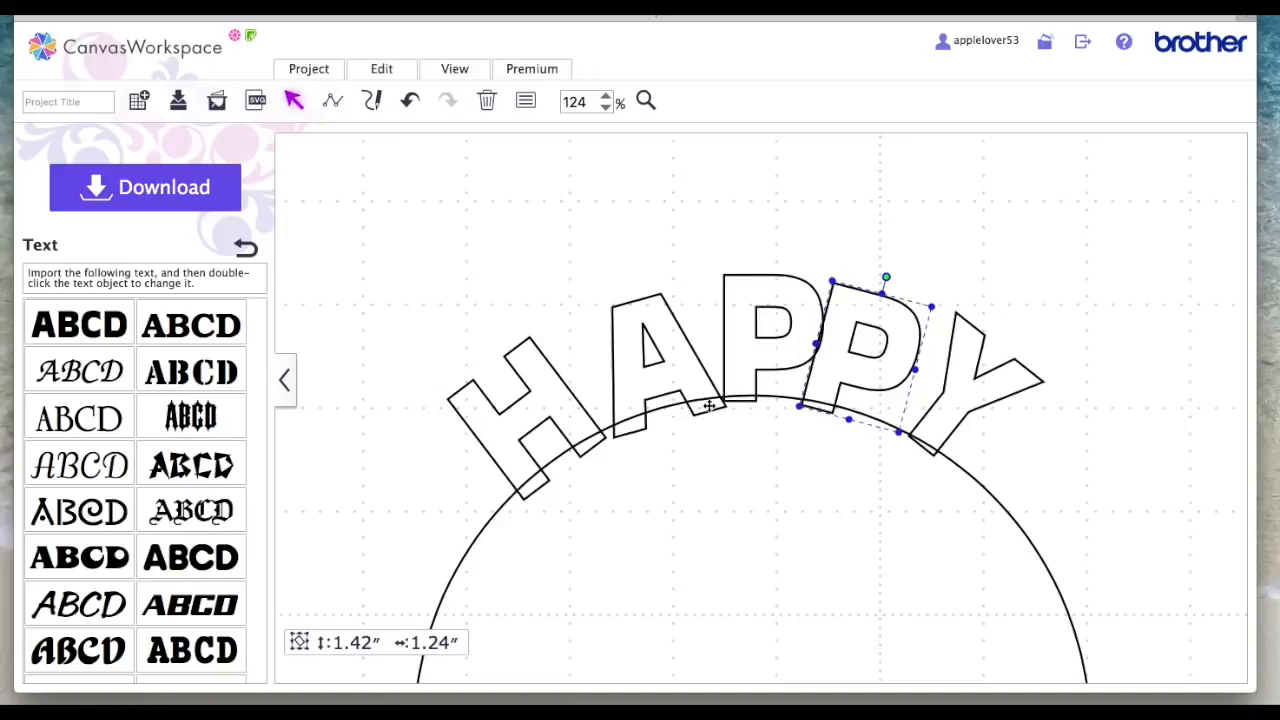
pyautogui.moveTo(815, 345)
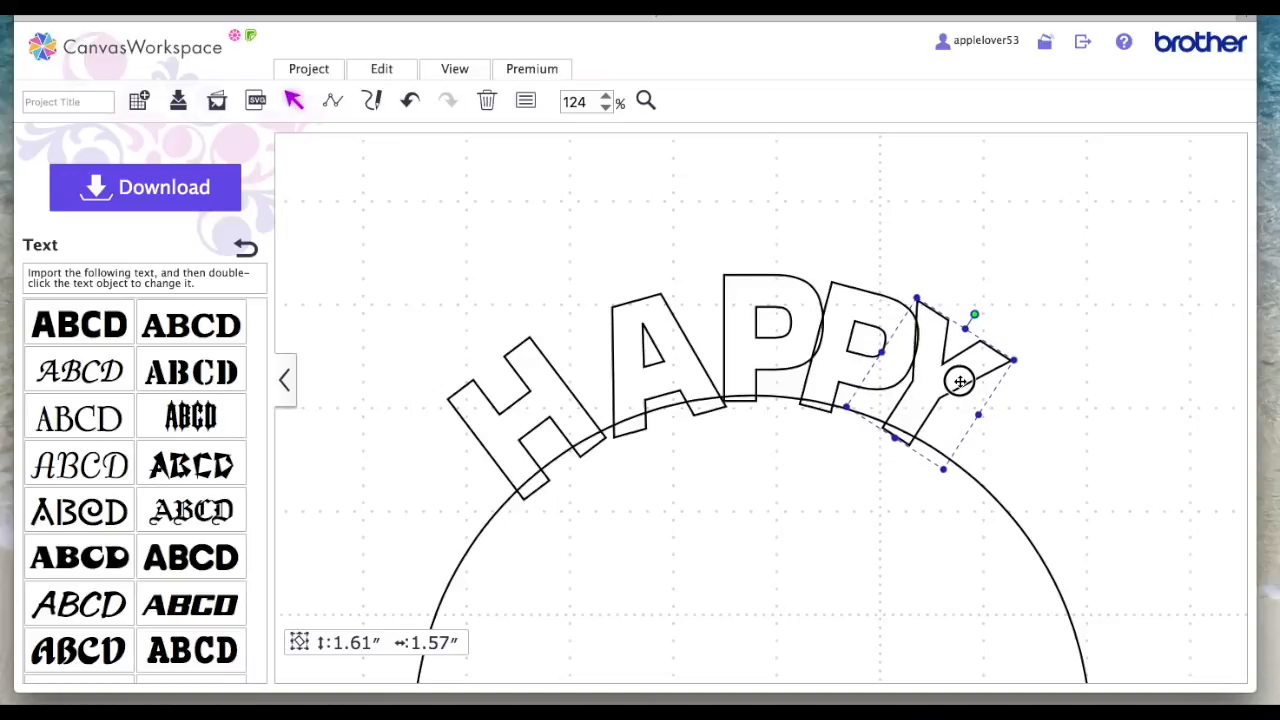
pyautogui.moveTo(958, 382); pyautogui.dragTo(700, 370)
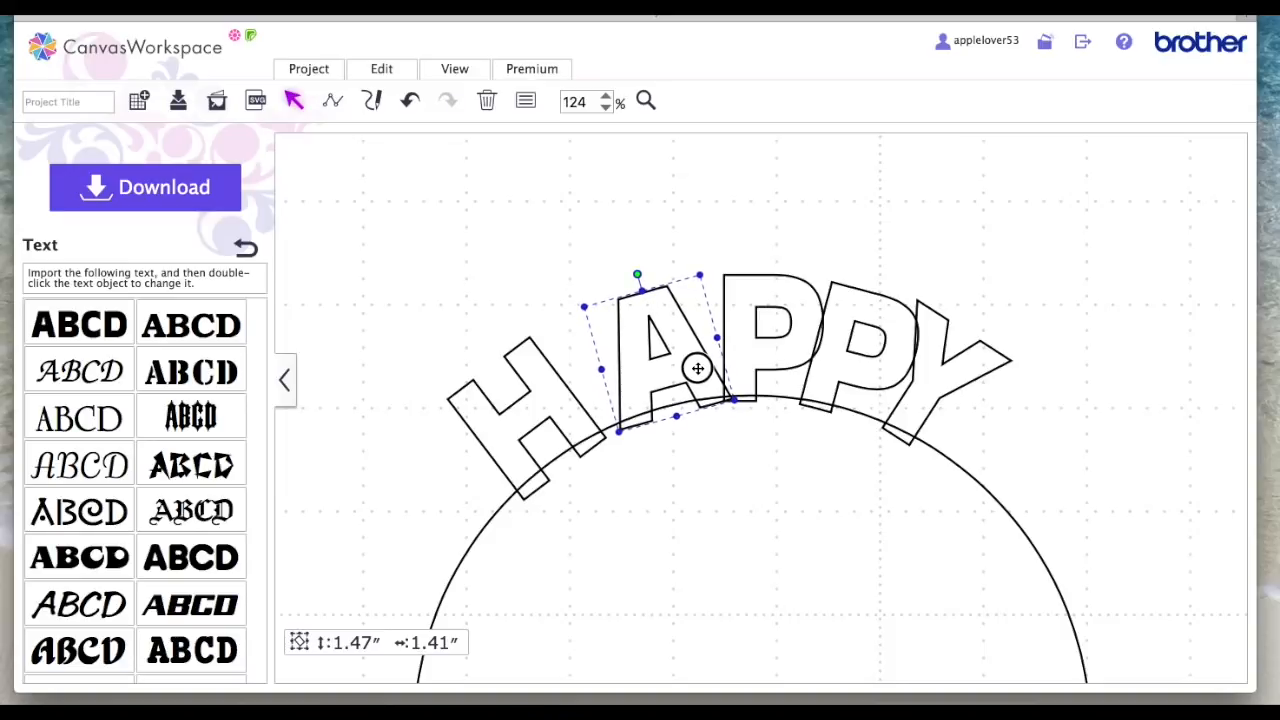
pyautogui.moveTo(595, 430)
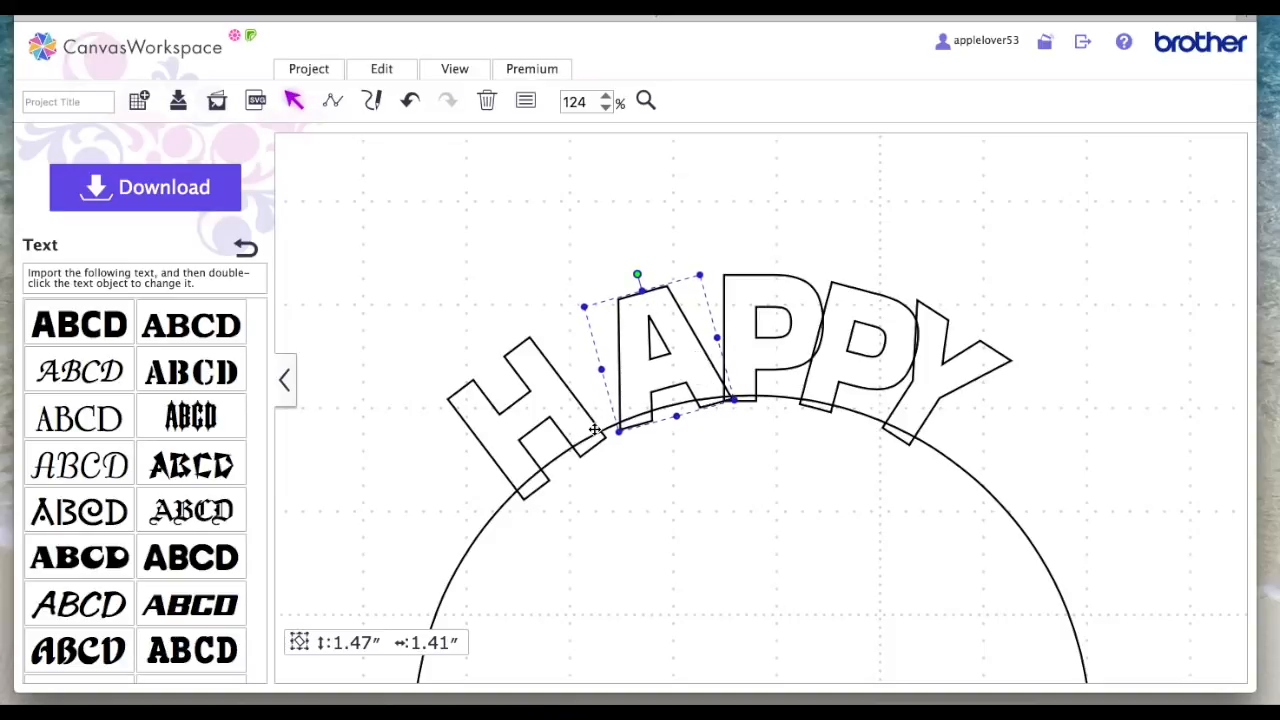
pyautogui.moveTo(650, 350); pyautogui.dragTo(590, 403)
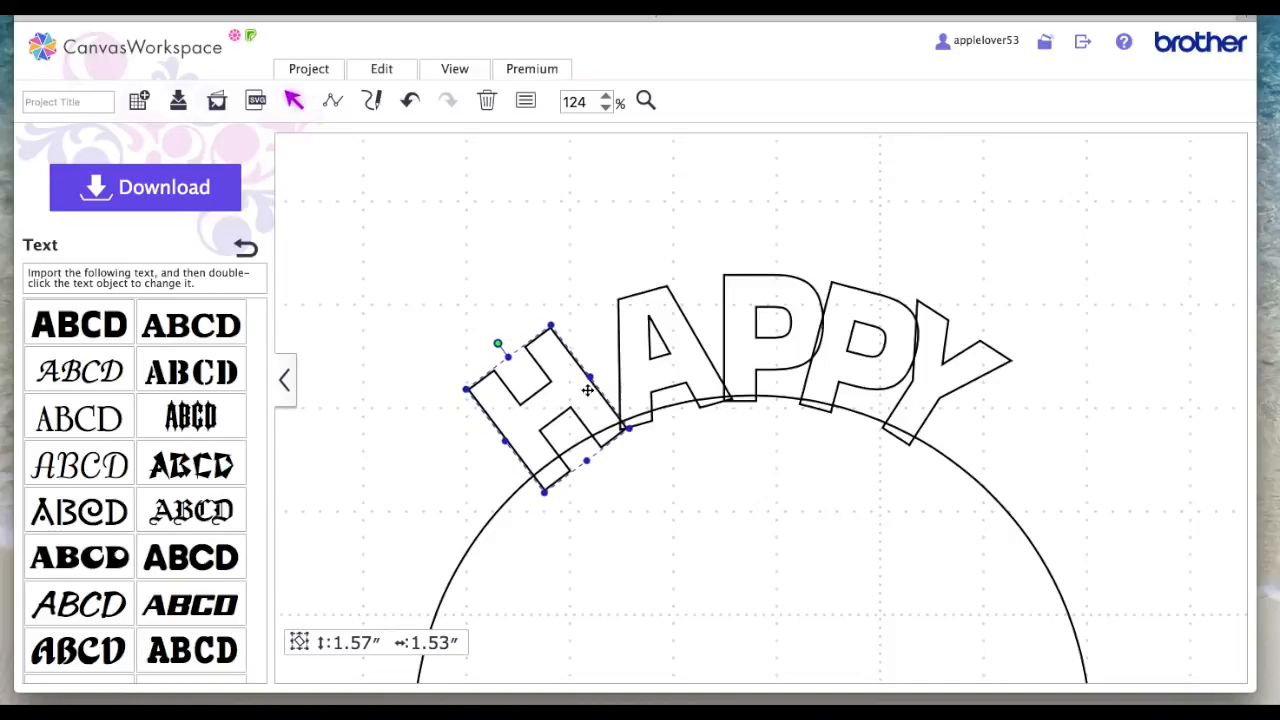
pyautogui.moveTo(718, 386)
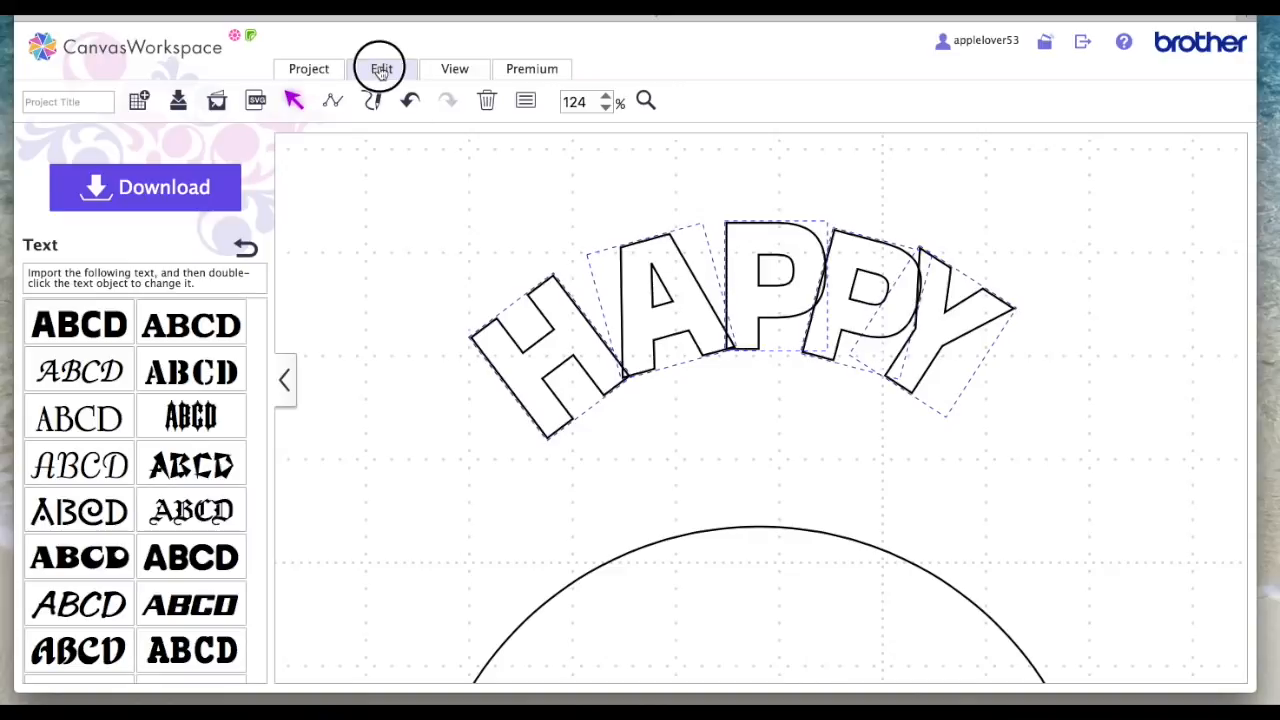
pyautogui.moveTo(390, 403)
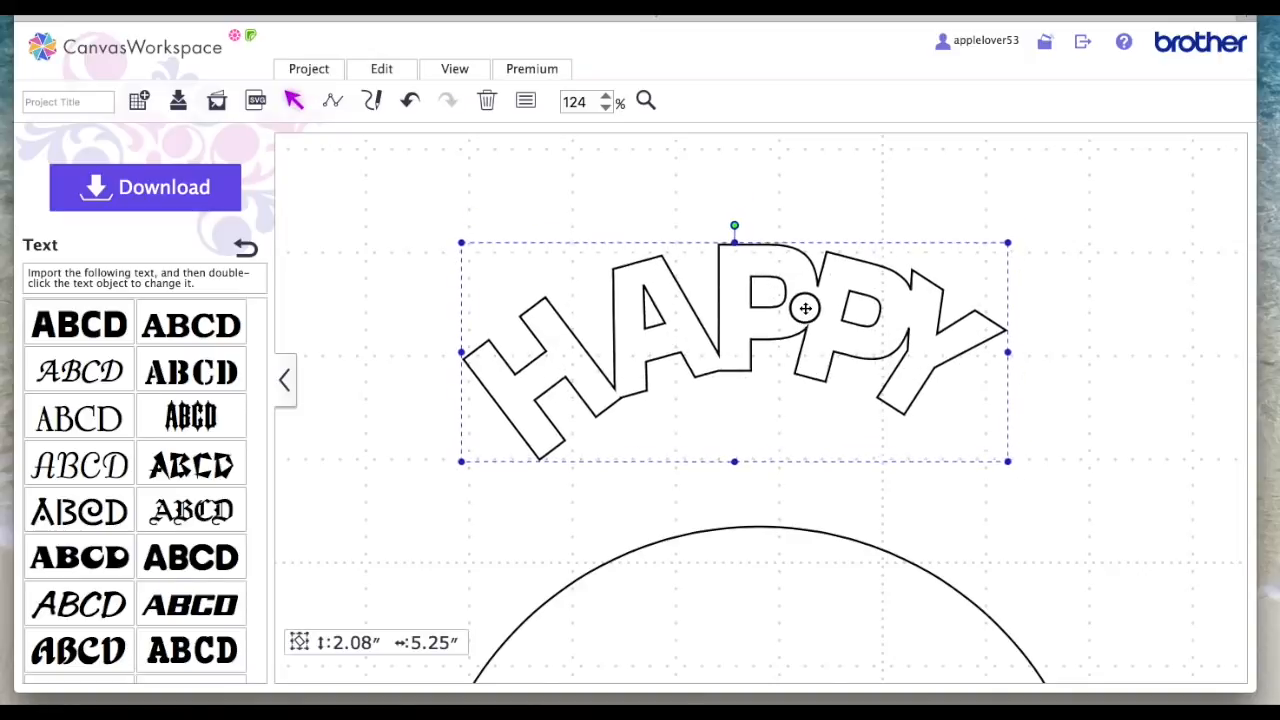
# Fit the mat in view, select the plain circle, and return to the pattern categories
pyautogui.click(454, 68)
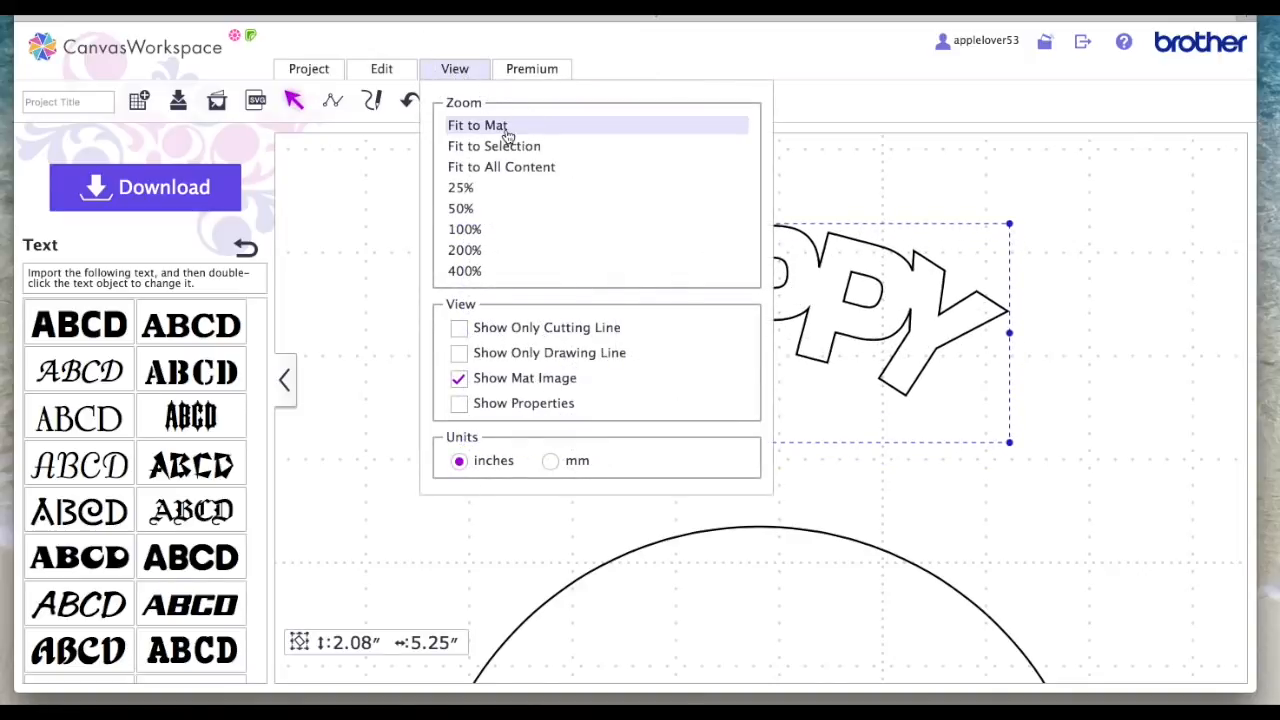
pyautogui.click(477, 124)
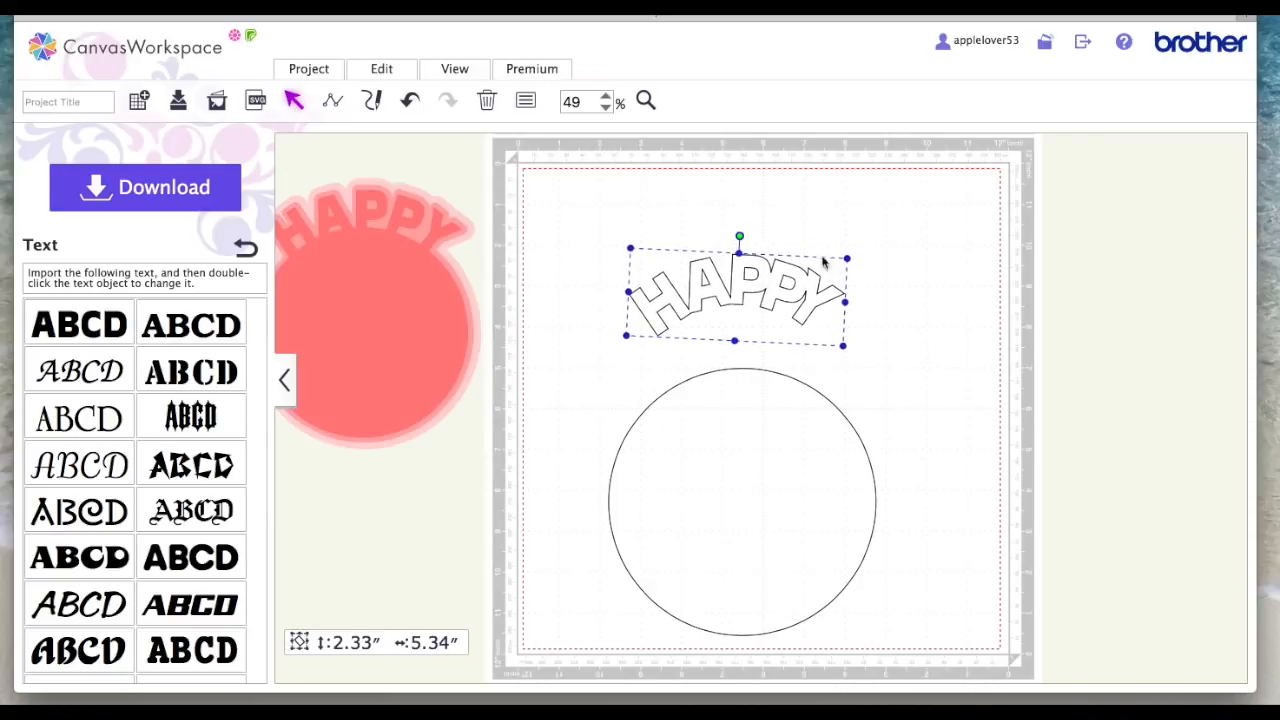
pyautogui.click(740, 500)
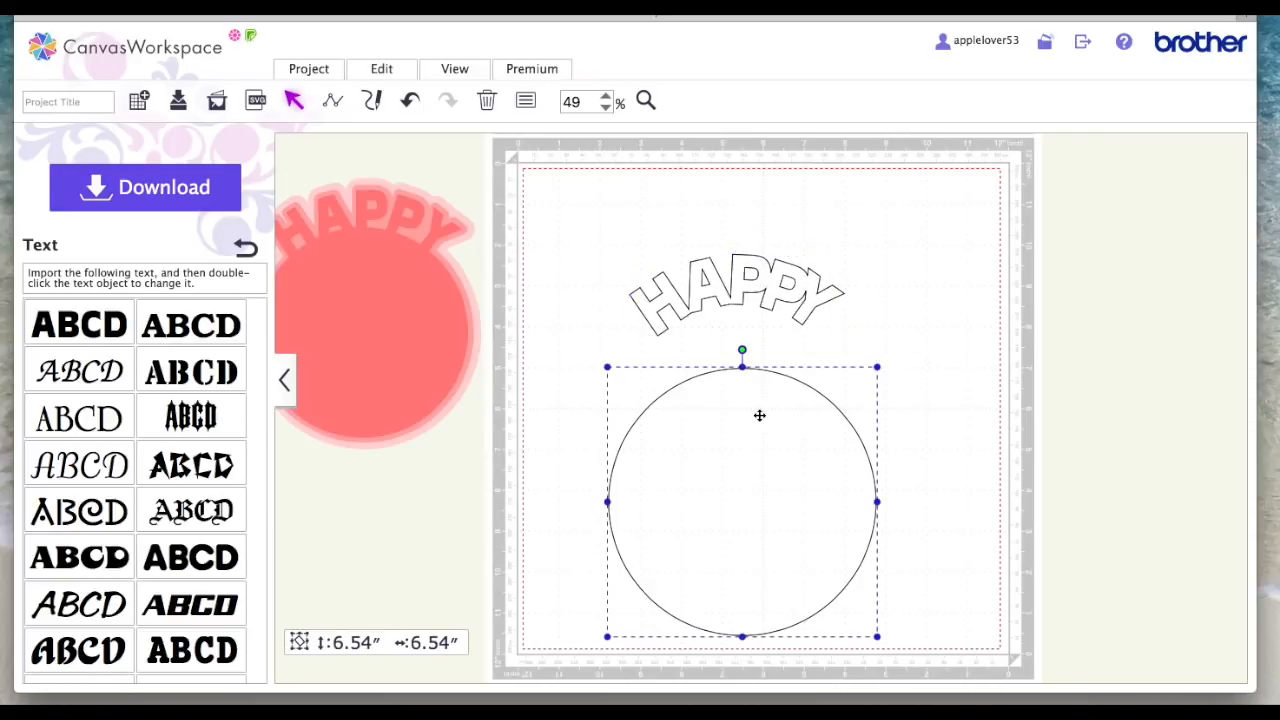
pyautogui.click(245, 247)
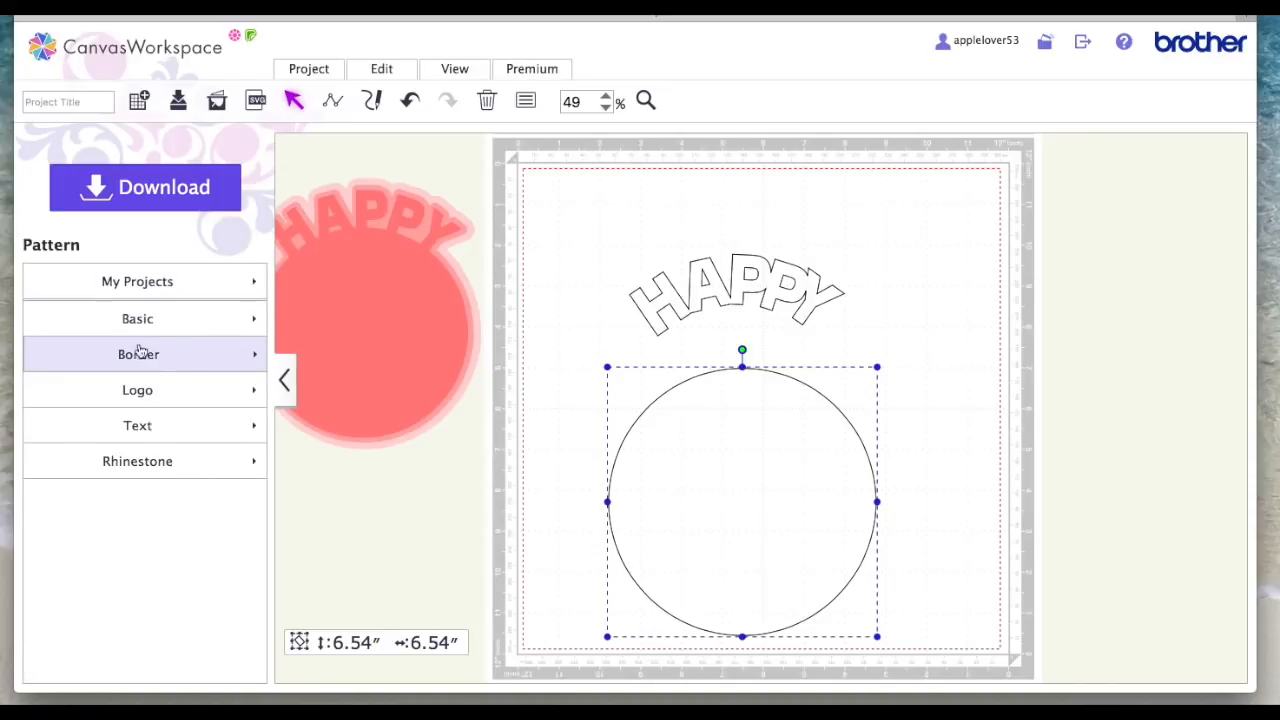
# Place a scalloped basic shape beneath the arched HAPPY
pyautogui.click(137, 318)
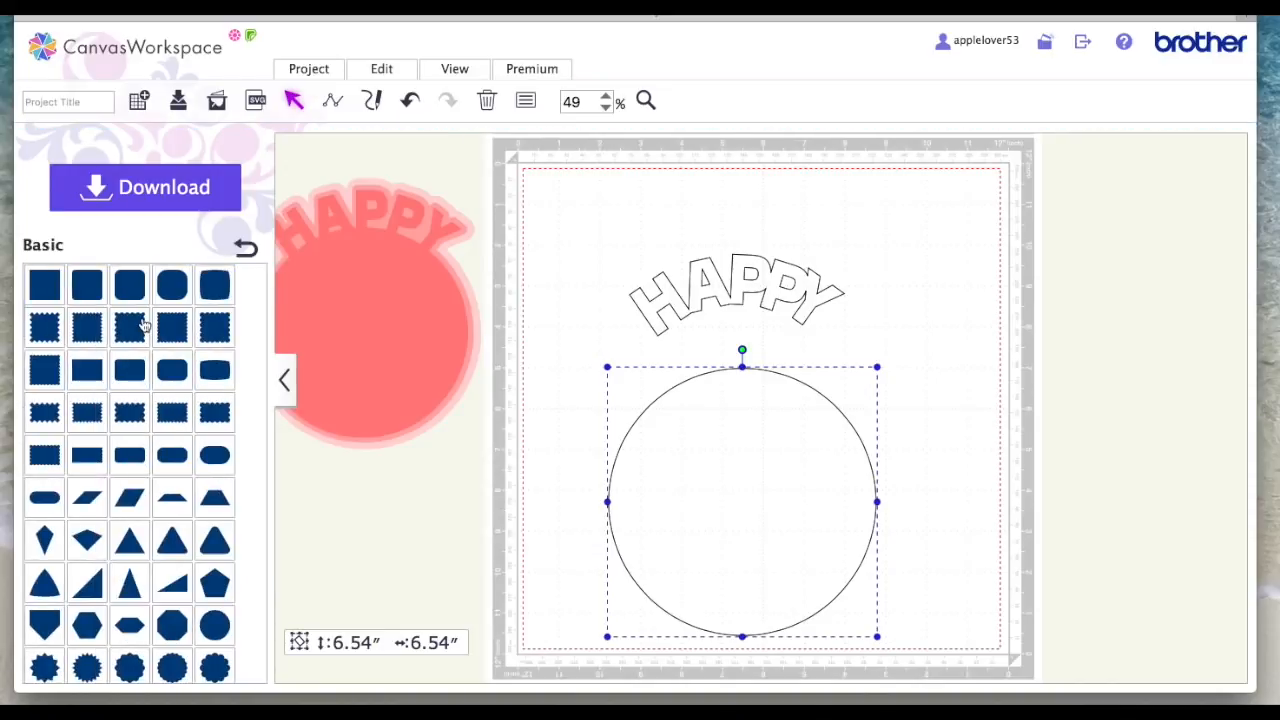
pyautogui.scroll(-3)
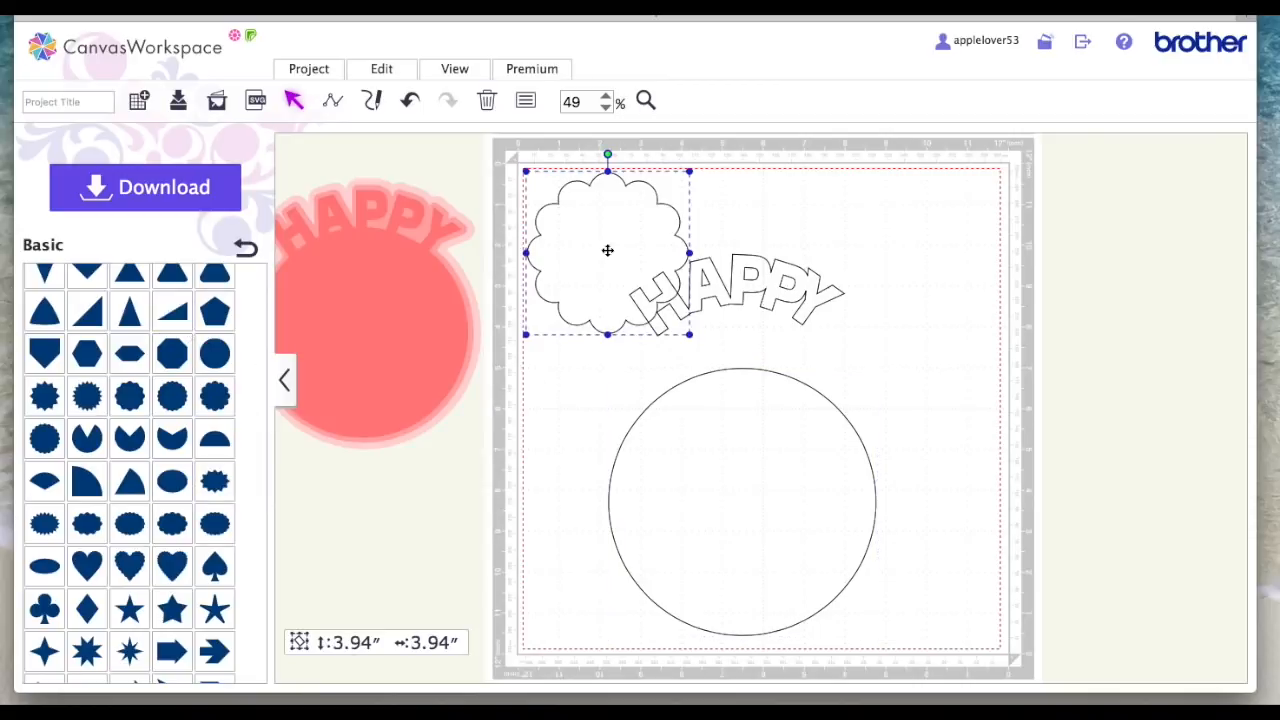
pyautogui.moveTo(607, 250); pyautogui.dragTo(753, 425)
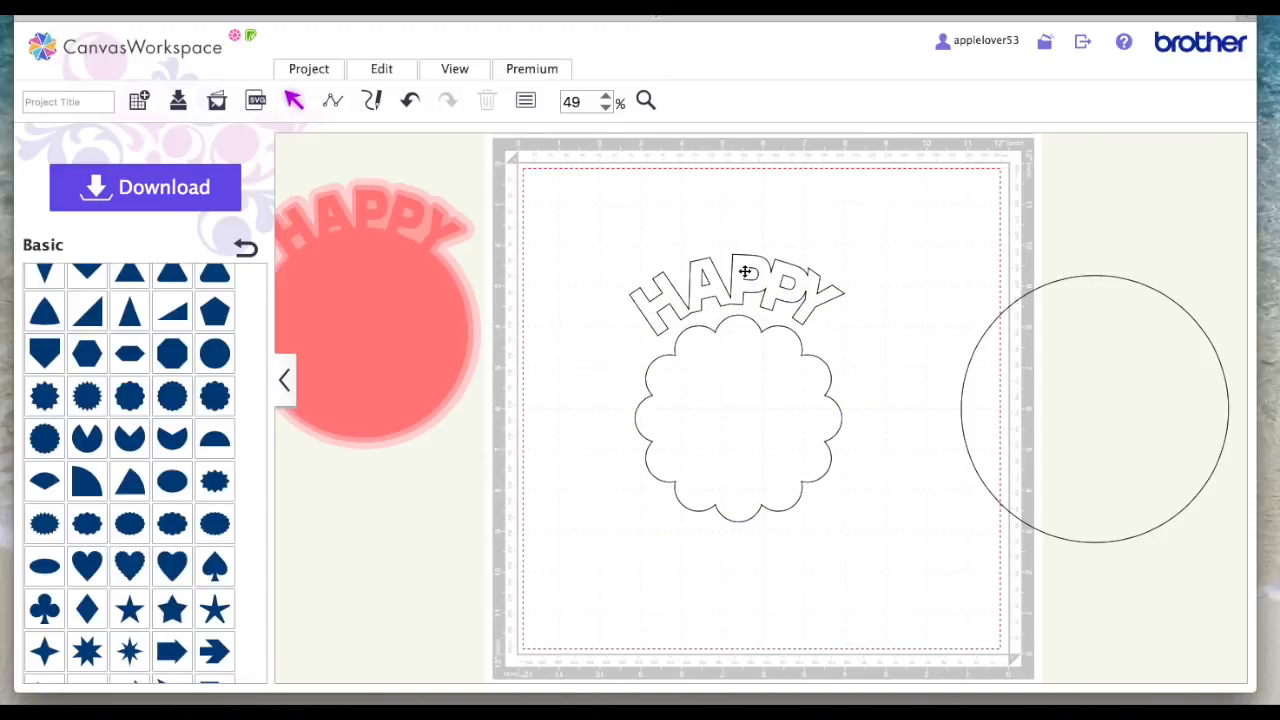
# Select the arched HAPPY and plain circle, and position the circle beneath the word
pyautogui.click(740, 290)
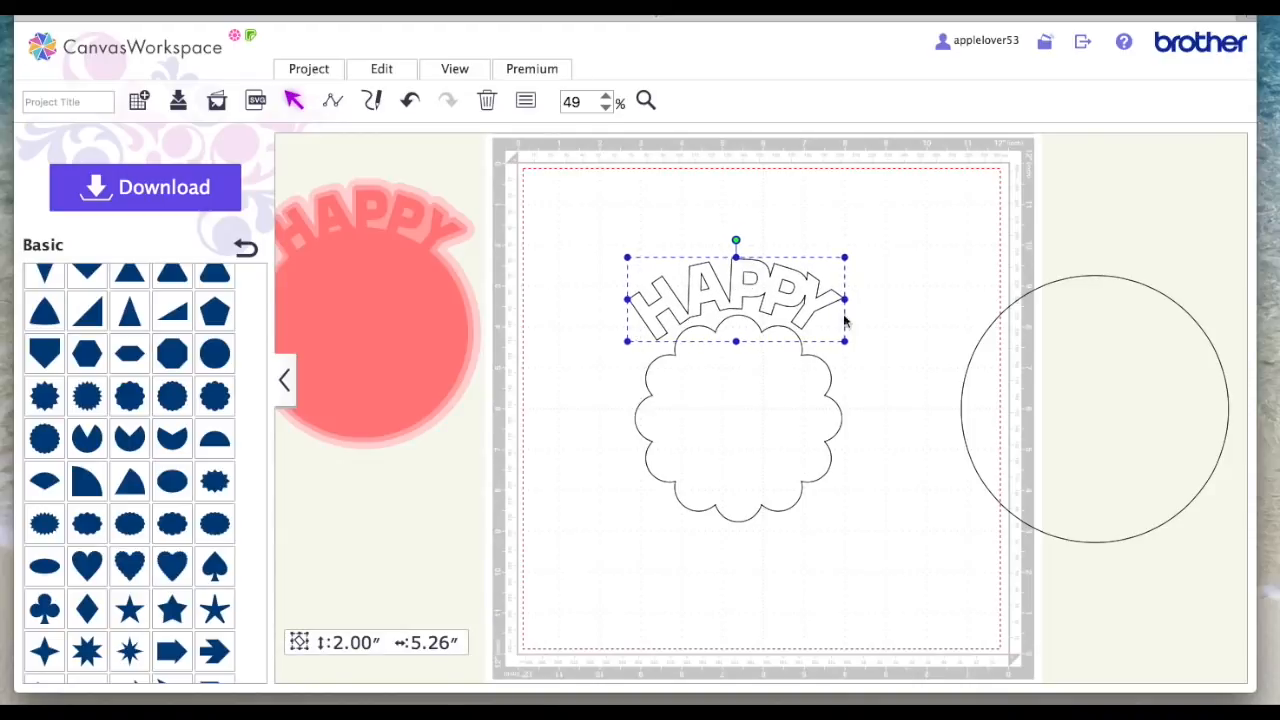
pyautogui.click(1095, 408)
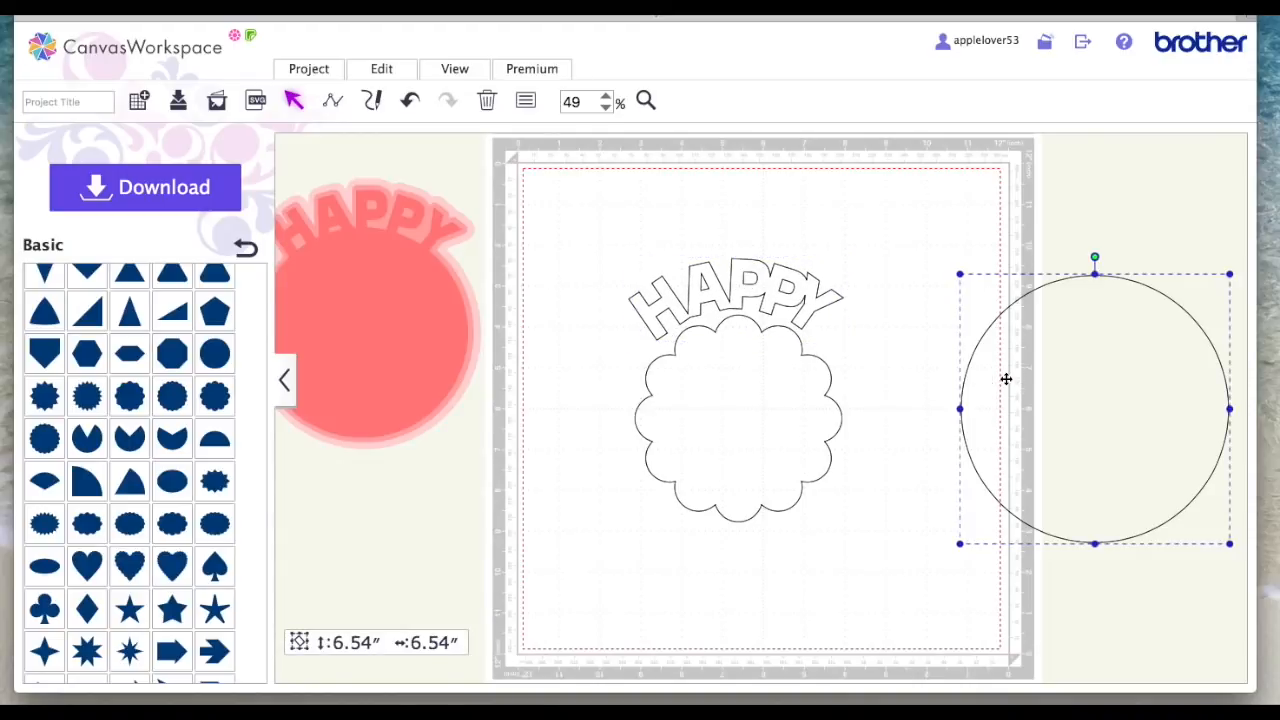
pyautogui.click(738, 420)
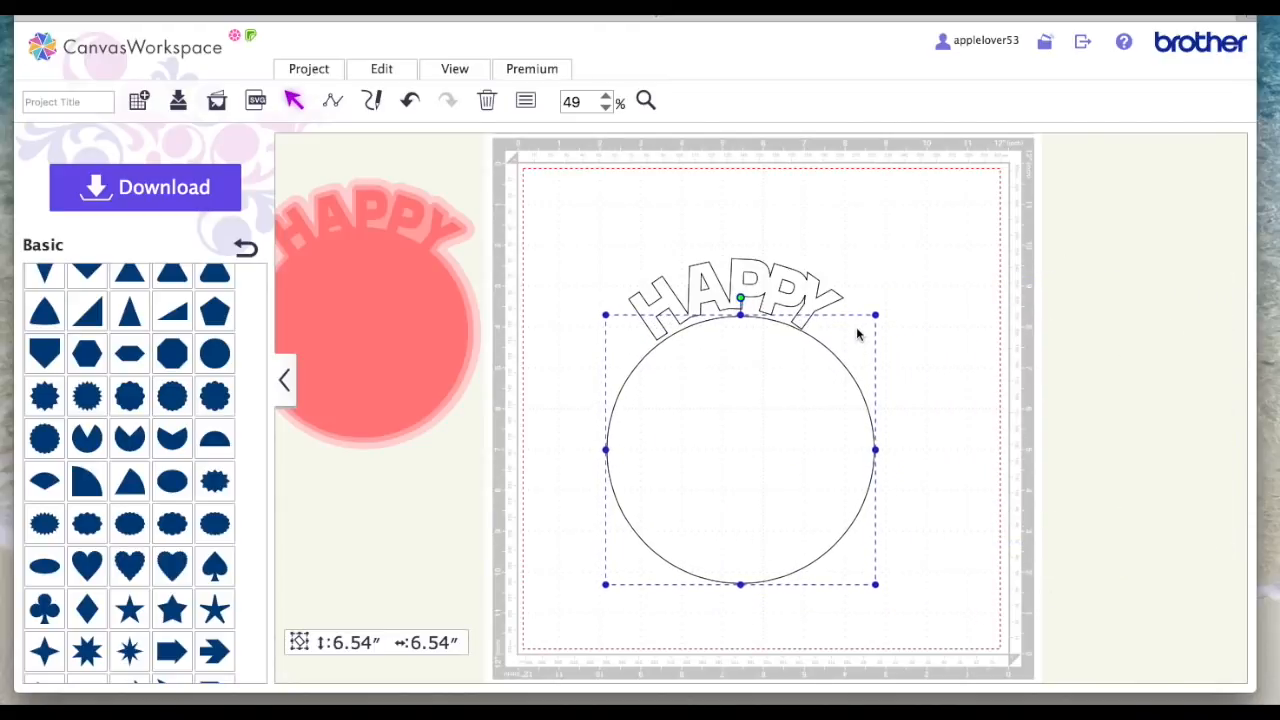
pyautogui.moveTo(875, 583); pyautogui.dragTo(833, 500)
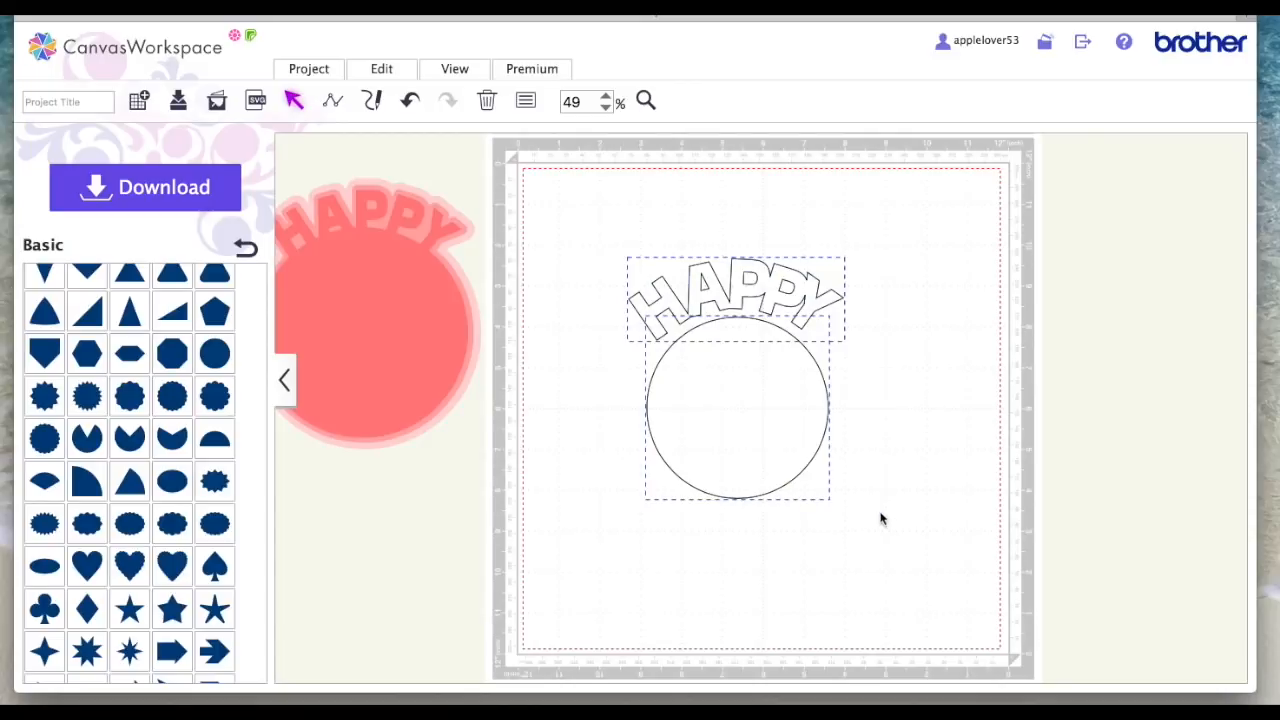
pyautogui.moveTo(757, 313)
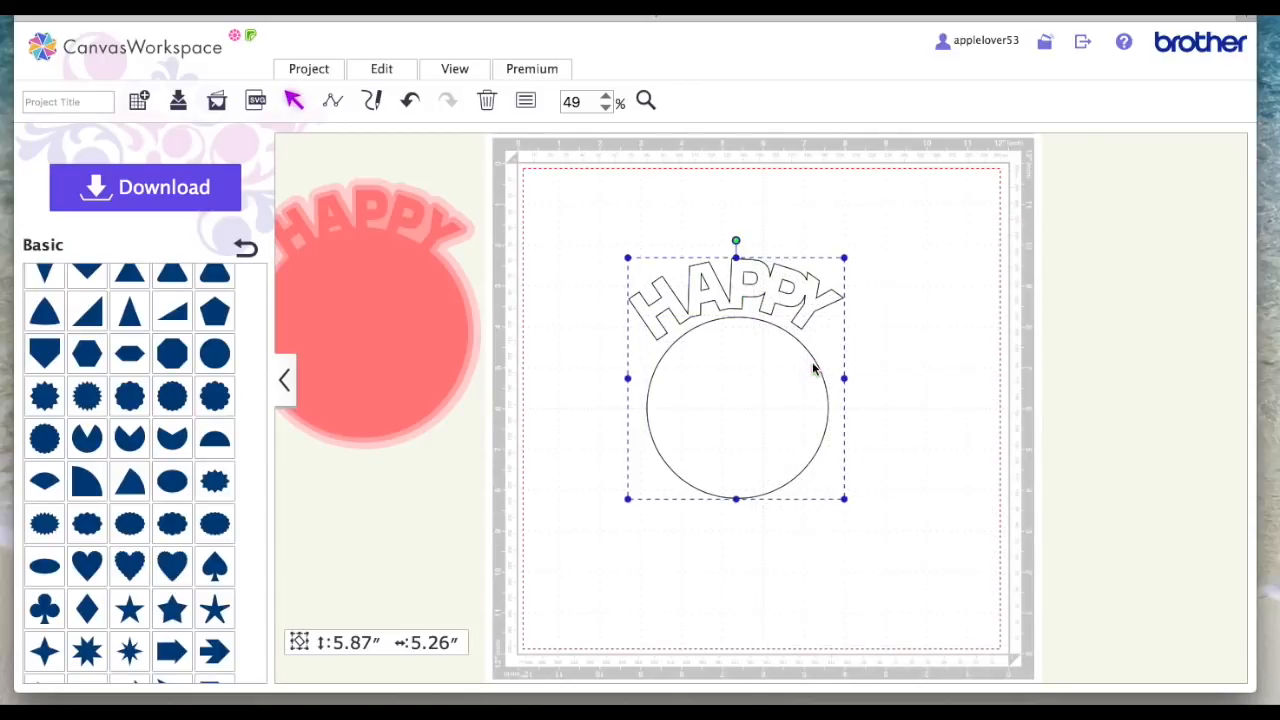
pyautogui.moveTo(489, 100)
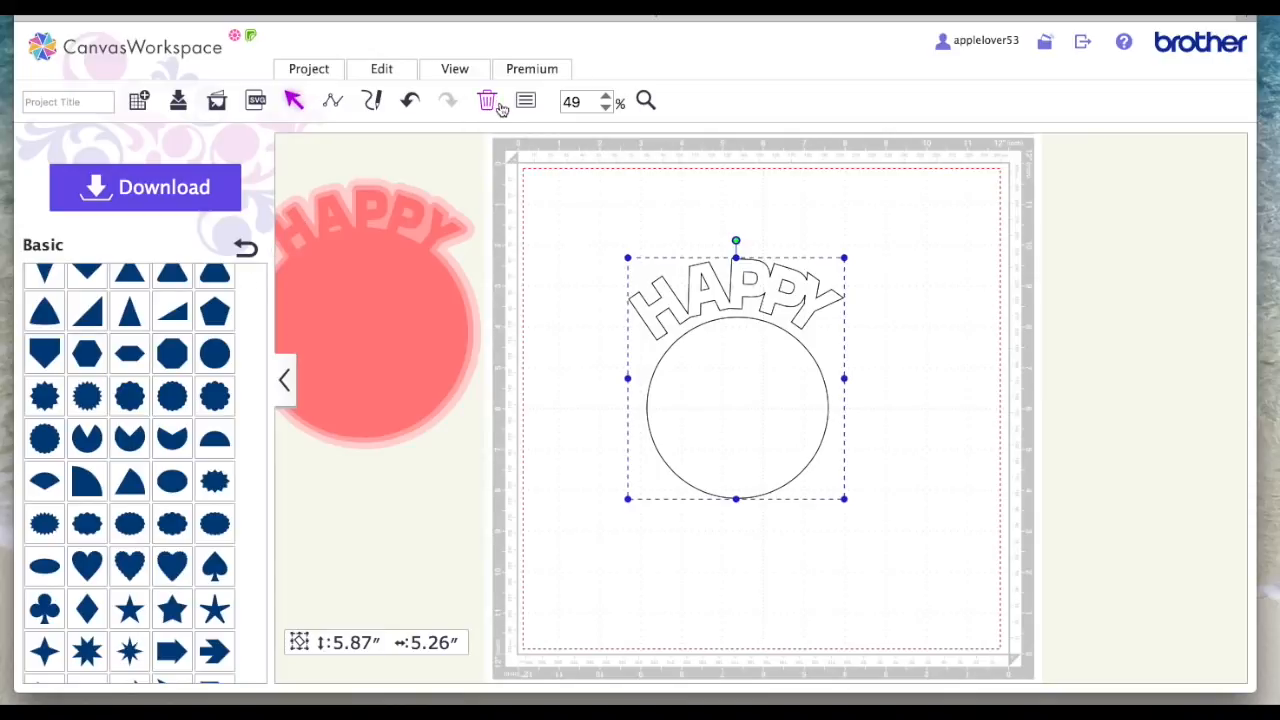
# Show Properties for the grouped HAPPY and circle and view the fill colour choices
pyautogui.click(525, 100)
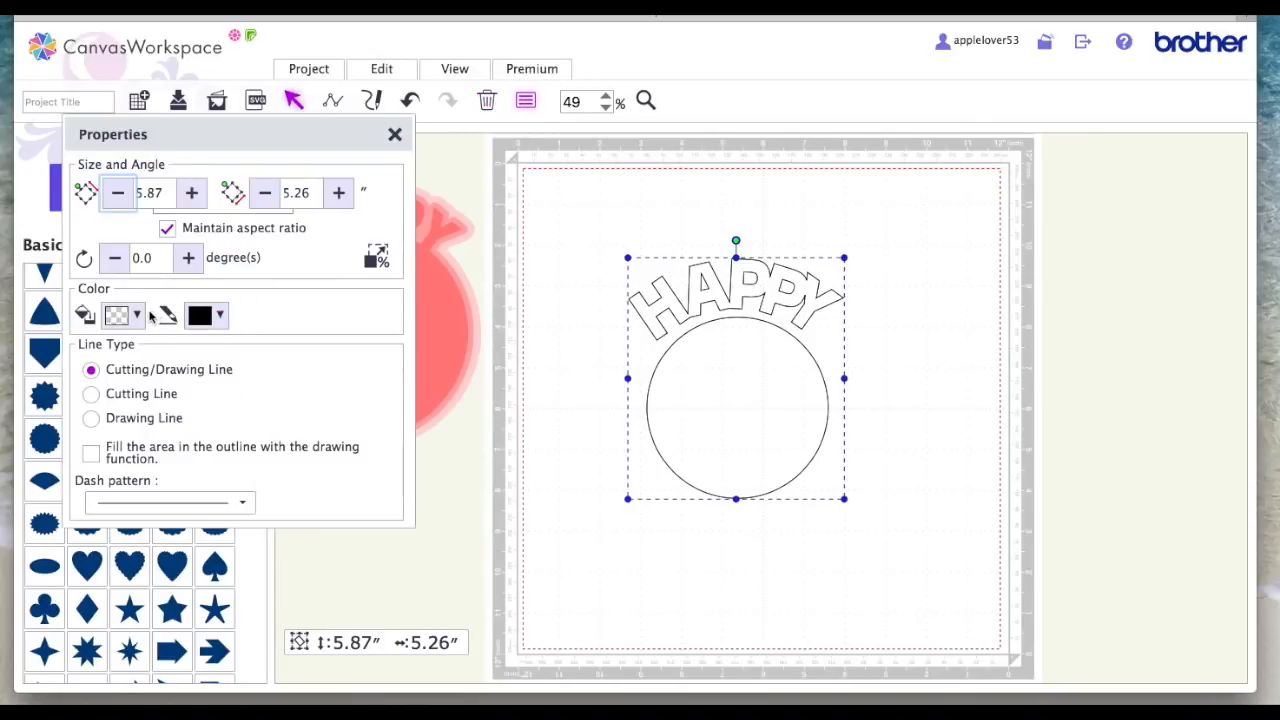
pyautogui.click(137, 315)
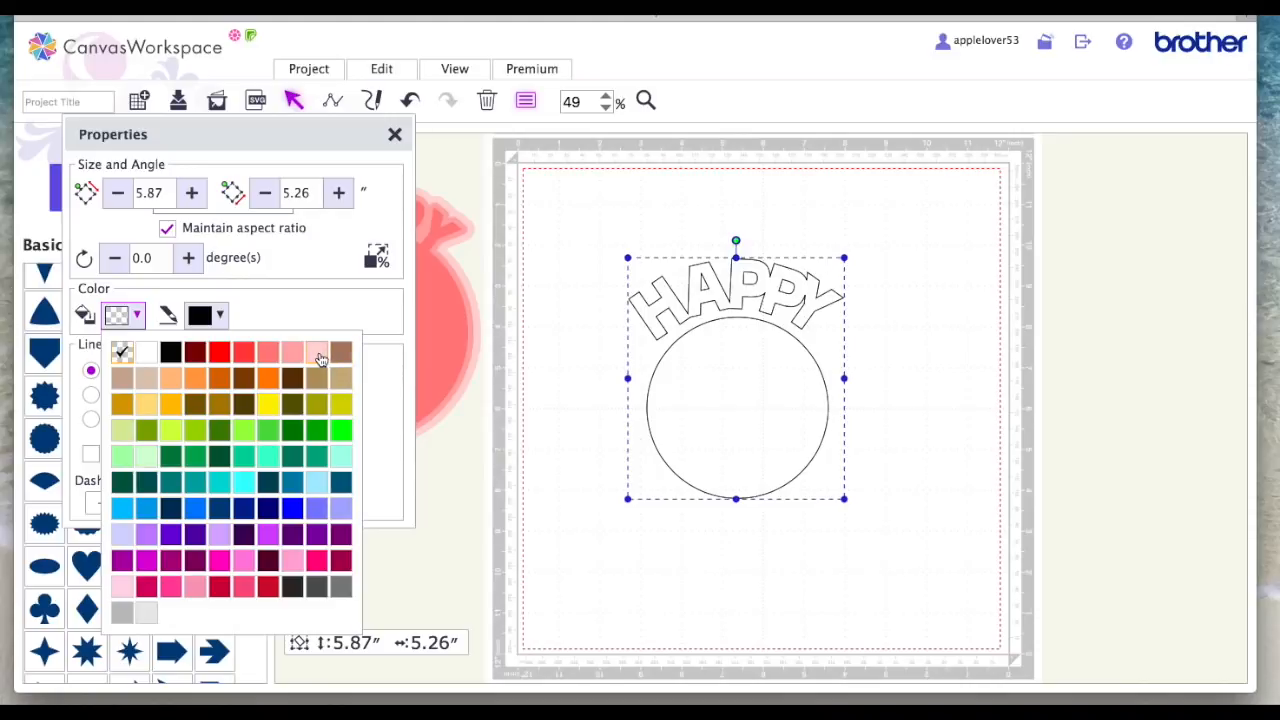
pyautogui.moveTo(347, 356)
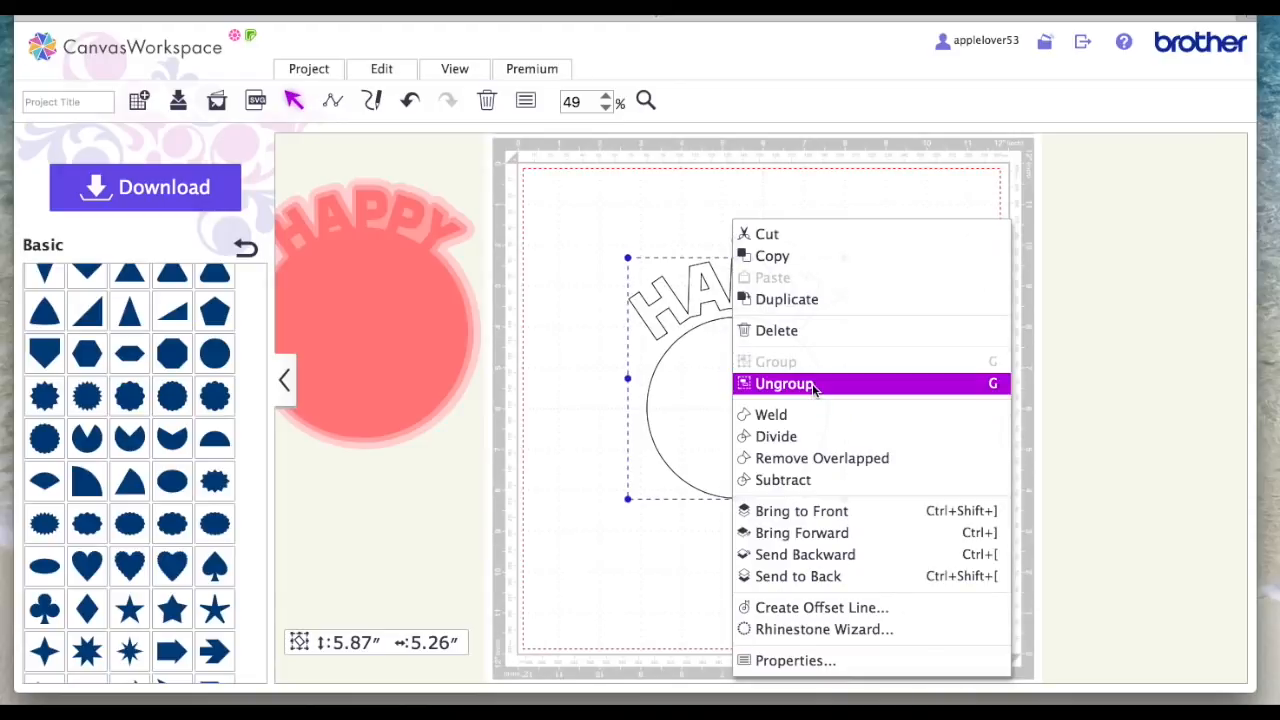
# Ungroup the circle and add two 0.12-inch outward offset mats around HAPPY
pyautogui.click(784, 383)
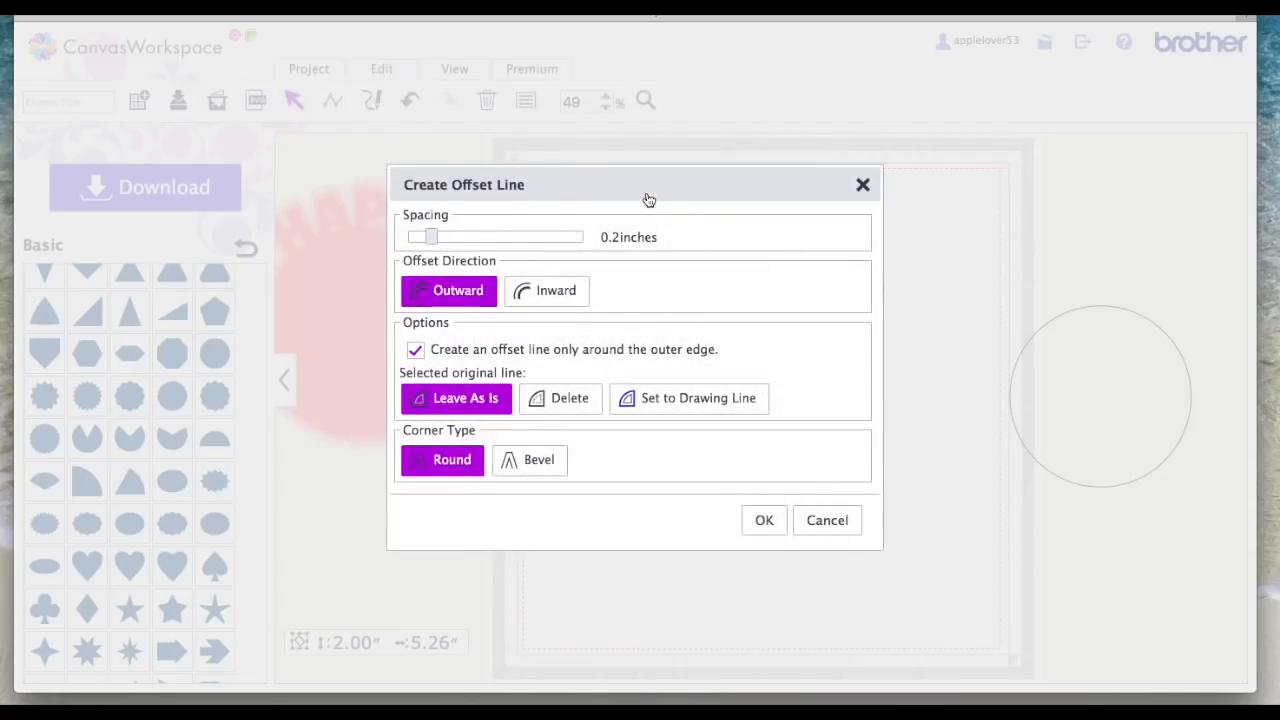
pyautogui.moveTo(432, 237); pyautogui.dragTo(417, 237)
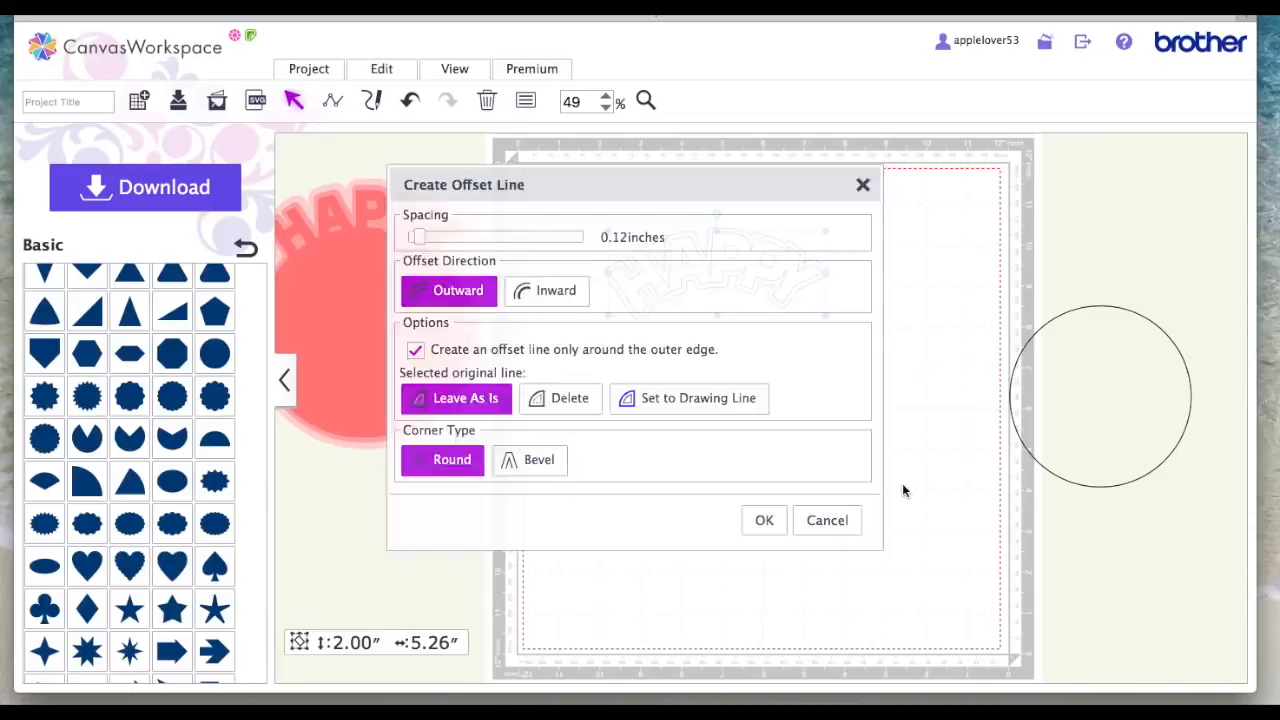
pyautogui.click(764, 520)
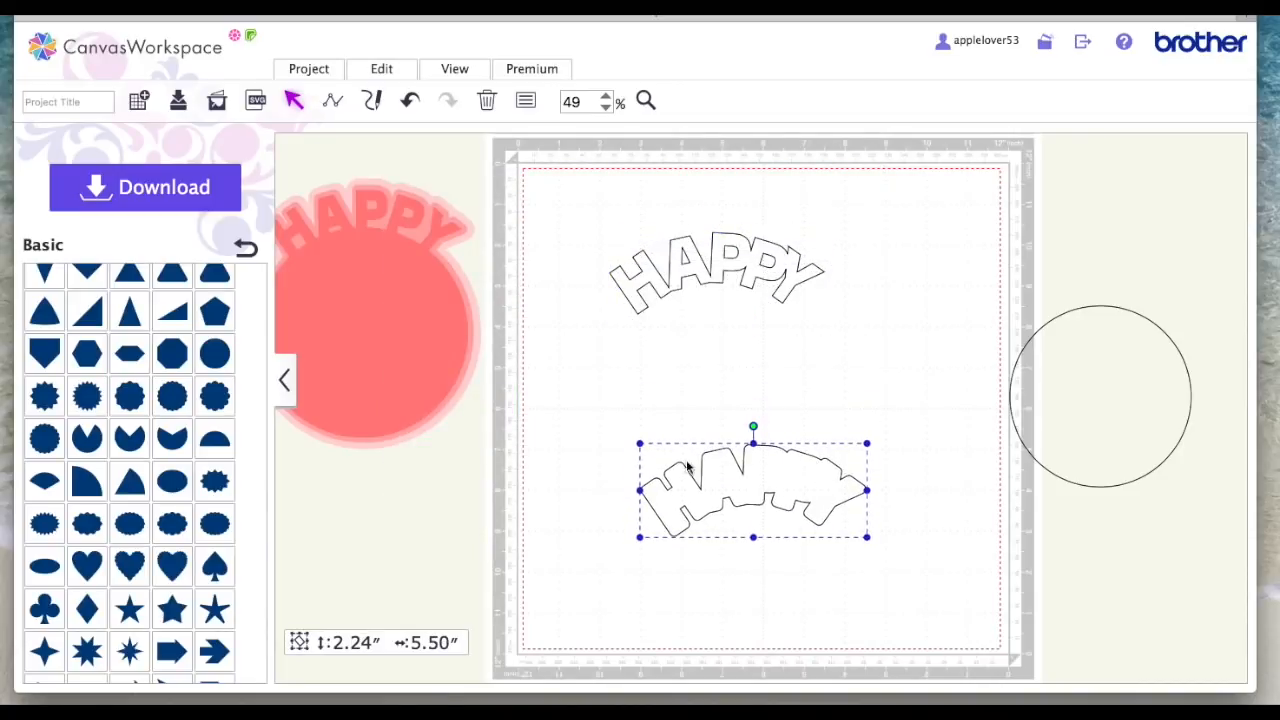
pyautogui.moveTo(381, 68)
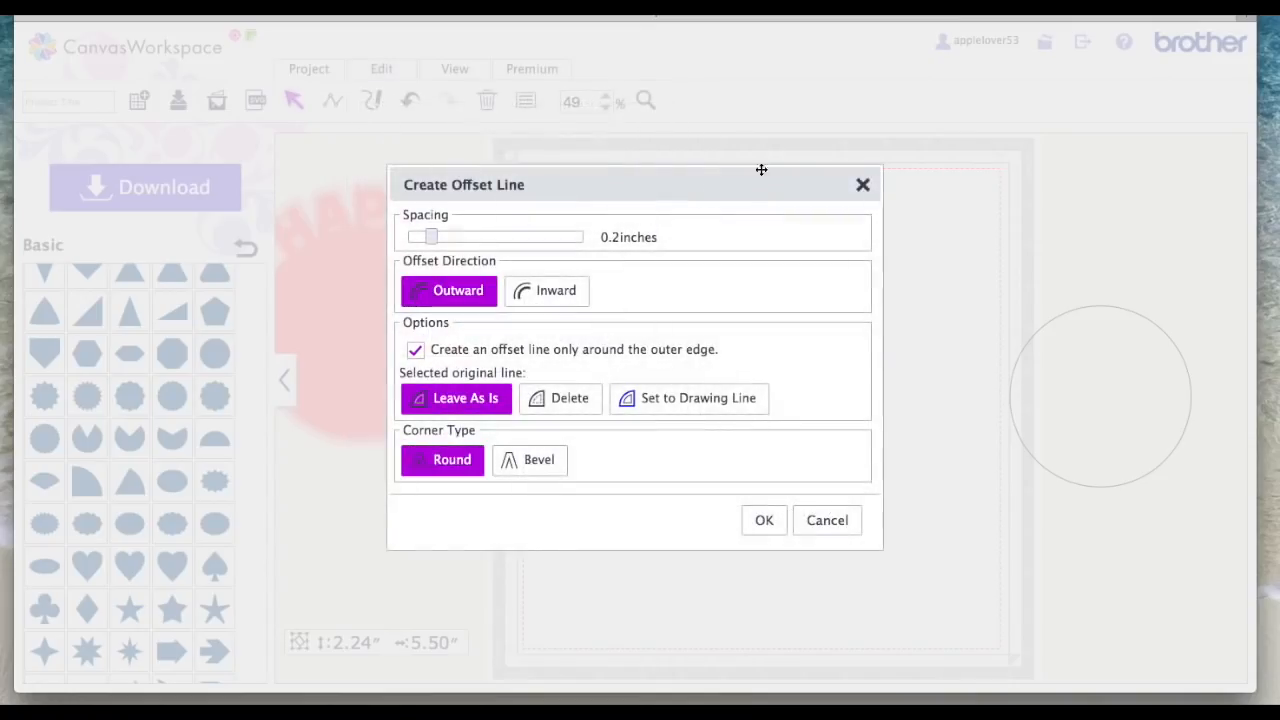
pyautogui.moveTo(432, 236); pyautogui.dragTo(425, 236)
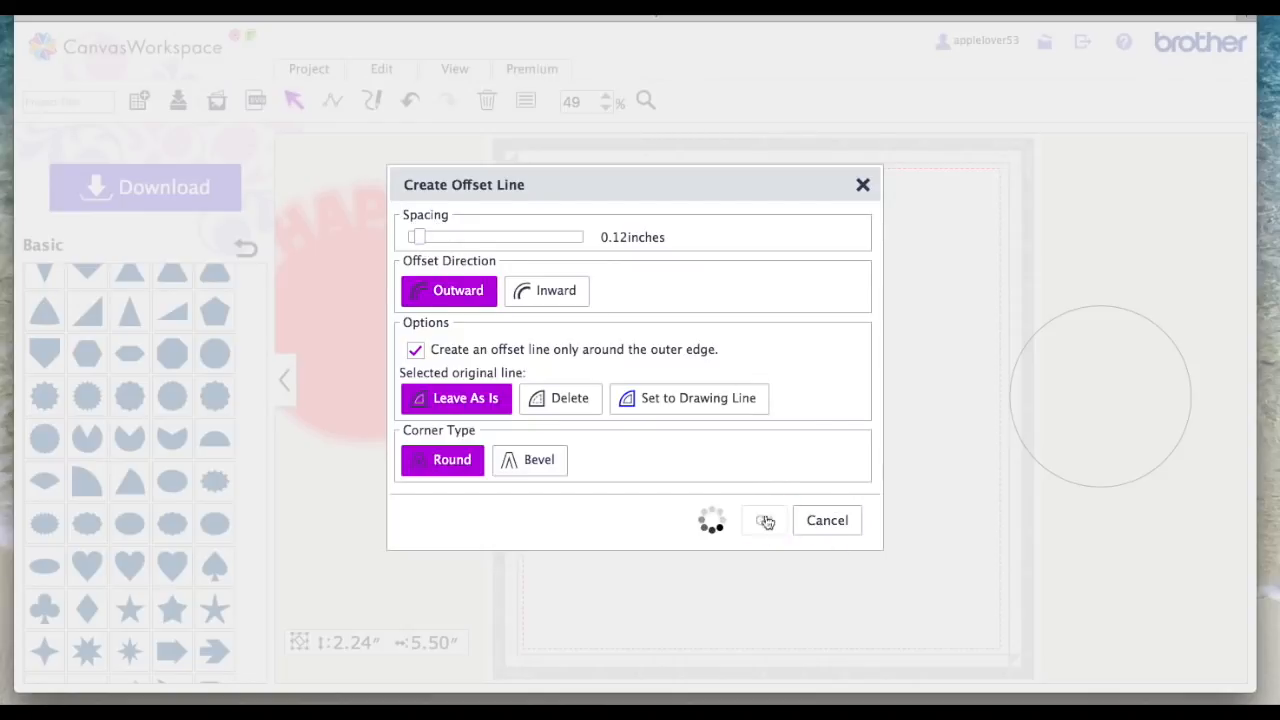
pyautogui.click(765, 520)
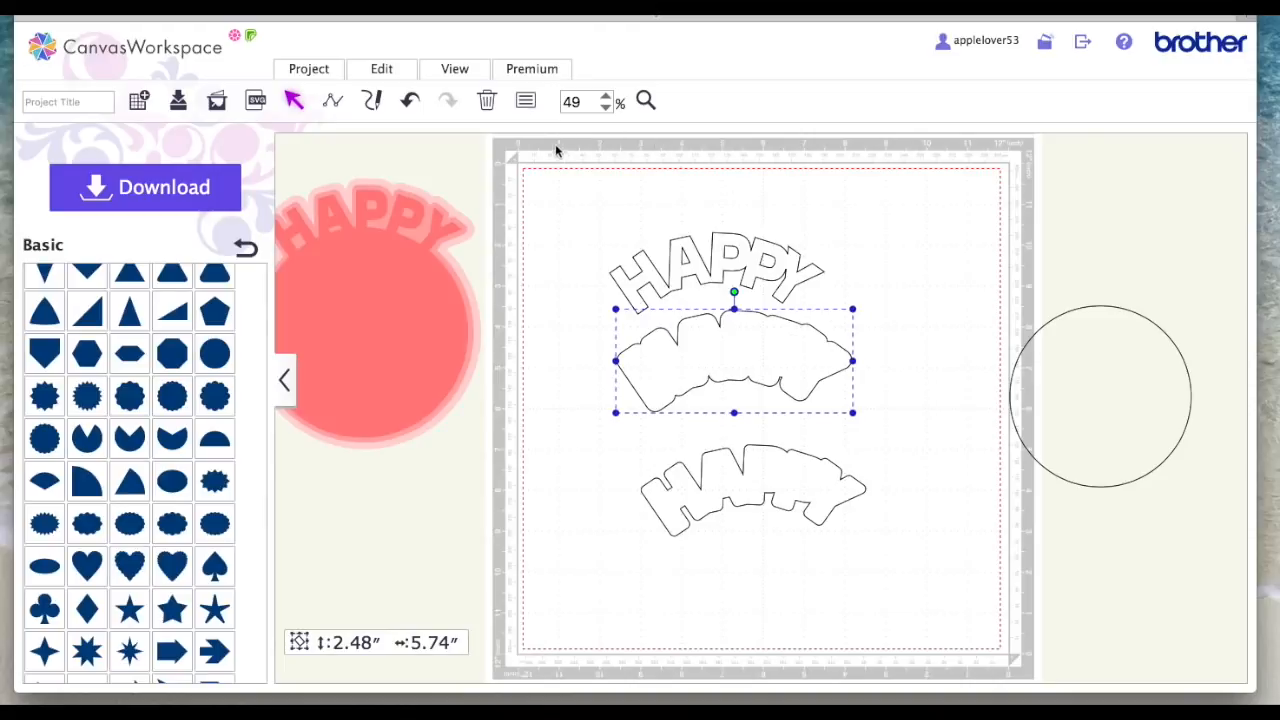
# Set fill colours in Properties: larger mat blue, smaller mat light blue, HAPPY dark blue
pyautogui.click(525, 100)
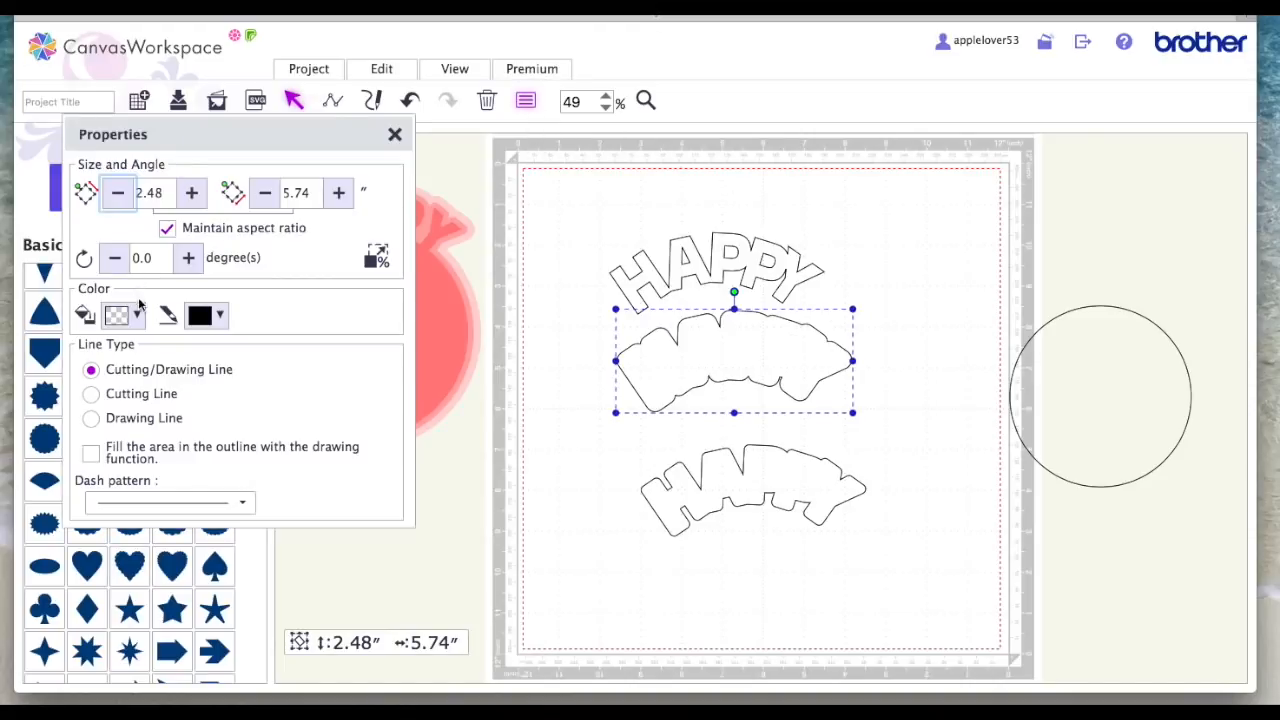
pyautogui.click(137, 315)
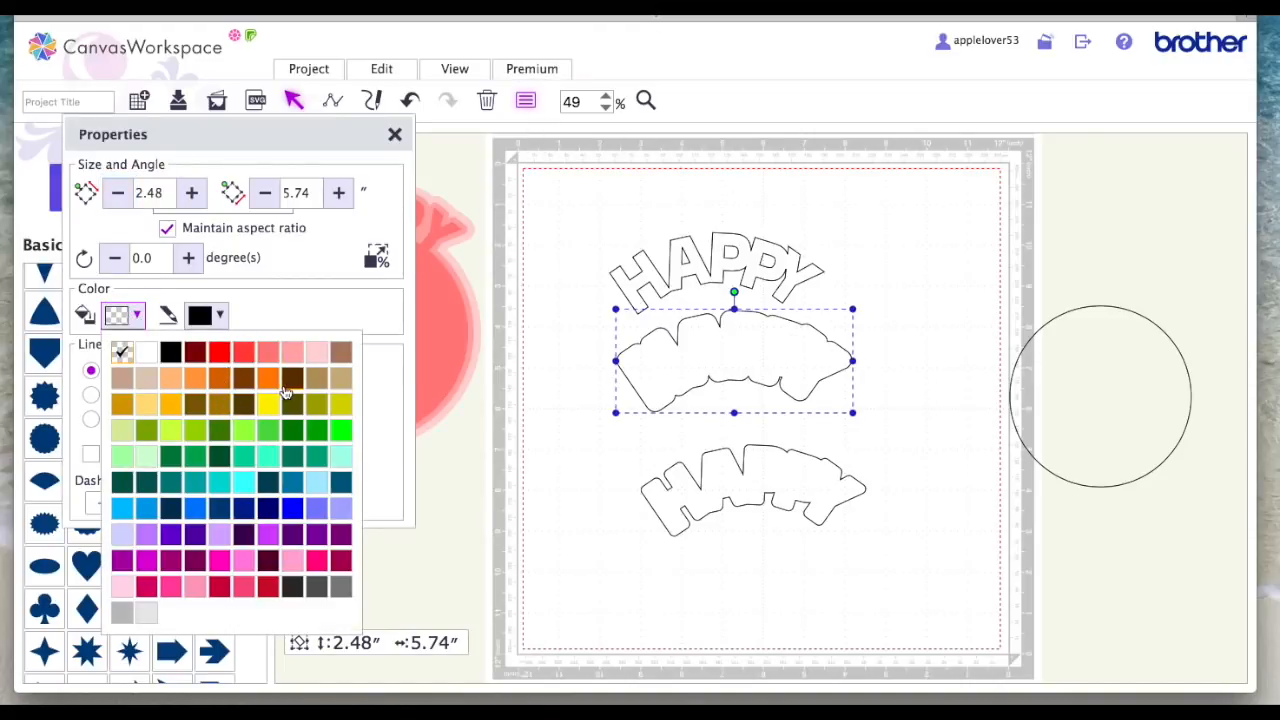
pyautogui.moveTo(325, 375)
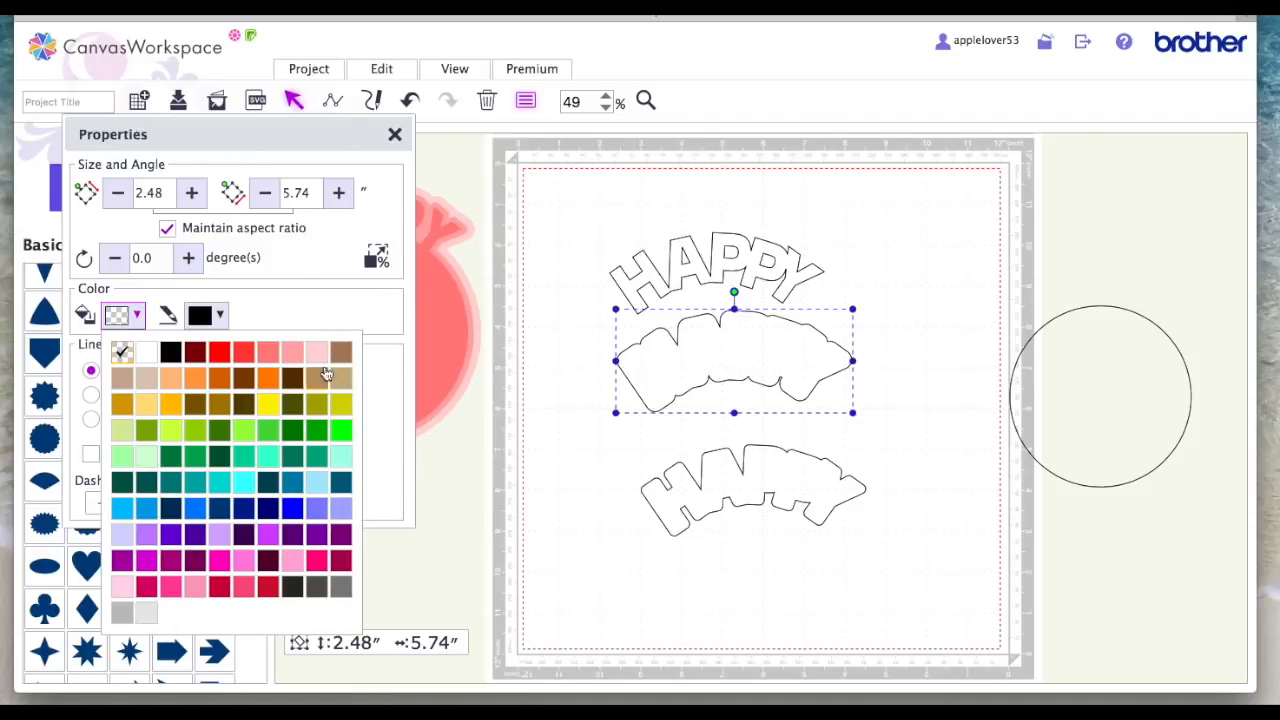
pyautogui.moveTo(198, 515)
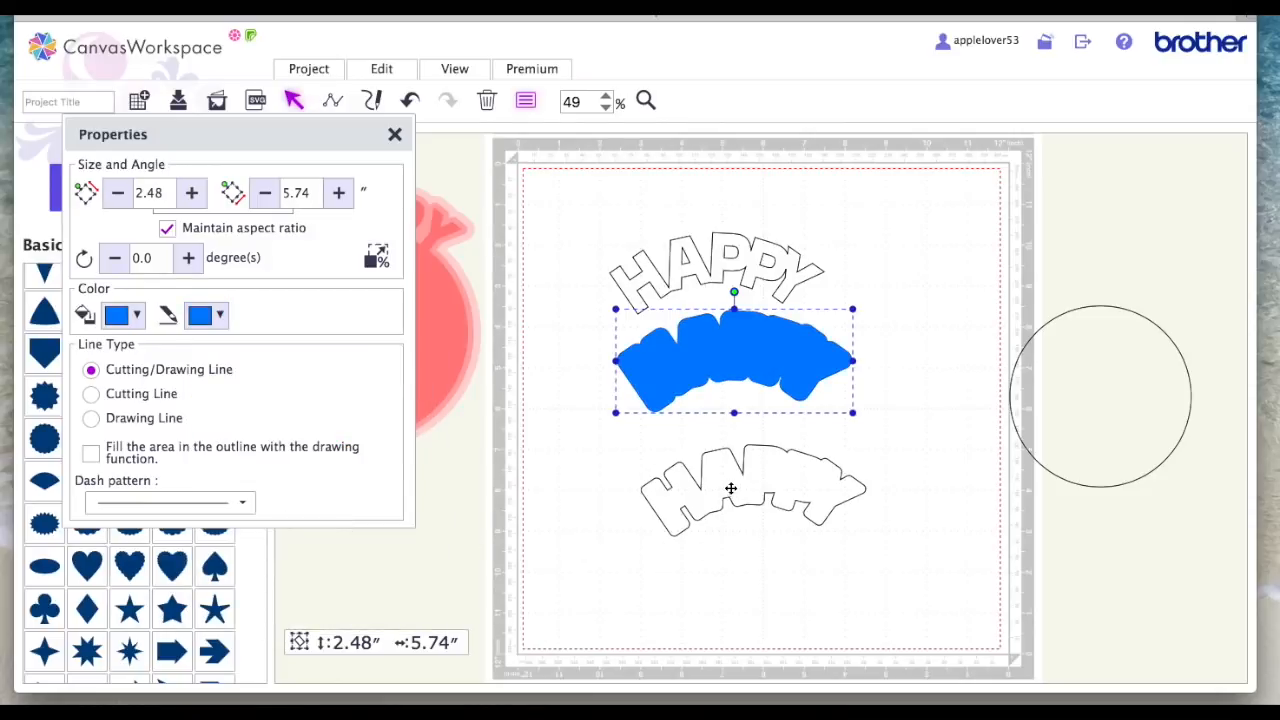
pyautogui.click(138, 315)
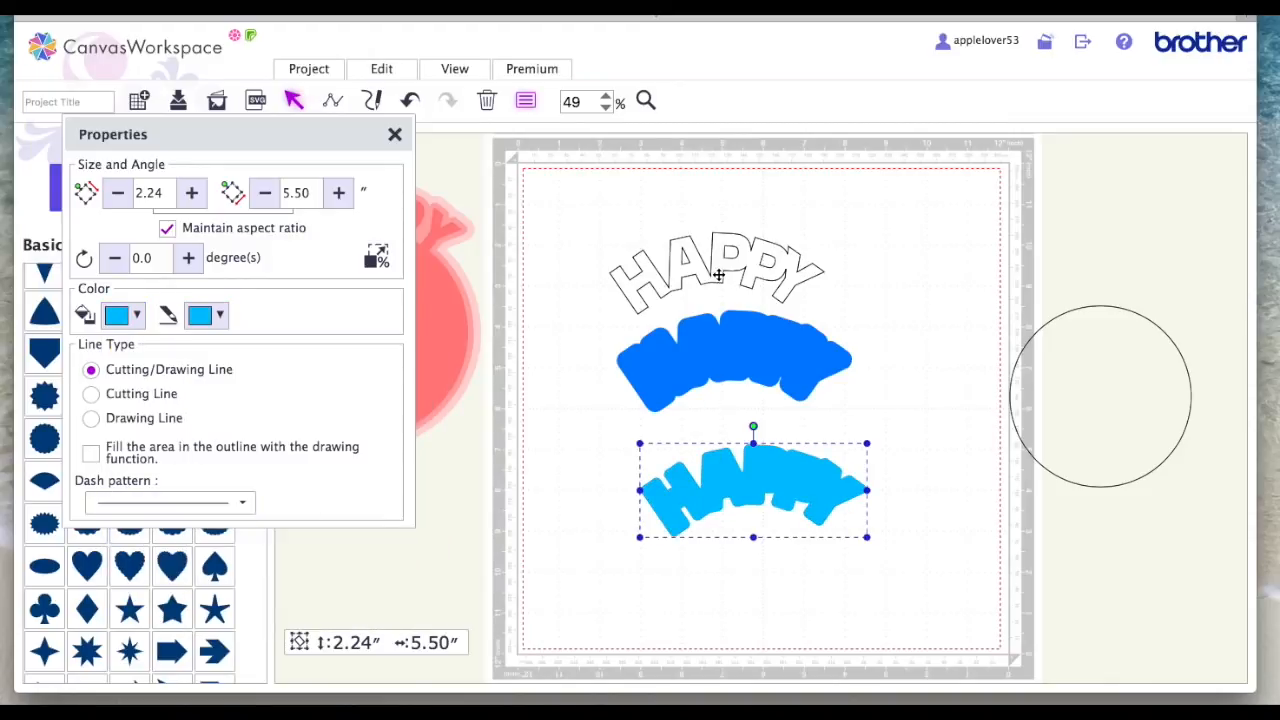
pyautogui.click(136, 315)
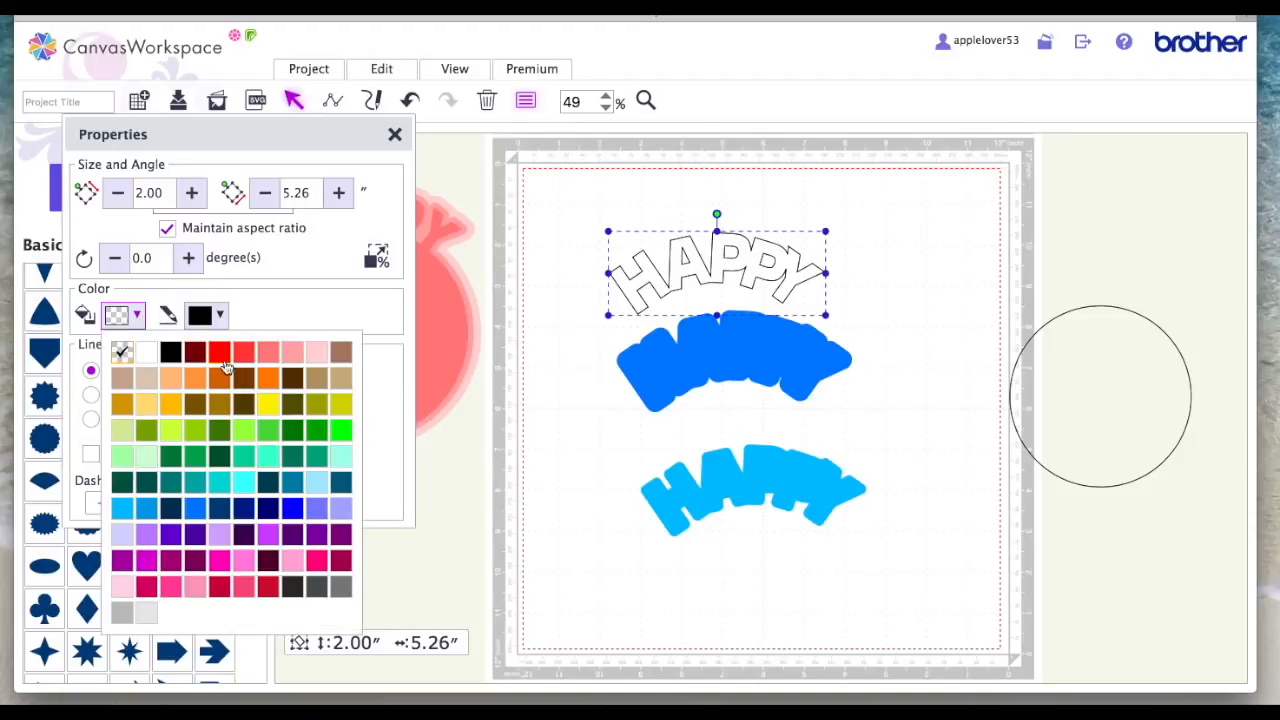
pyautogui.click(122, 509)
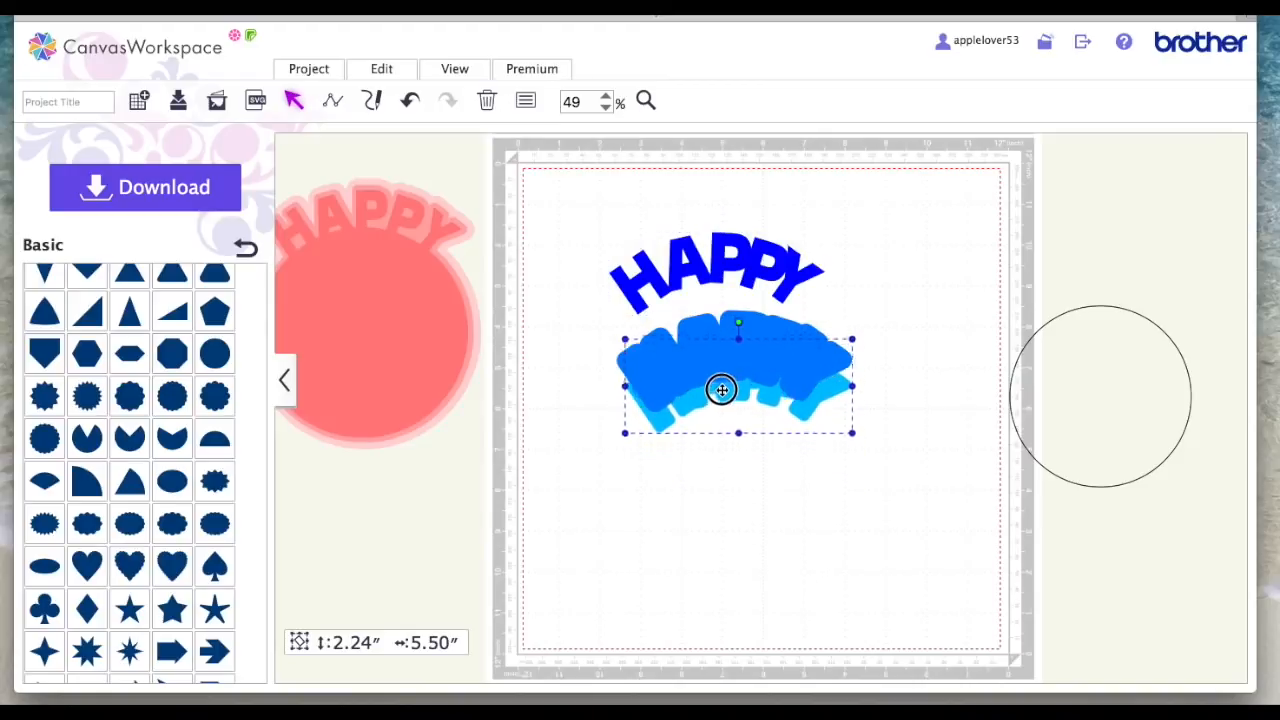
# Move the light blue mat onto the blue mat and bring HAPPY above both mats
pyautogui.moveTo(722, 390); pyautogui.dragTo(715, 422)
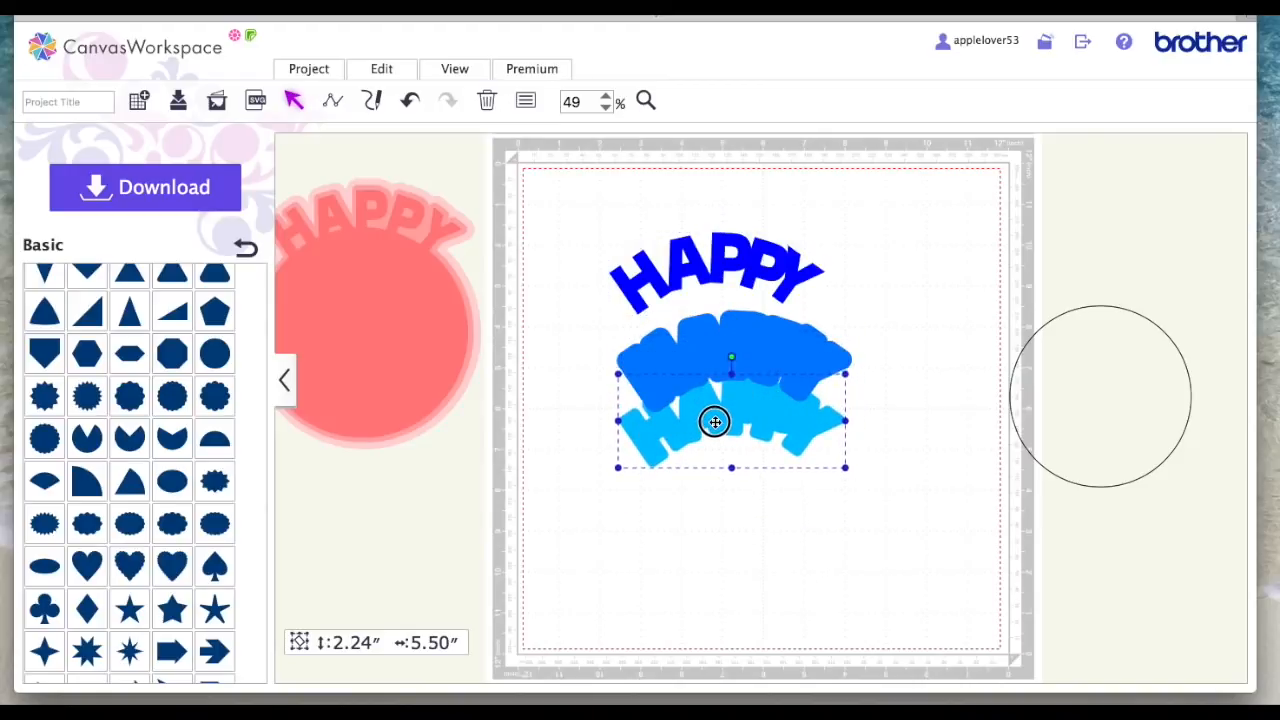
pyautogui.rightClick(715, 420)
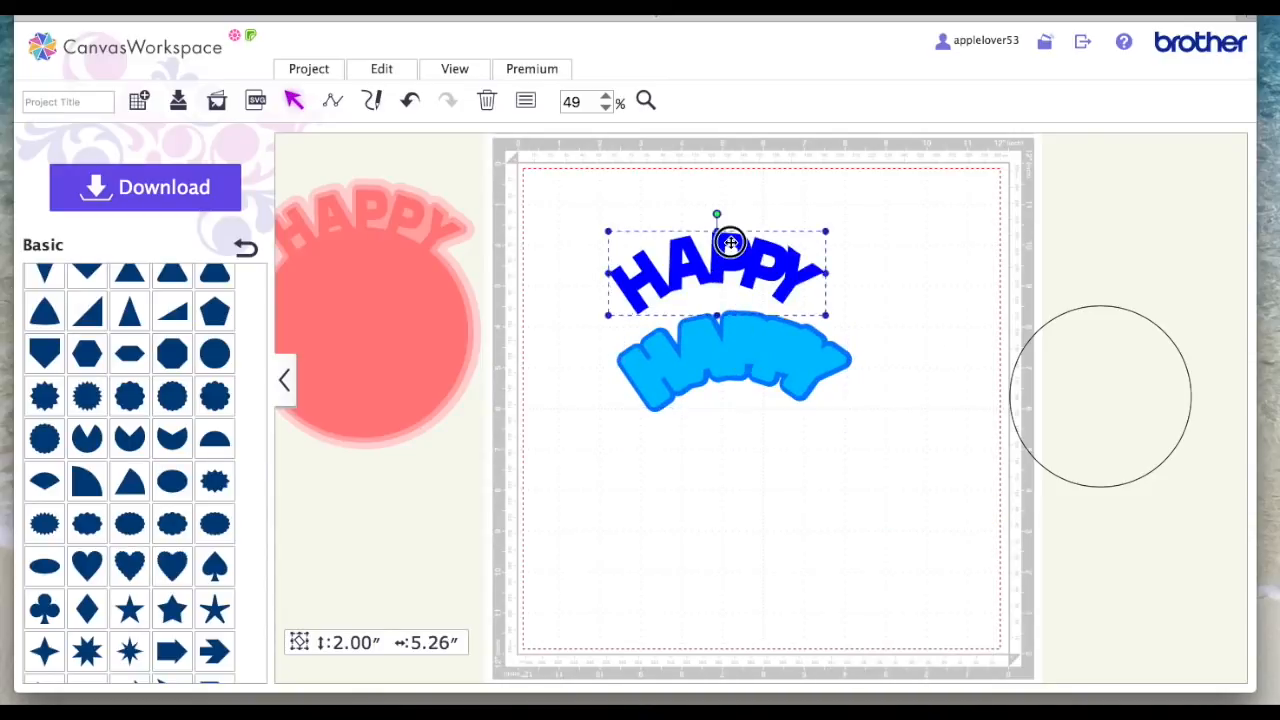
pyautogui.rightClick(720, 270)
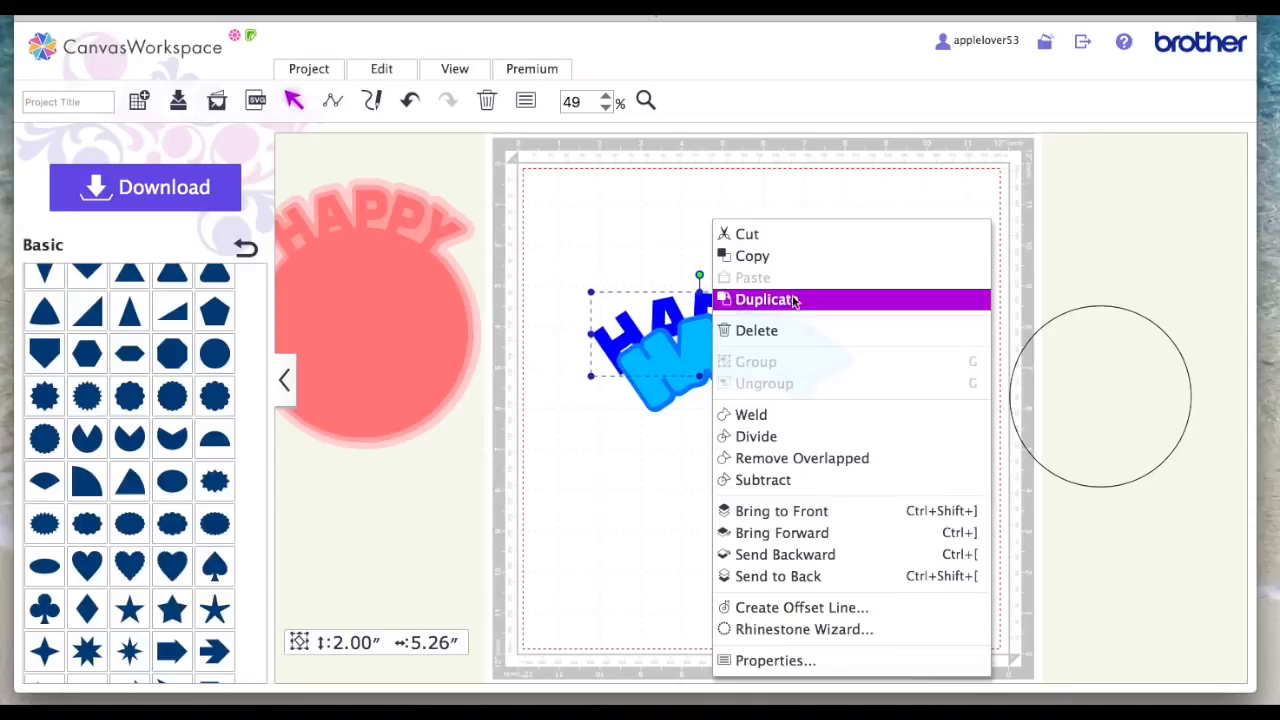
pyautogui.click(765, 299)
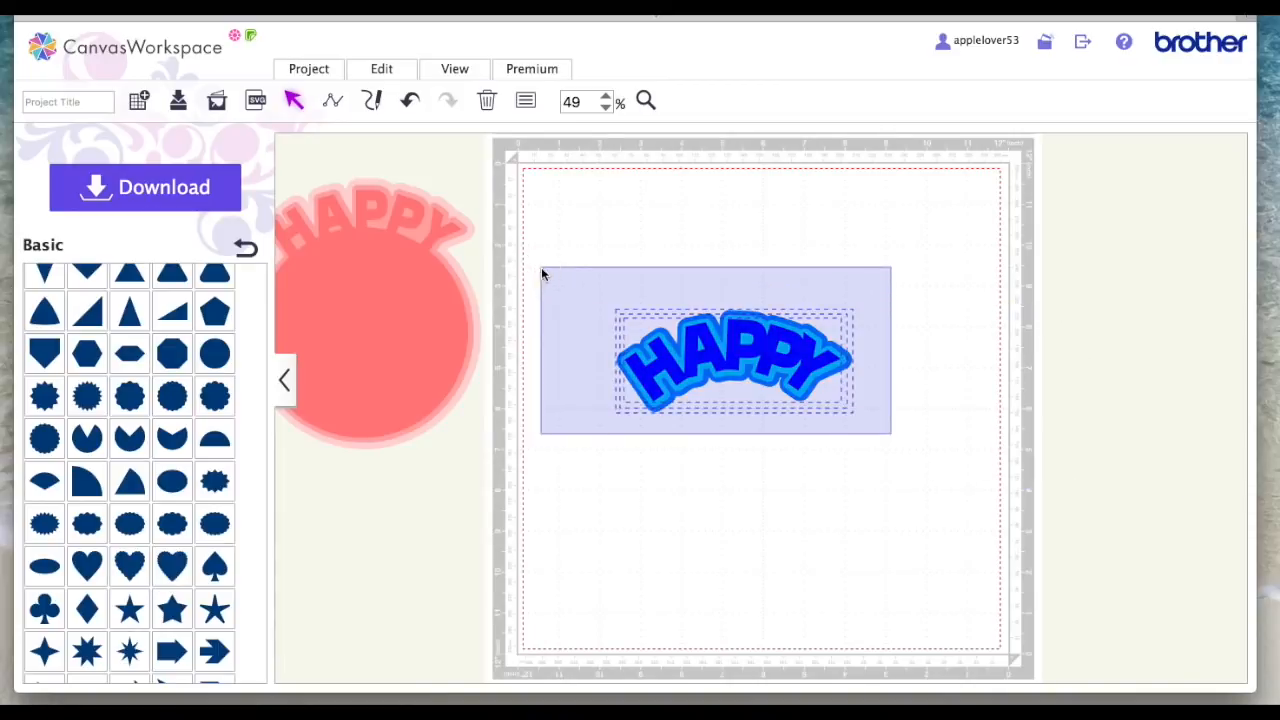
# Move the blue design upper left and the pink circle design lower right, then deselect
pyautogui.moveTo(735, 362); pyautogui.dragTo(430, 350)
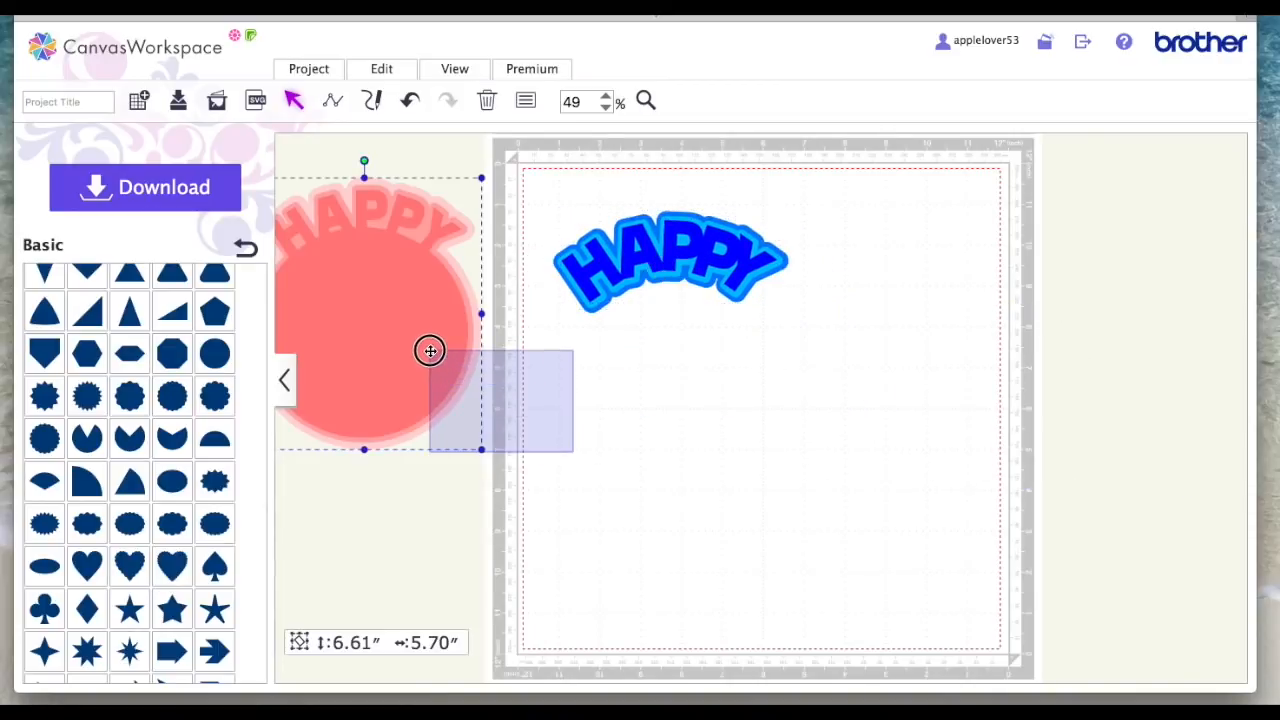
pyautogui.moveTo(430, 350); pyautogui.dragTo(880, 410)
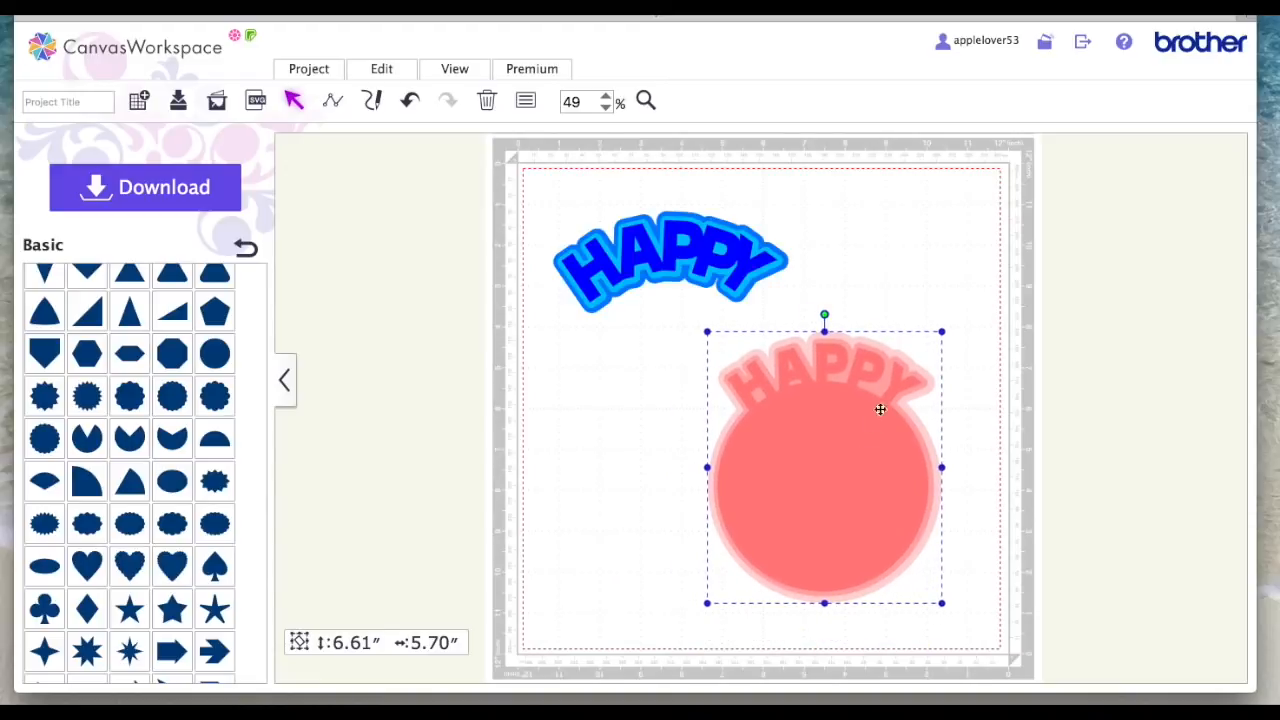
pyautogui.click(1059, 314)
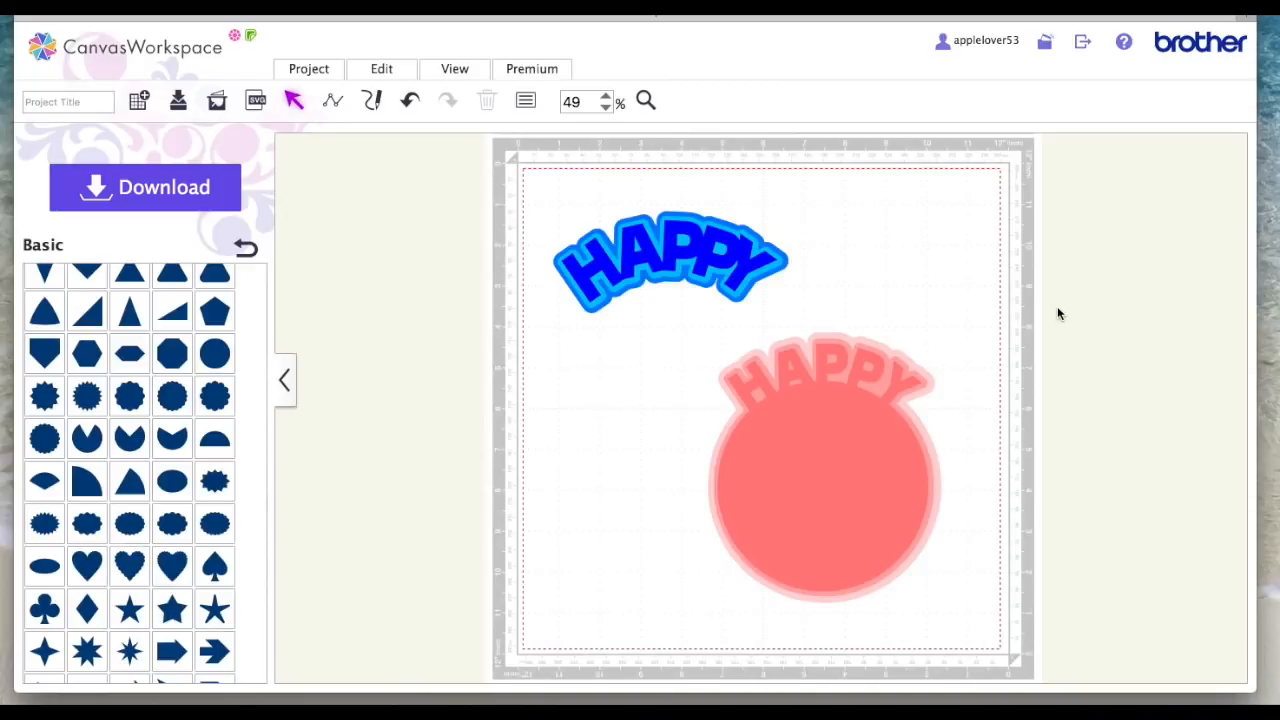
pyautogui.moveTo(1062, 317)
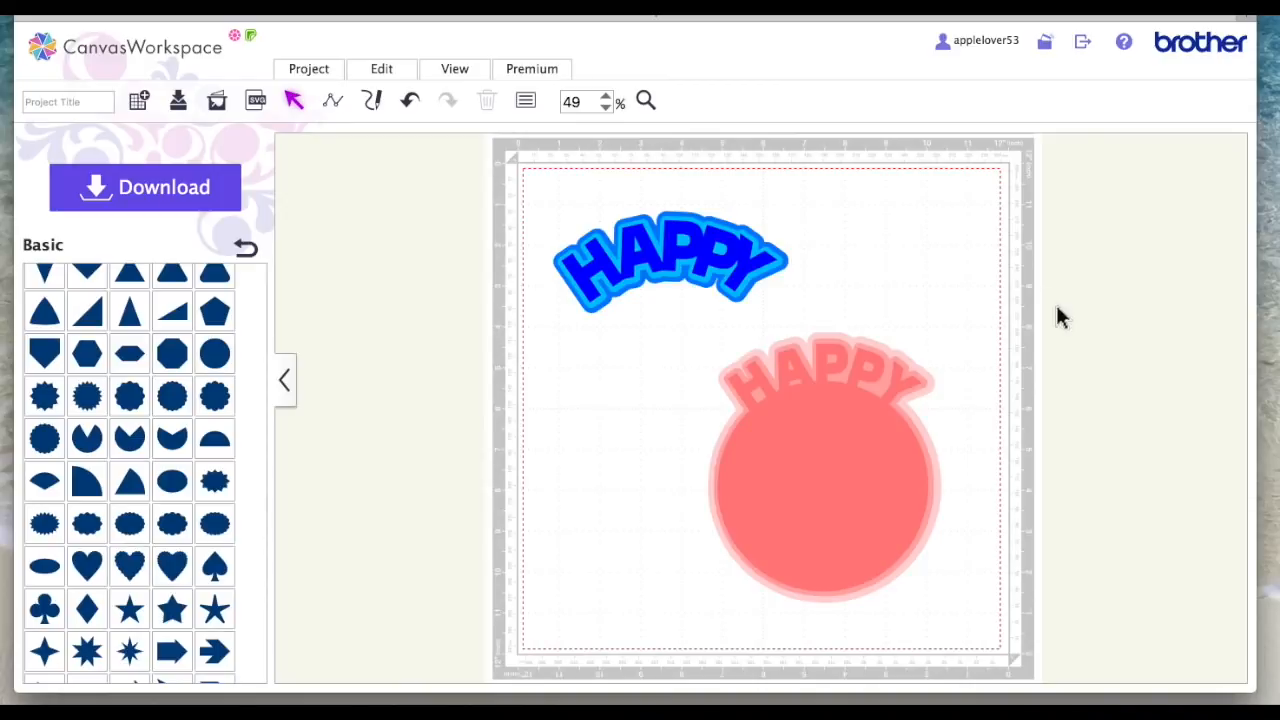